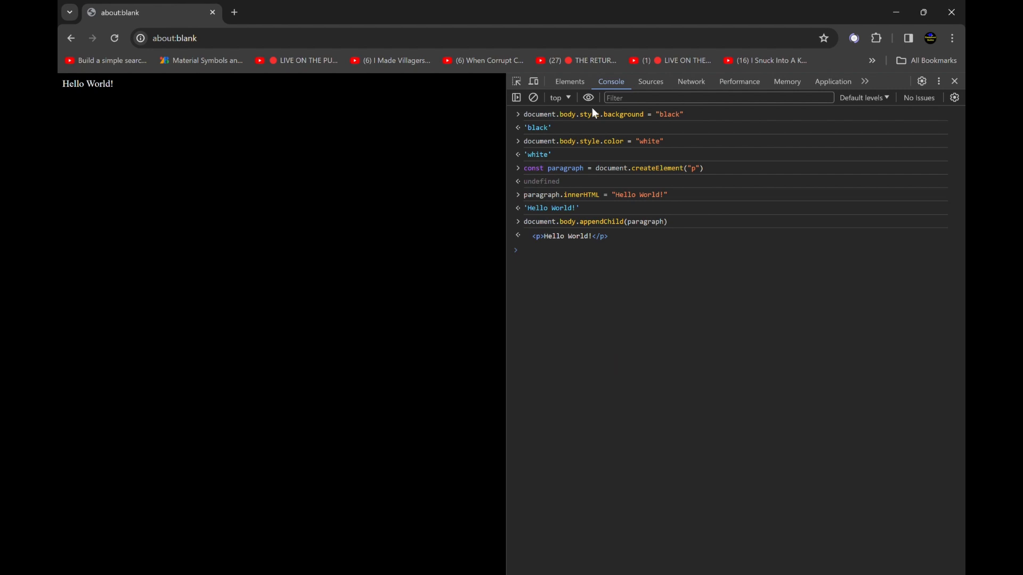
# Strip the Hello World paragraph from body.innerHTML and verify the empty body in the element tree
pyautogui.click(568, 81)
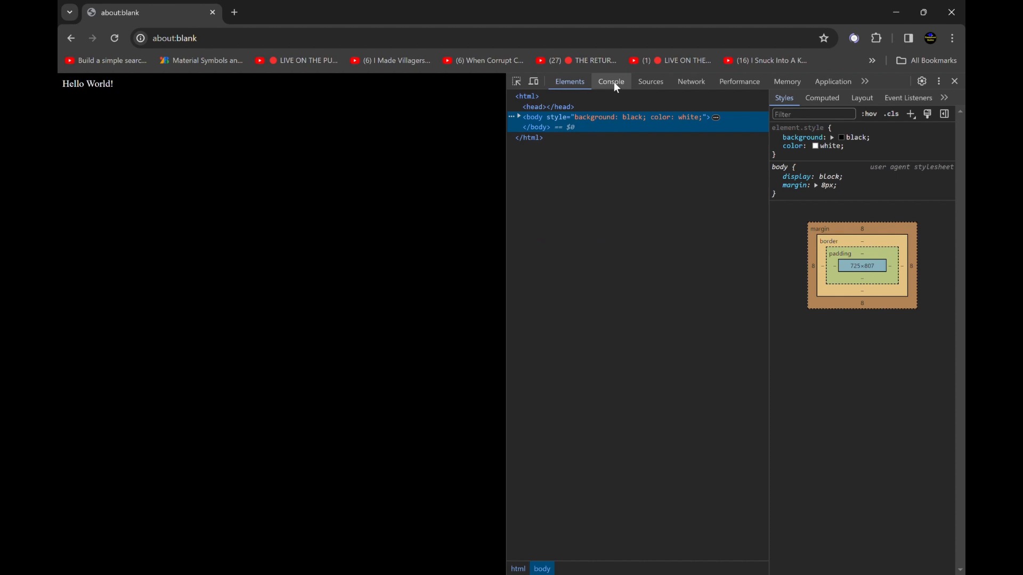
pyautogui.click(520, 117)
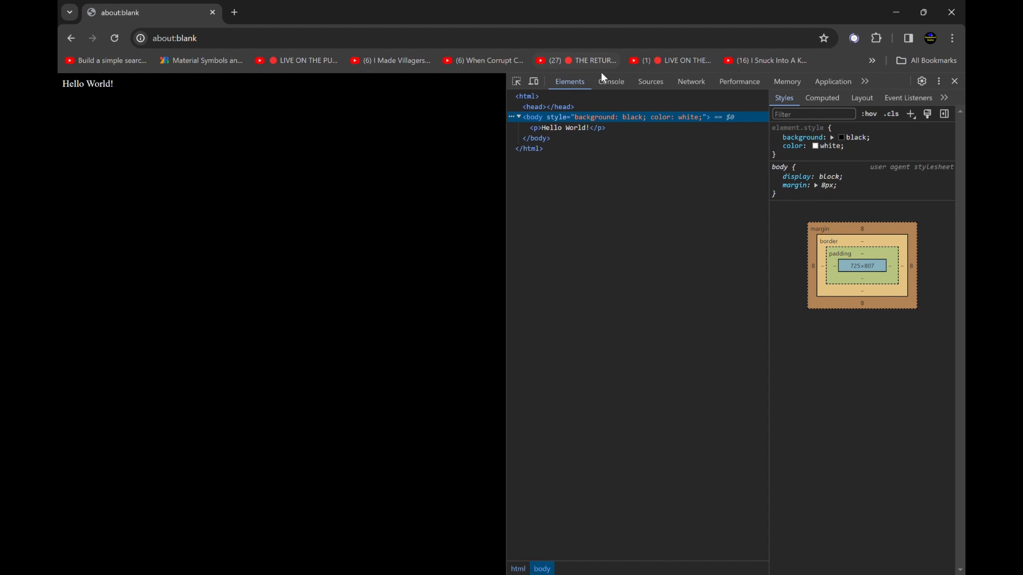
pyautogui.moveTo(609, 81)
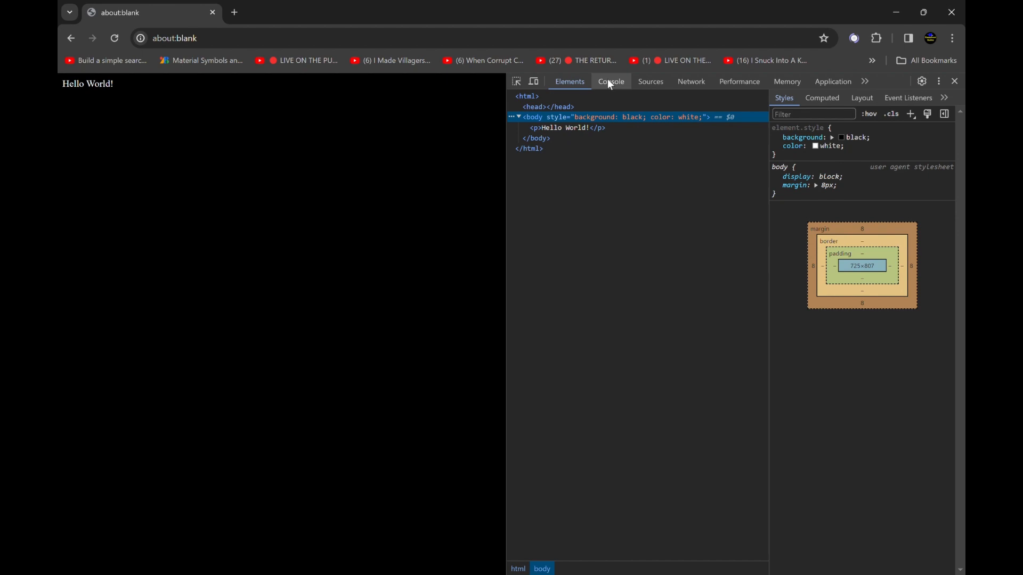
pyautogui.click(610, 81)
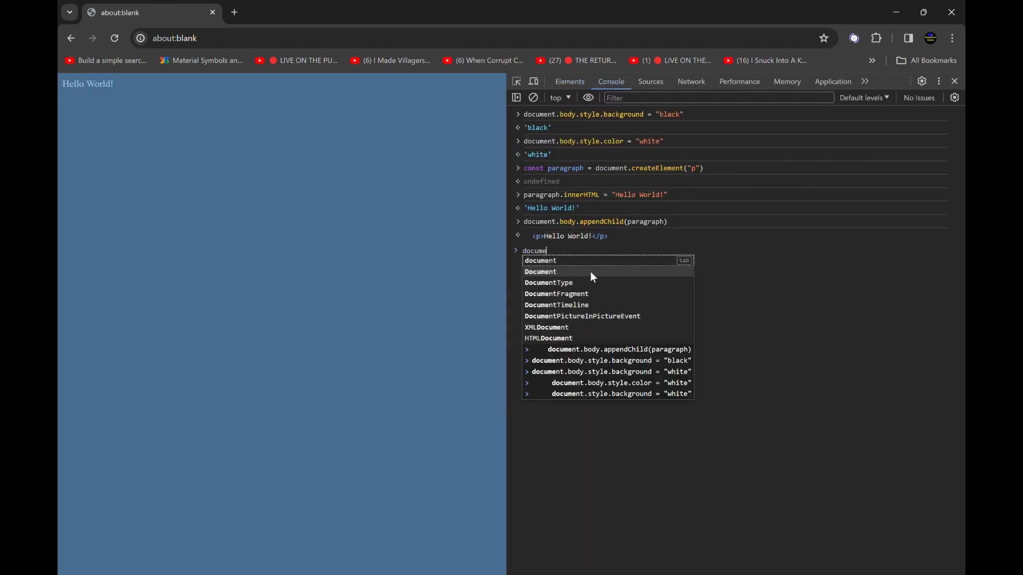
pyautogui.write('.')
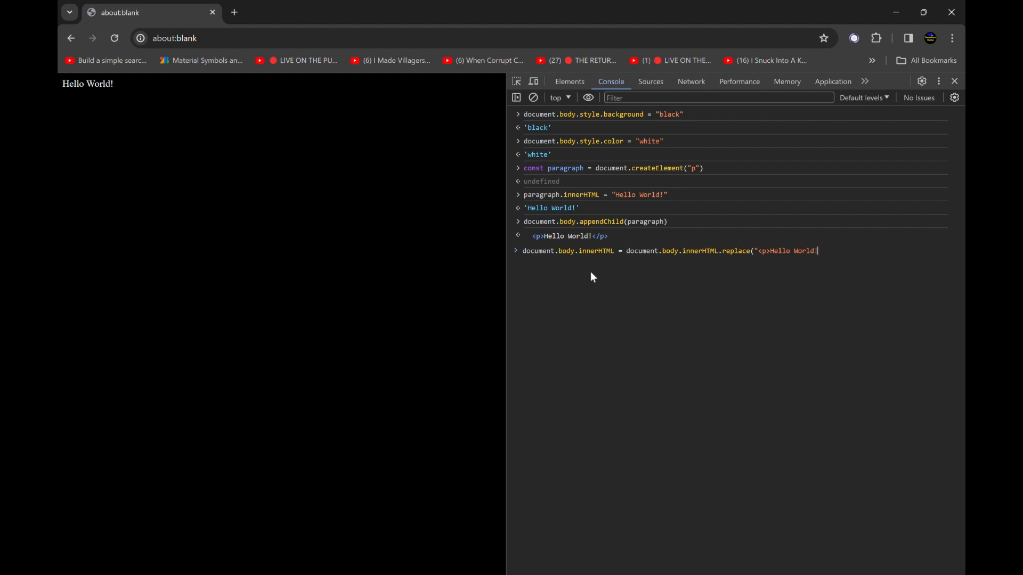
pyautogui.click(568, 81)
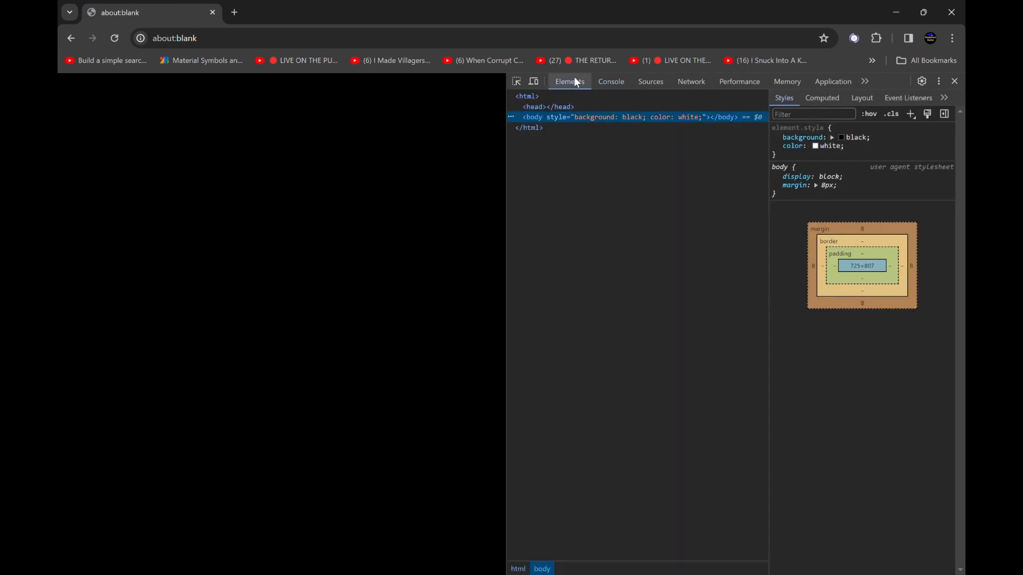
pyautogui.moveTo(519, 115)
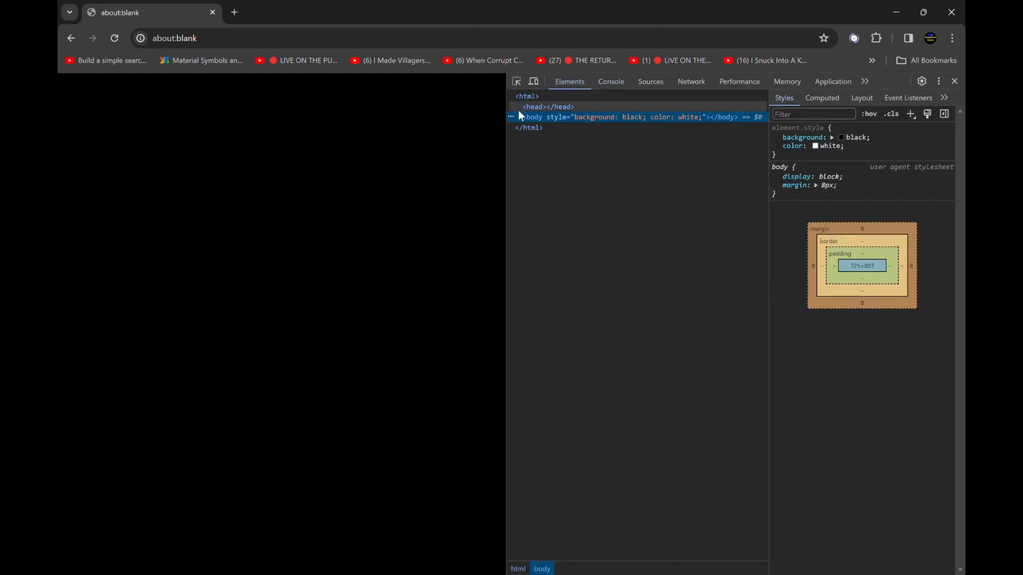
pyautogui.click(610, 81)
pyautogui.write('document.body.style.background = "#0031af"')
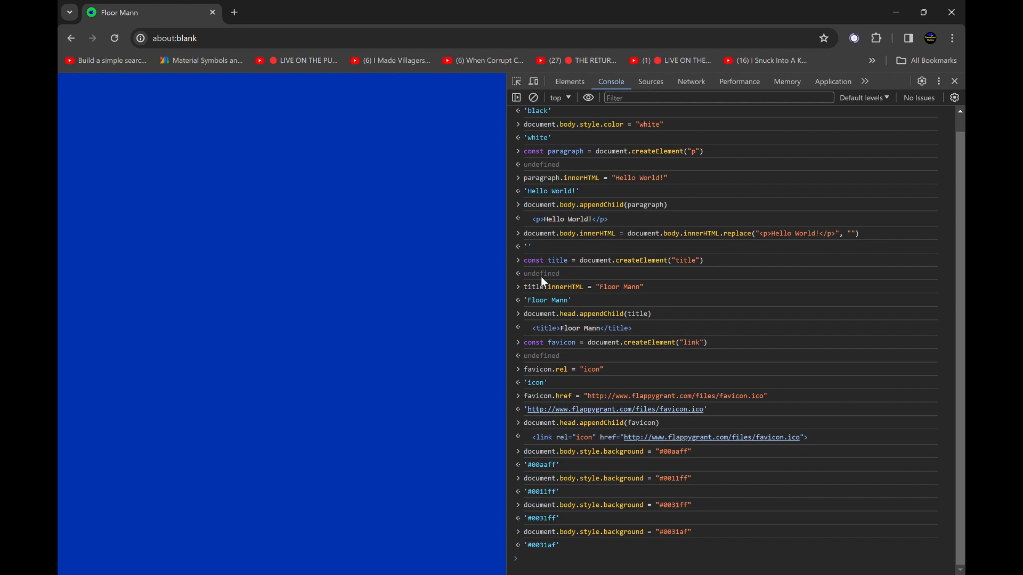
pyautogui.moveTo(474, 218)
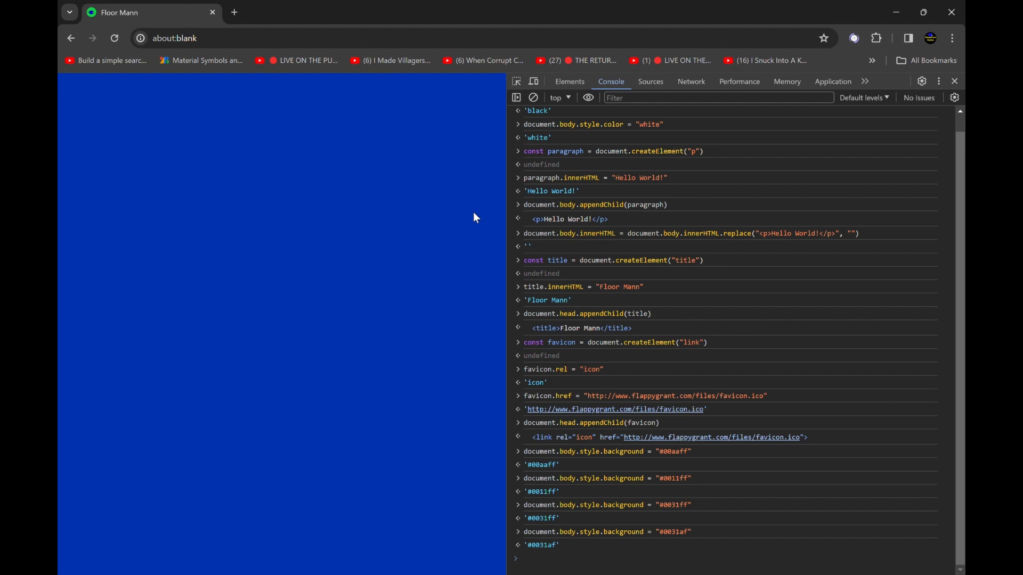
pyautogui.click(567, 81)
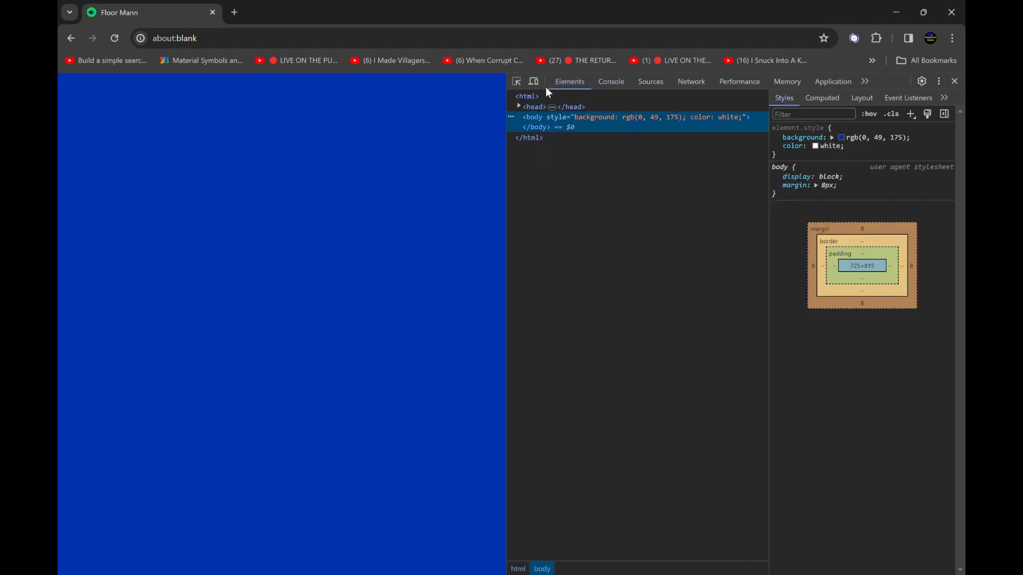
pyautogui.click(518, 107)
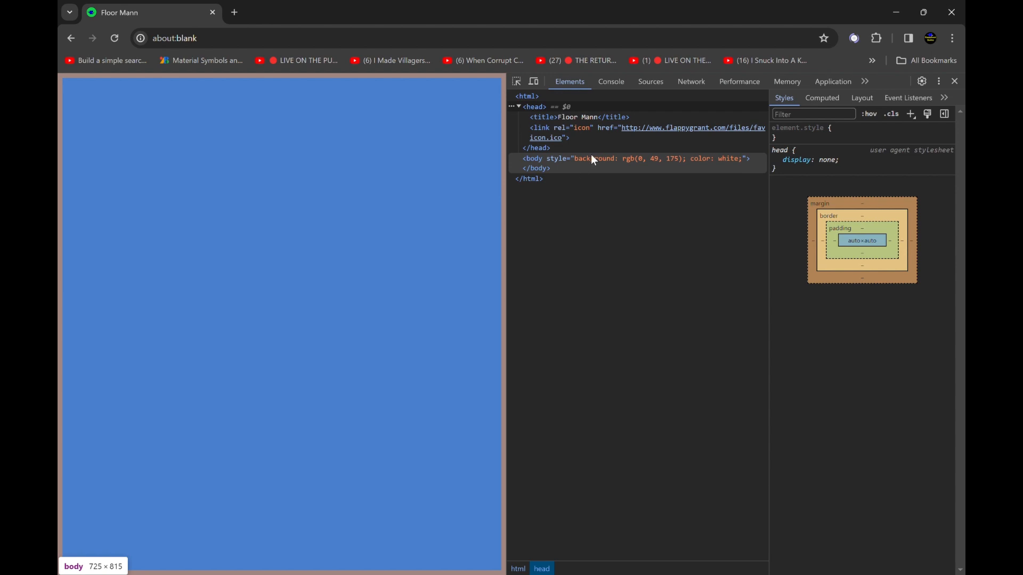
pyautogui.moveTo(576, 162)
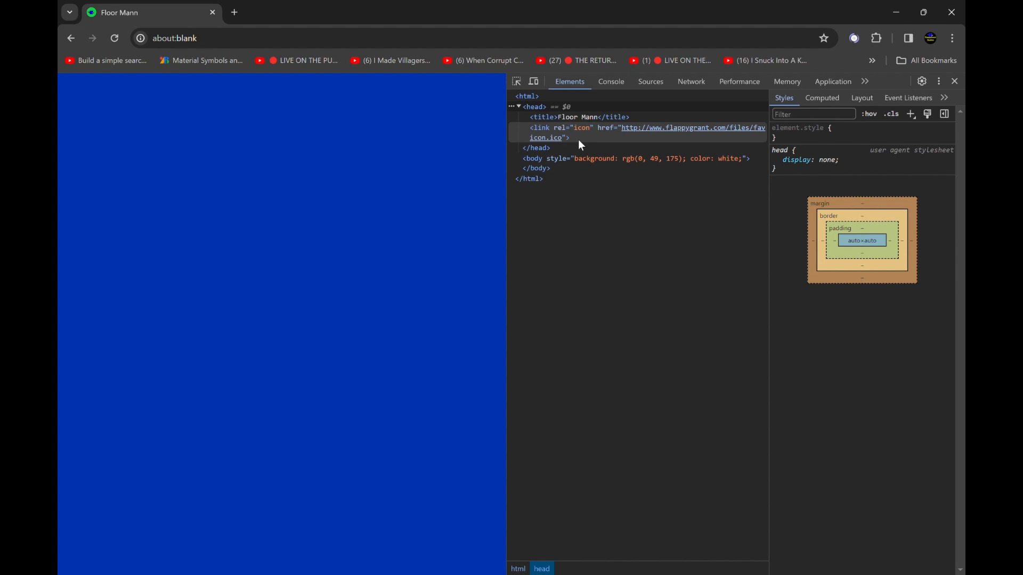
pyautogui.click(610, 81)
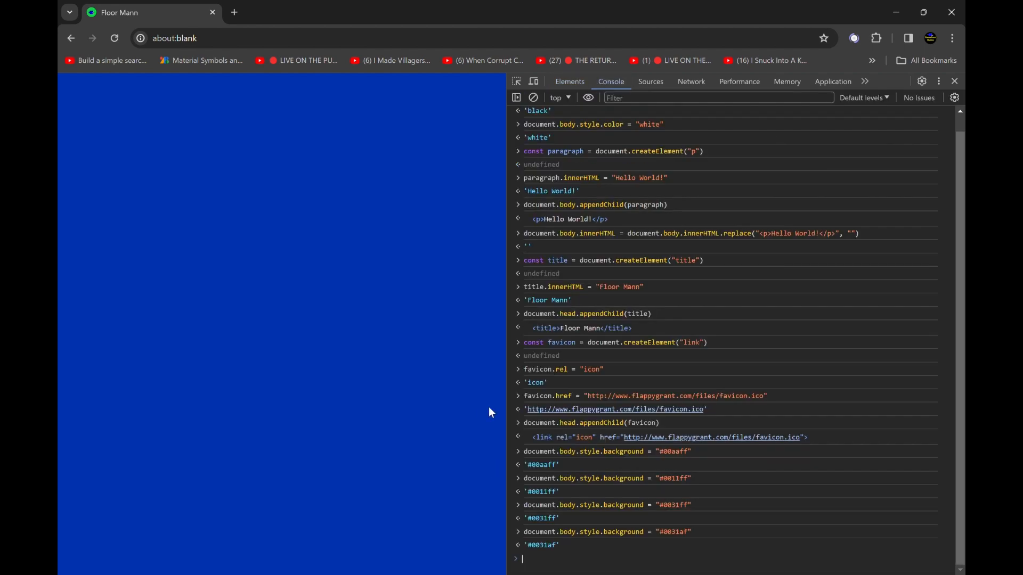
pyautogui.moveTo(549, 514)
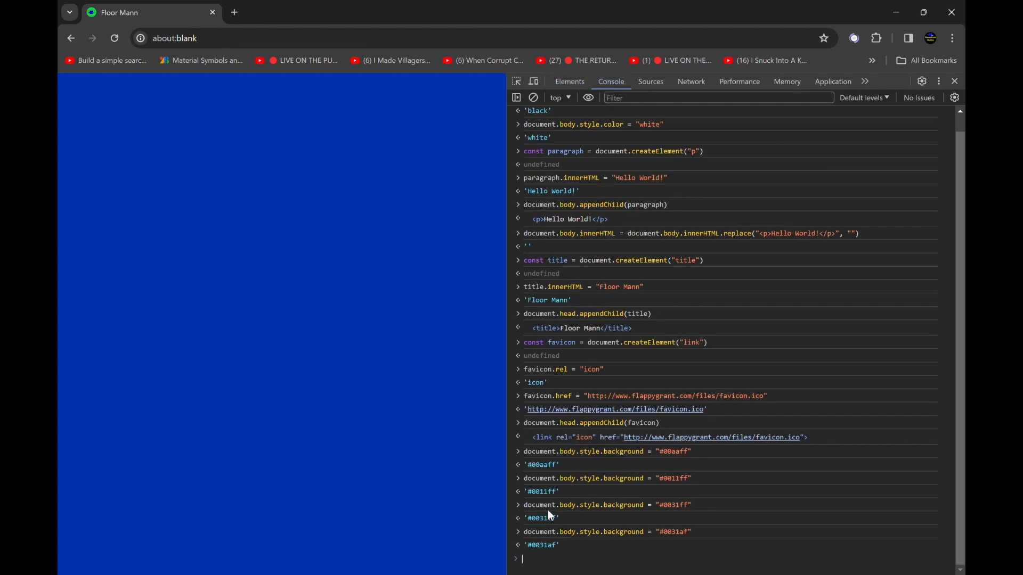
pyautogui.moveTo(537, 563)
pyautogui.write('const body_title = document.createElement("h')
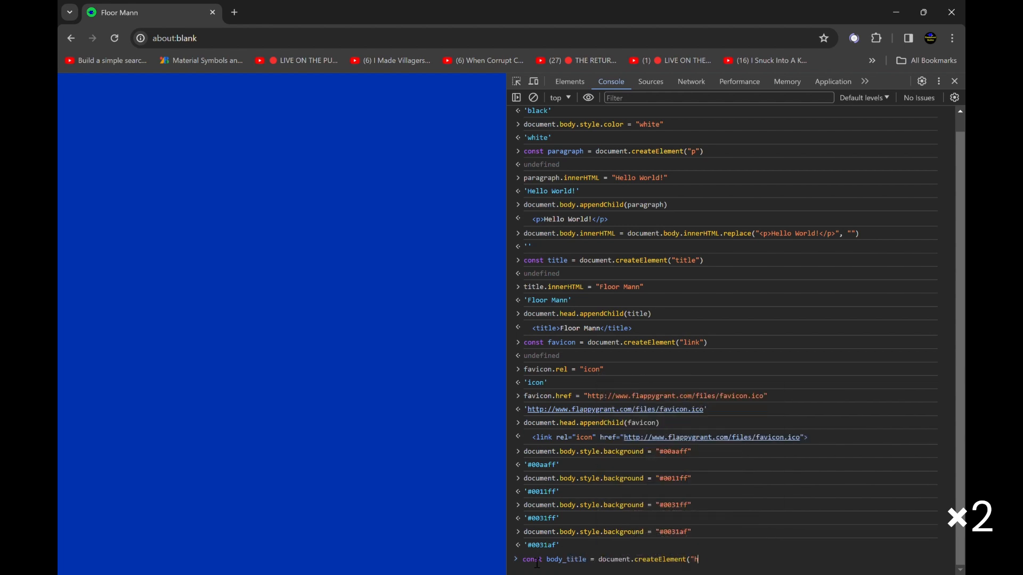
# Create an h1 'Floor Mann' as body_title and append it into a new main element
pyautogui.write('1")')
pyautogui.press('Return')
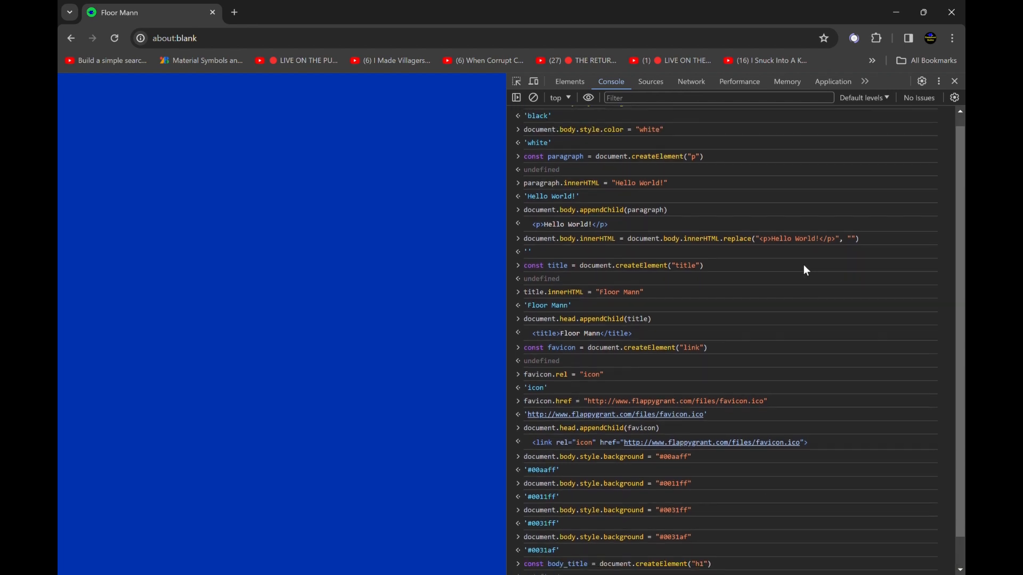
pyautogui.scroll(-3)
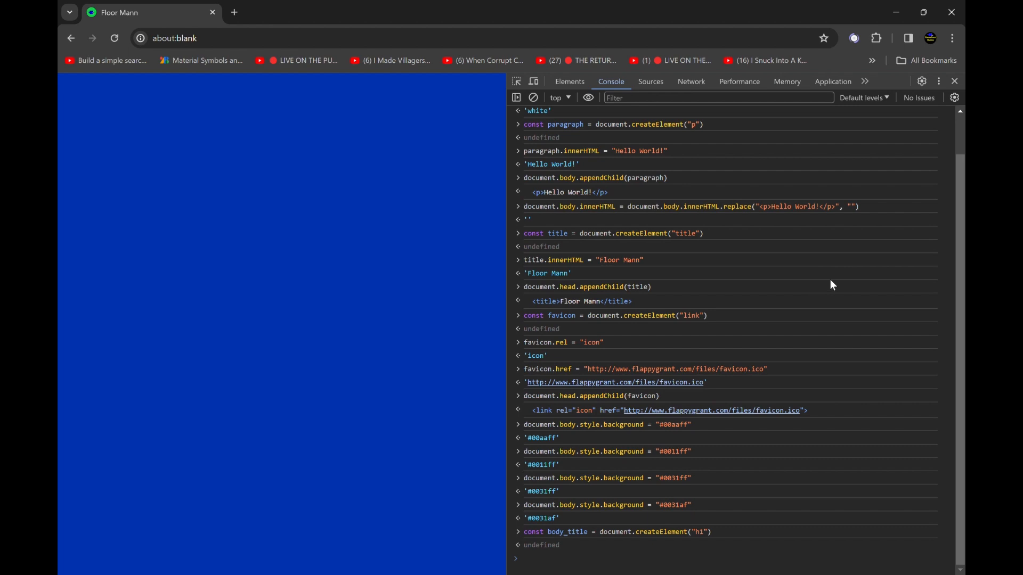
pyautogui.write('body_title.ij')
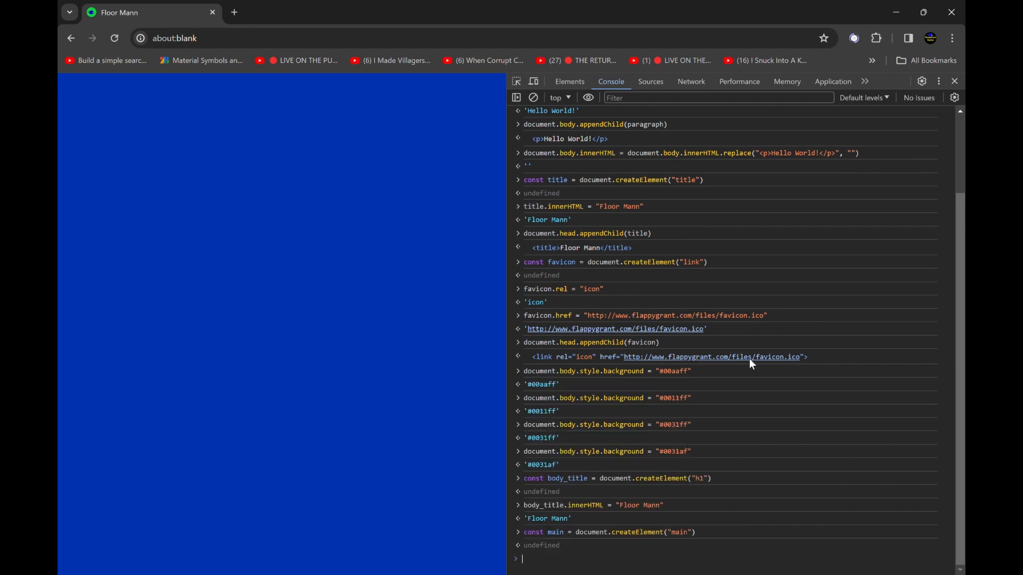
pyautogui.write('const header')
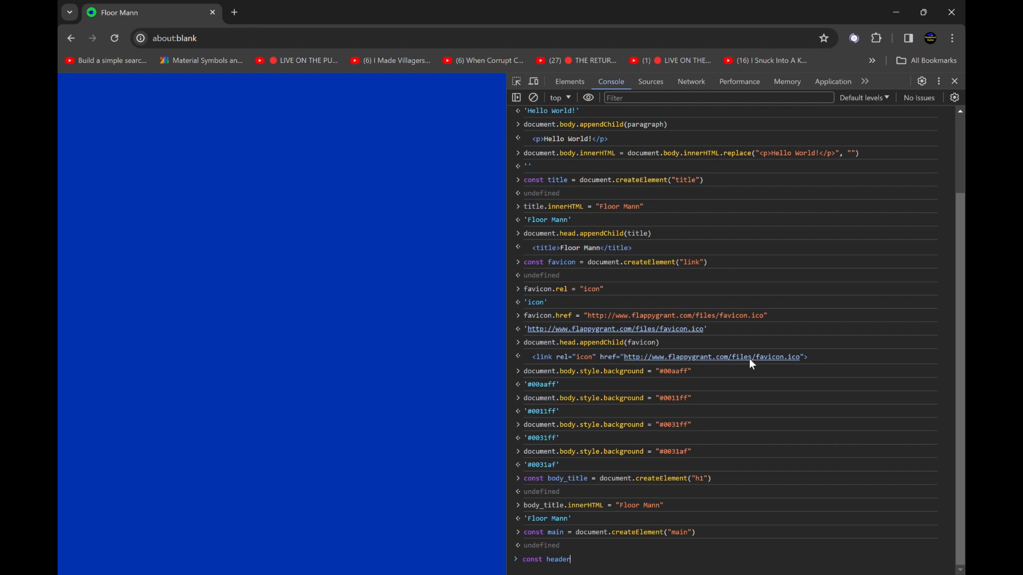
pyautogui.press('Backspace')
pyautogui.write('main.appe')
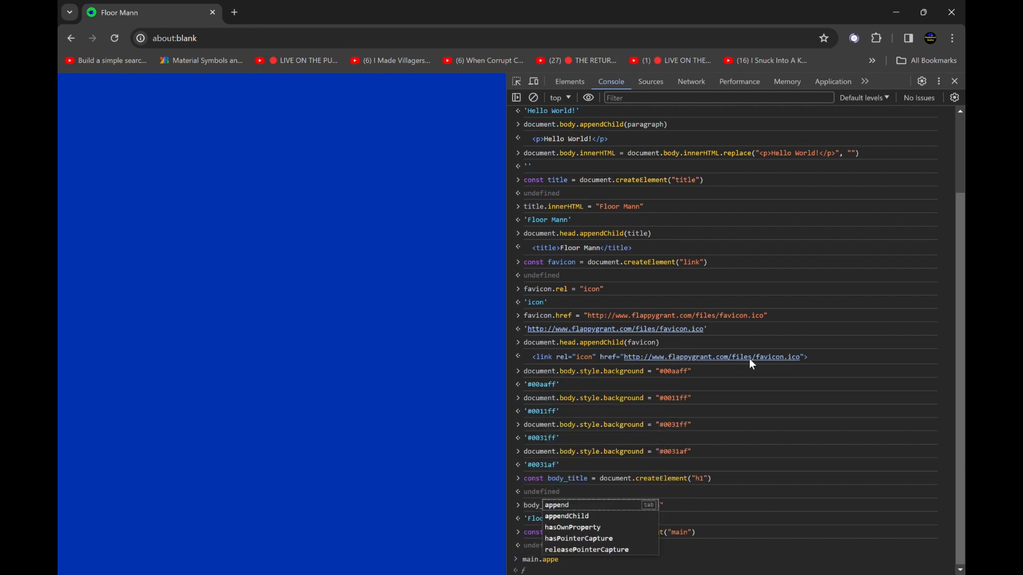
pyautogui.press('Enter')
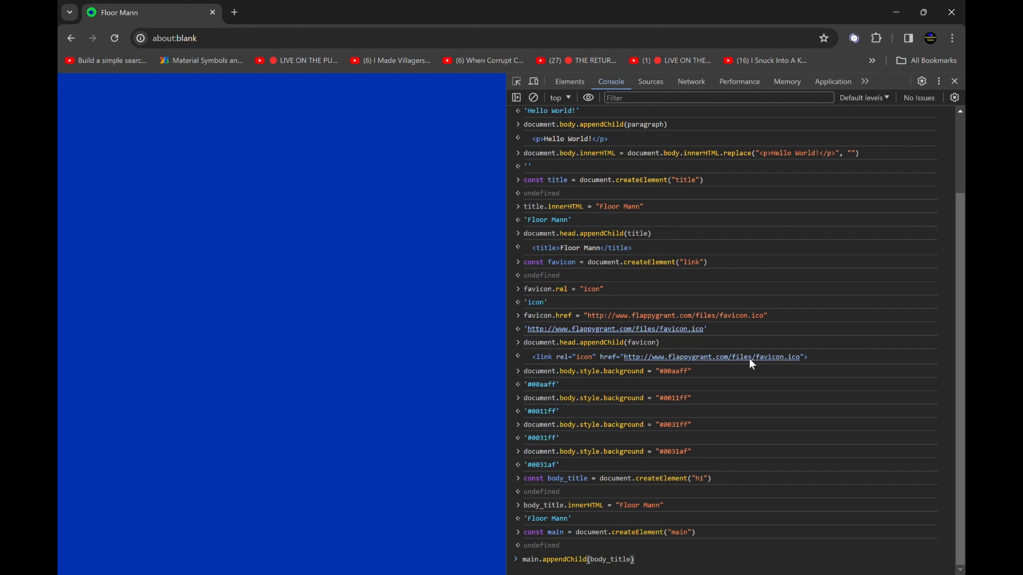
pyautogui.scroll(-3)
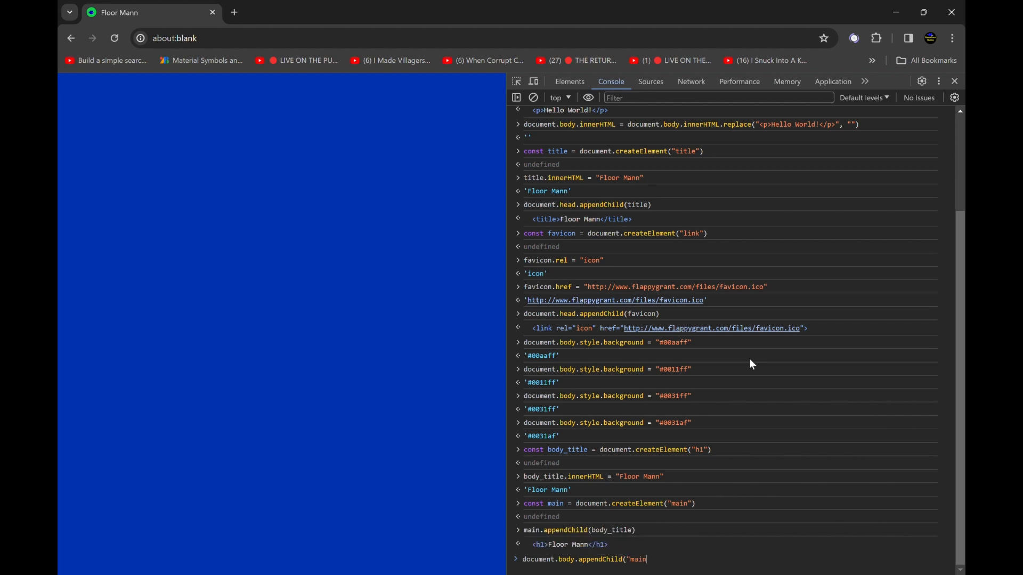
# Append main to document.body and confirm the heading nested under body > main in Elements
pyautogui.write('")')
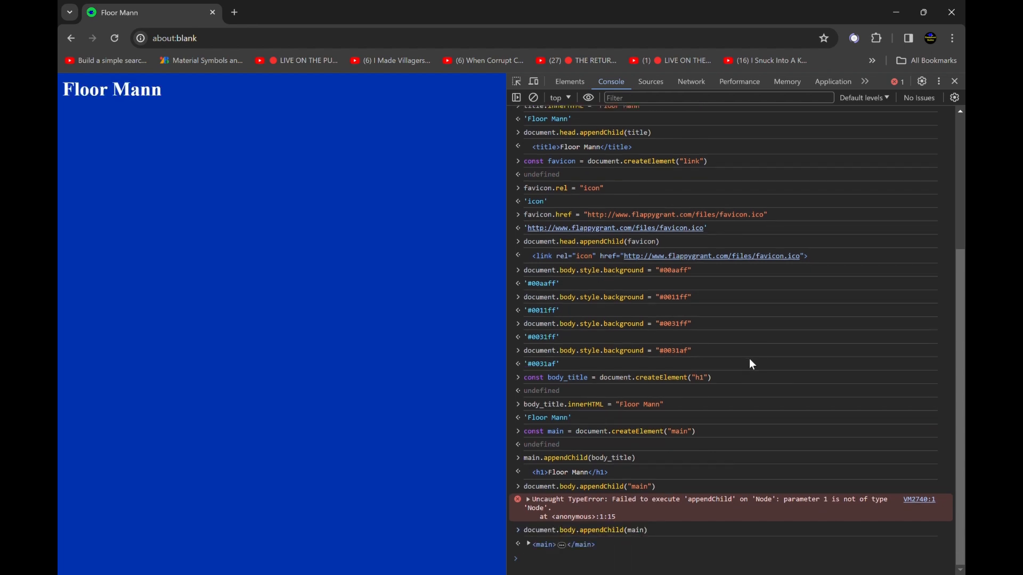
pyautogui.click(568, 82)
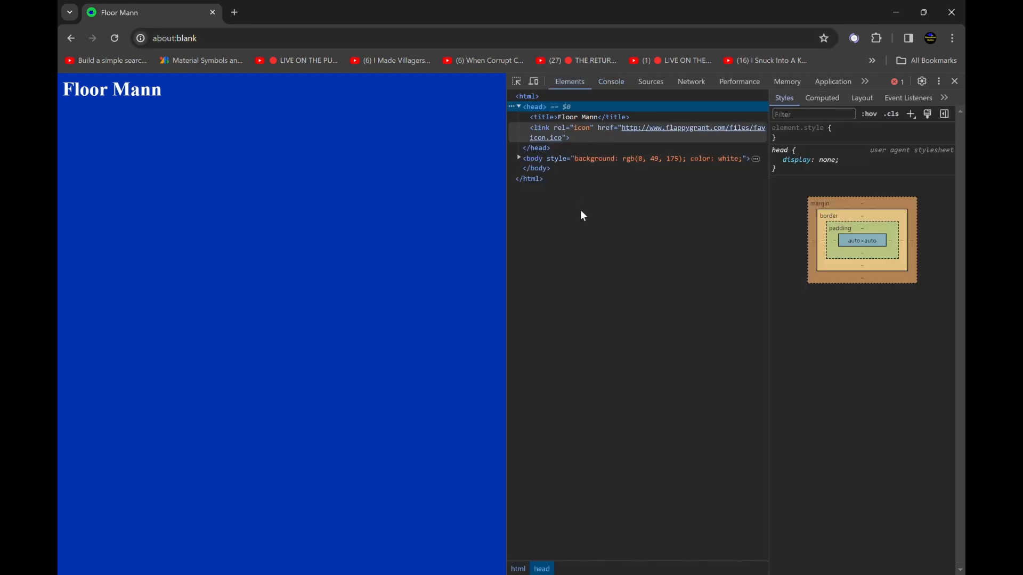
pyautogui.click(531, 158)
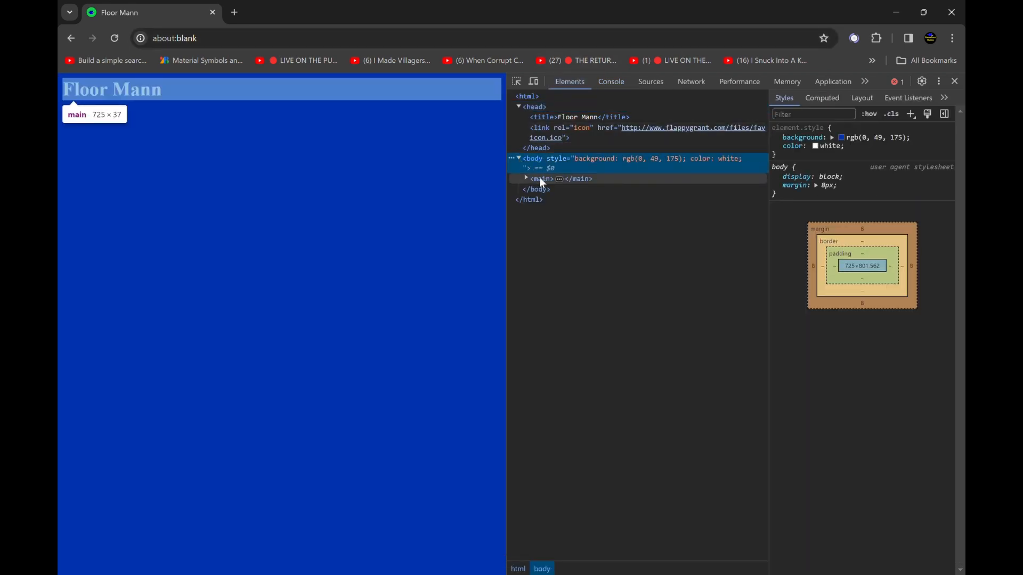
pyautogui.click(526, 169)
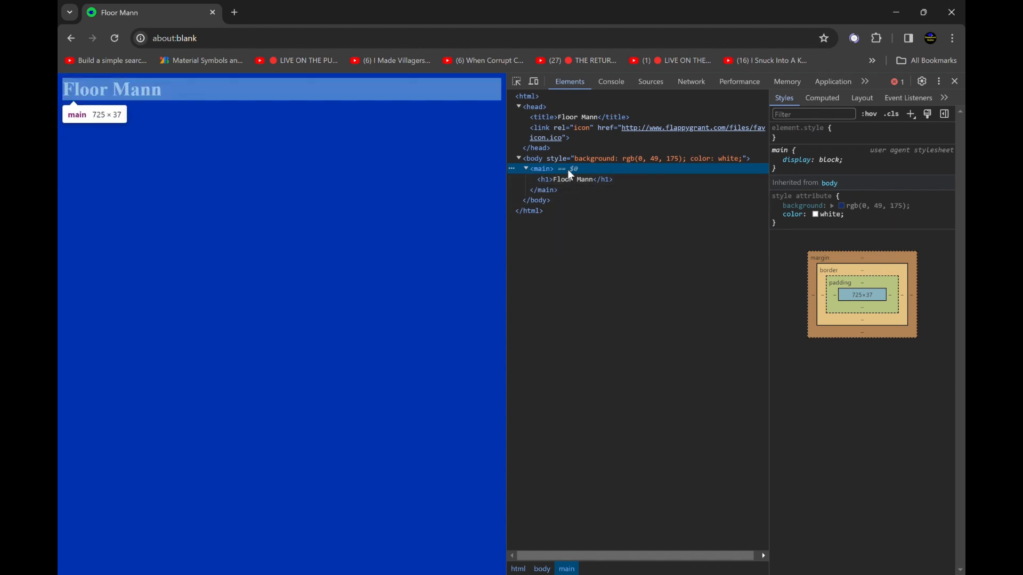
pyautogui.moveTo(576, 179)
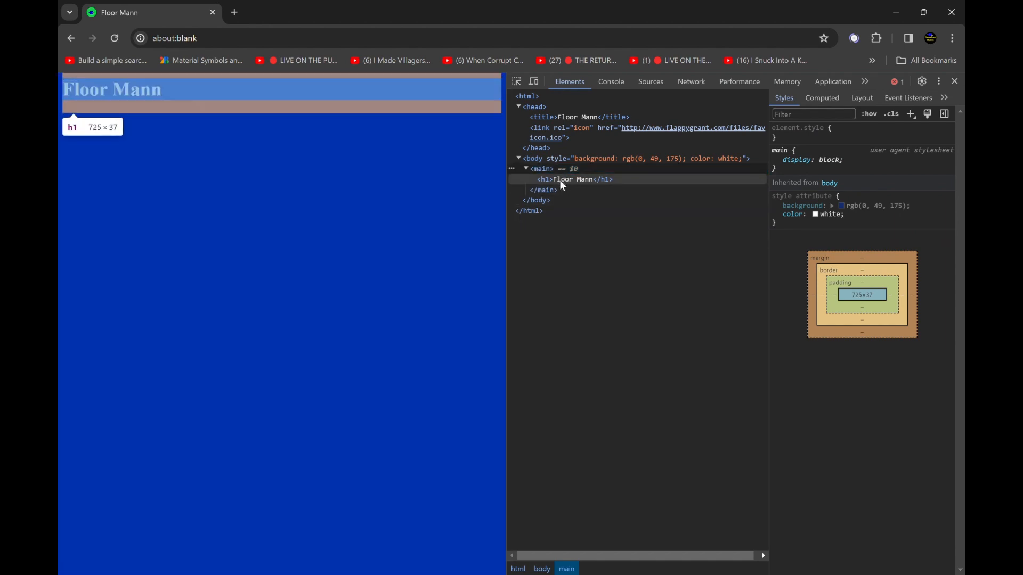
pyautogui.moveTo(519, 242)
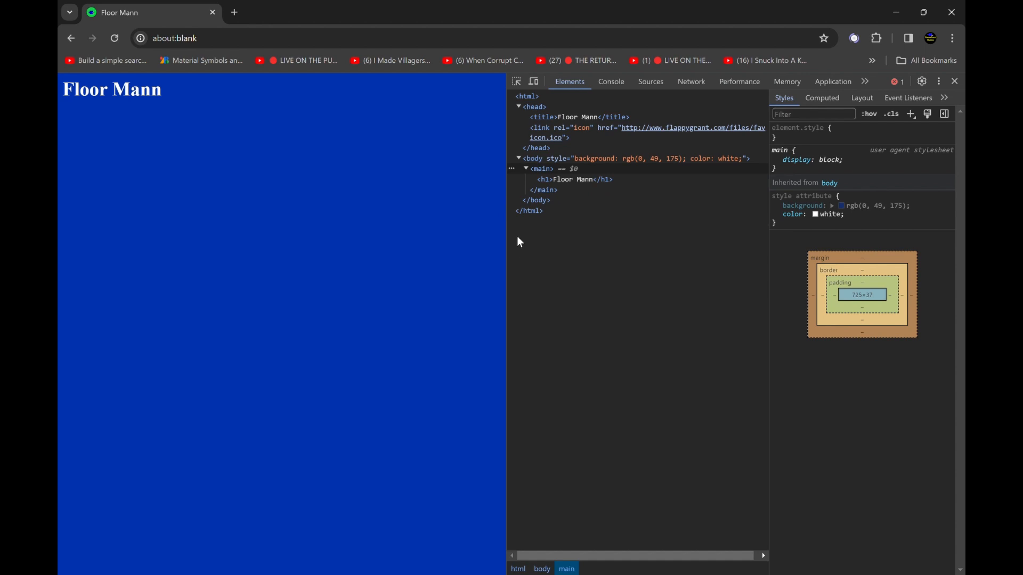
pyautogui.click(609, 81)
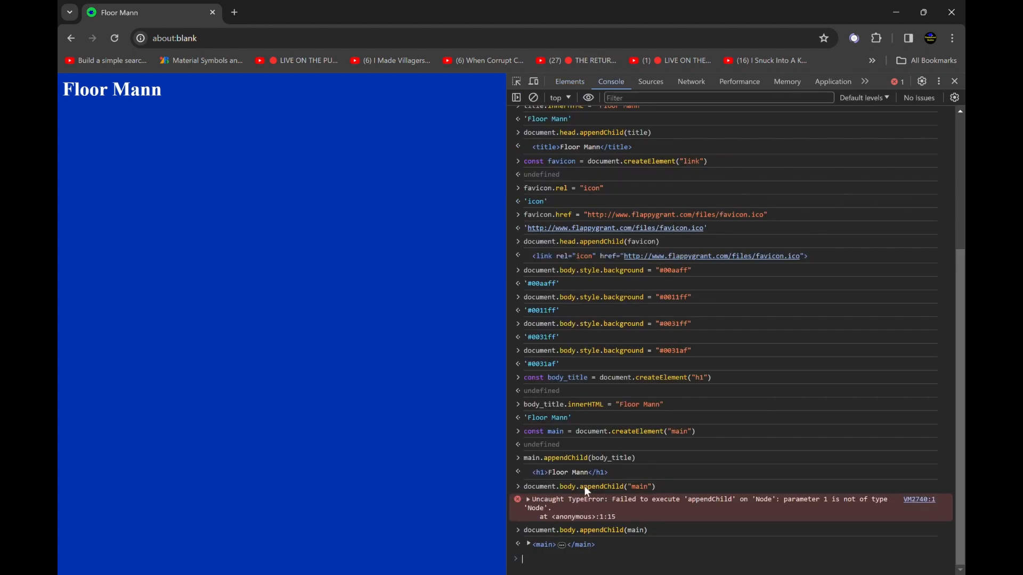
pyautogui.write('docuent')
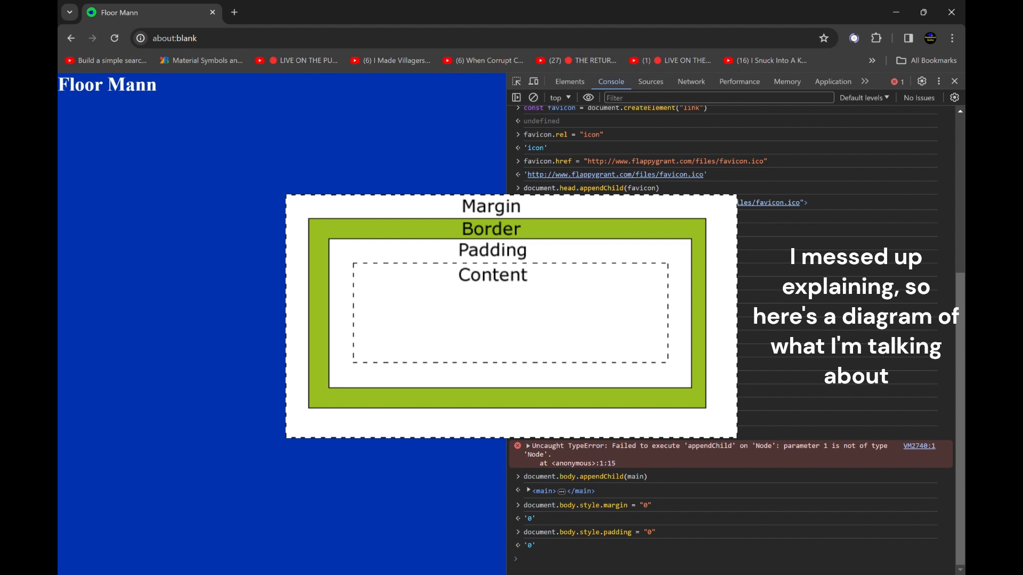
pyautogui.moveTo(63, 220)
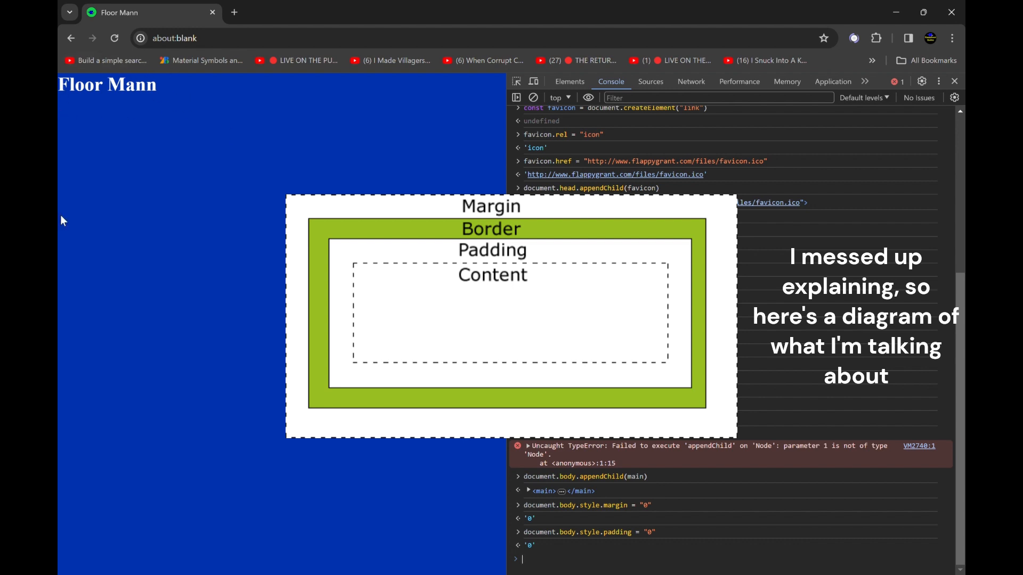
# Set document.body margin and padding to "10px" and check the updated body styles
pyautogui.click(569, 80)
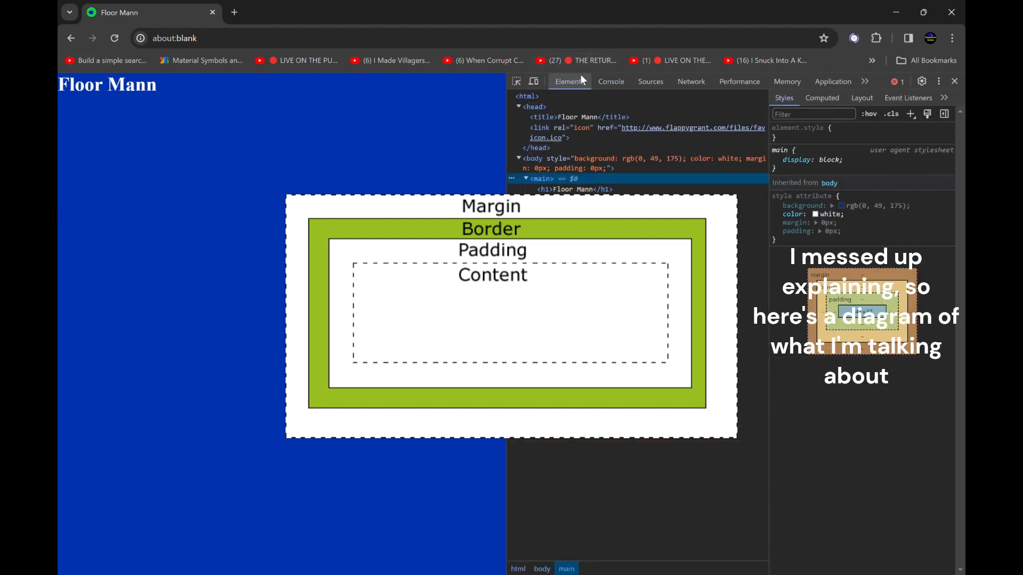
pyautogui.moveTo(575, 189)
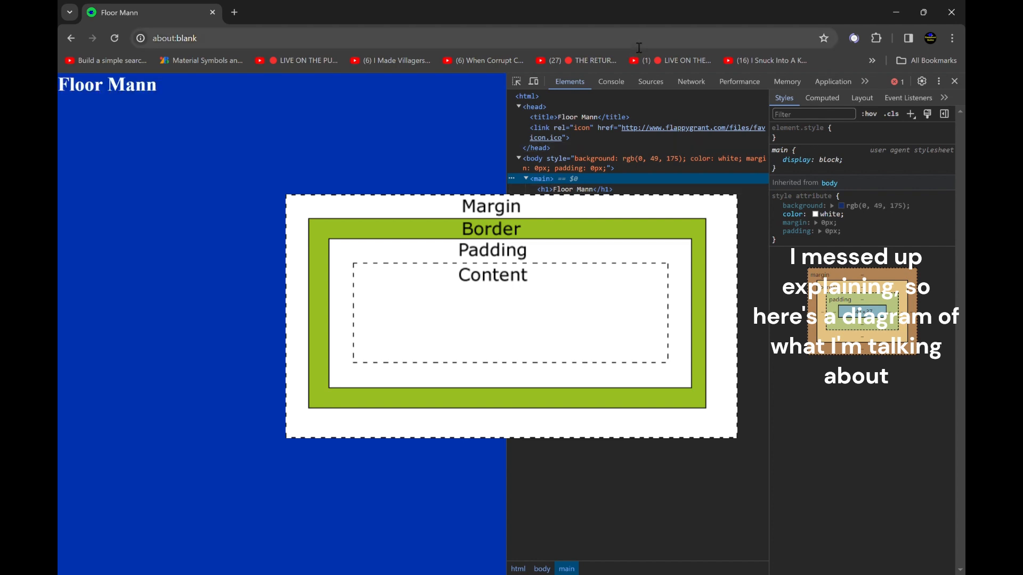
pyautogui.click(609, 81)
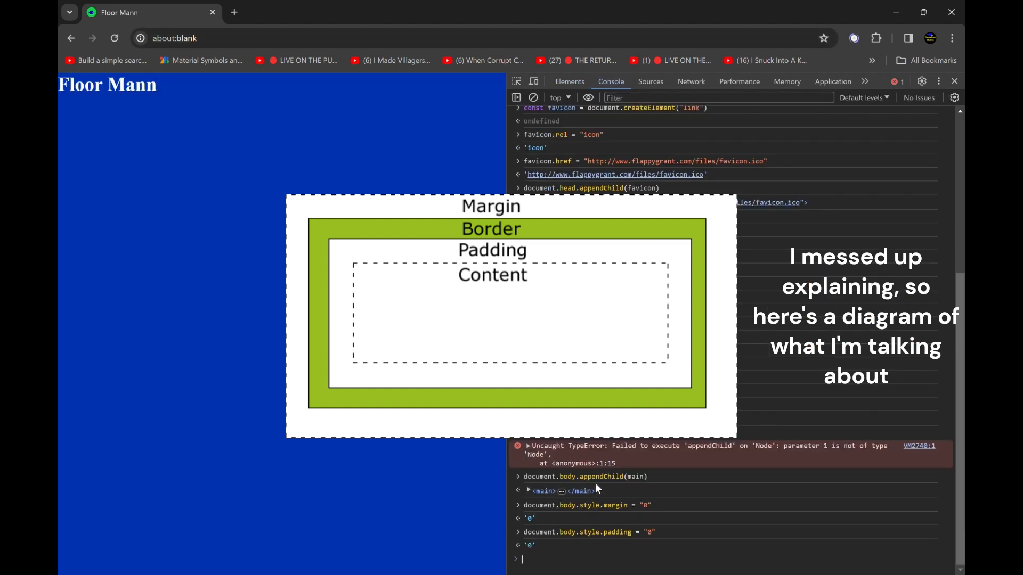
pyautogui.moveTo(593, 486)
pyautogui.write('document.body.style.padding = "10px"')
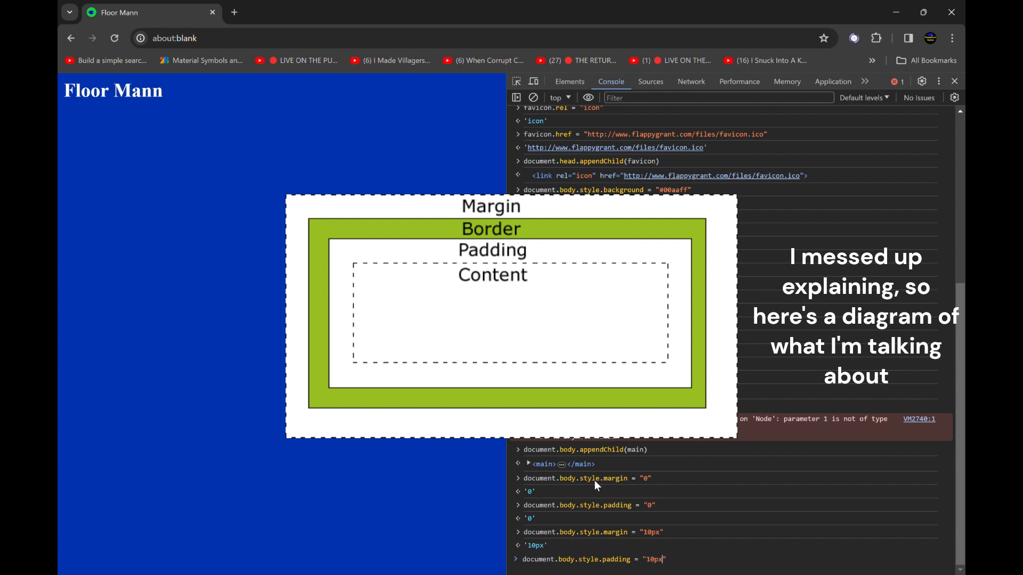
pyautogui.click(568, 82)
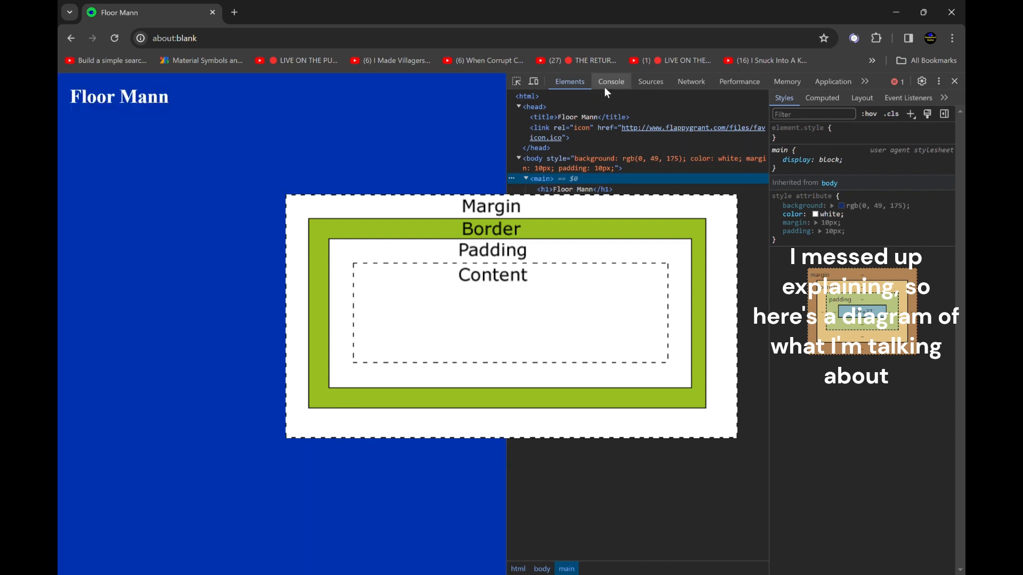
# Reset document.body padding and margin to "0" from the console
pyautogui.click(610, 81)
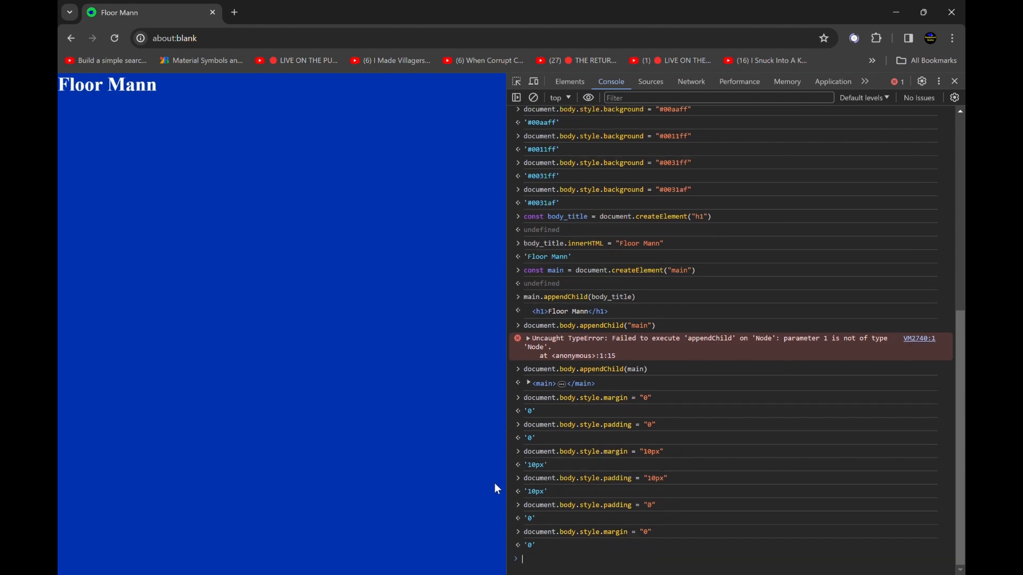
# Set document.body.style.fontFamily to "Arial"
pyautogui.write('document.body.sty')
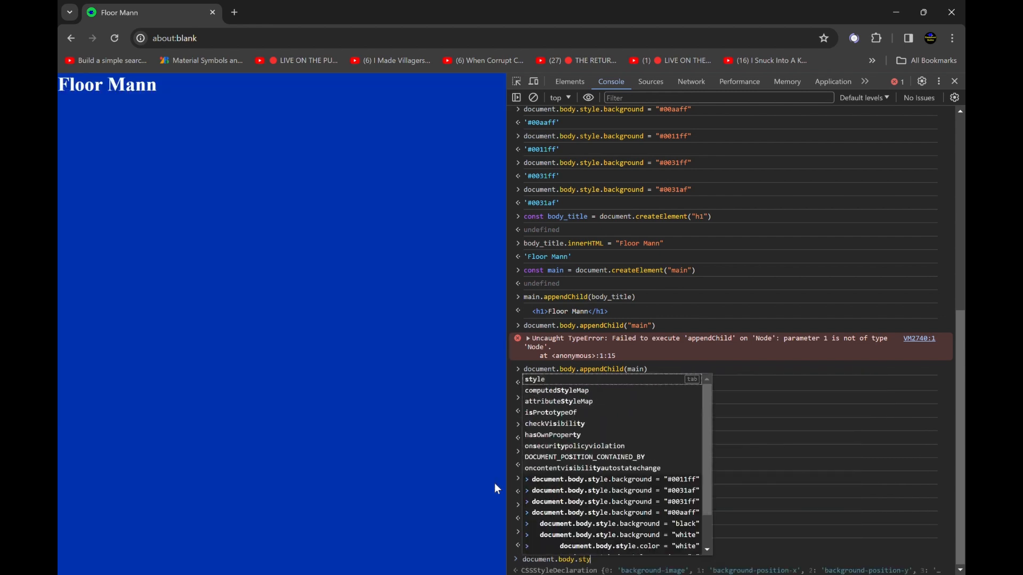
pyautogui.write('font')
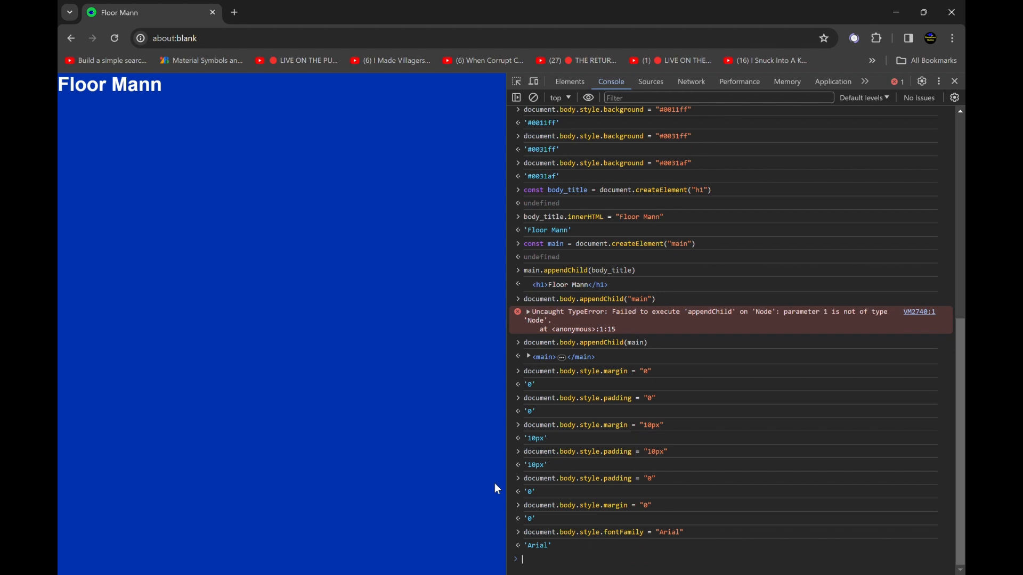
pyautogui.moveTo(140, 93)
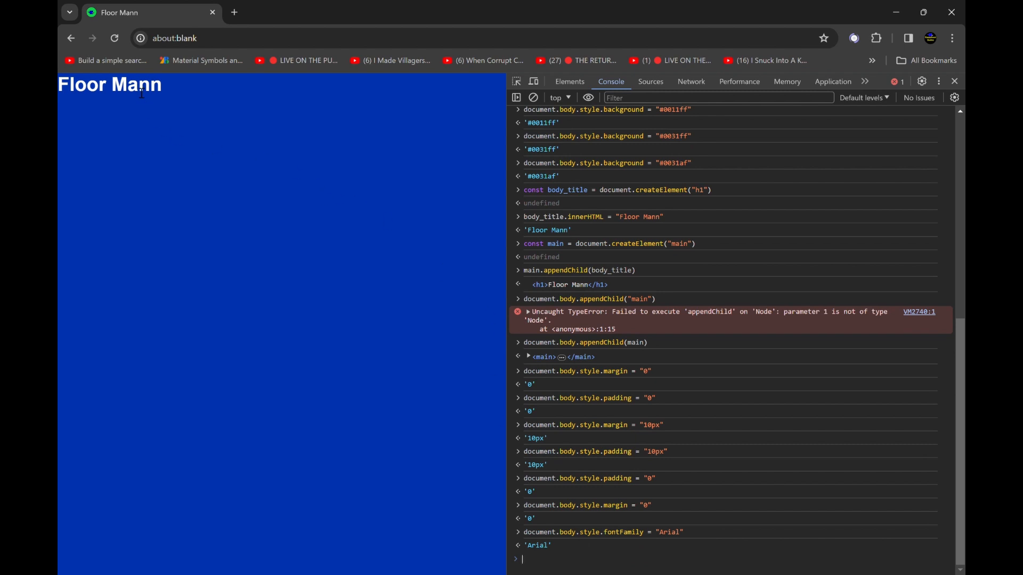
pyautogui.moveTo(568, 81)
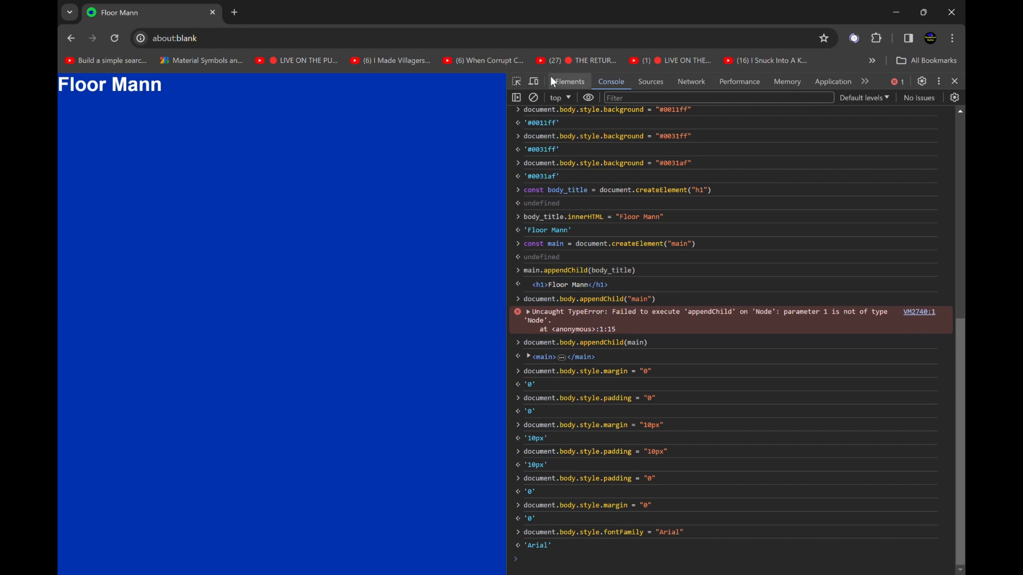
pyautogui.click(568, 81)
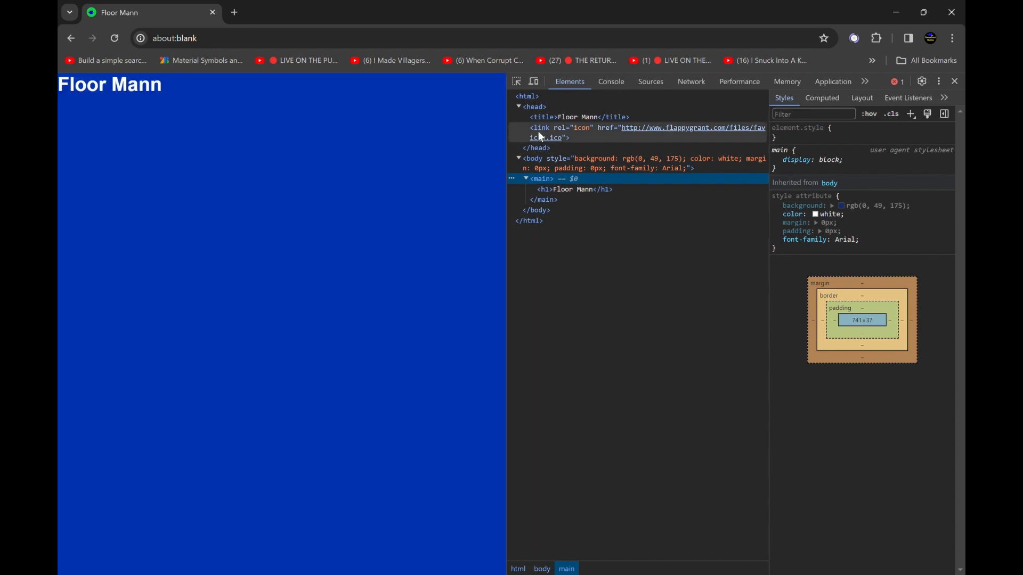
pyautogui.moveTo(603, 161)
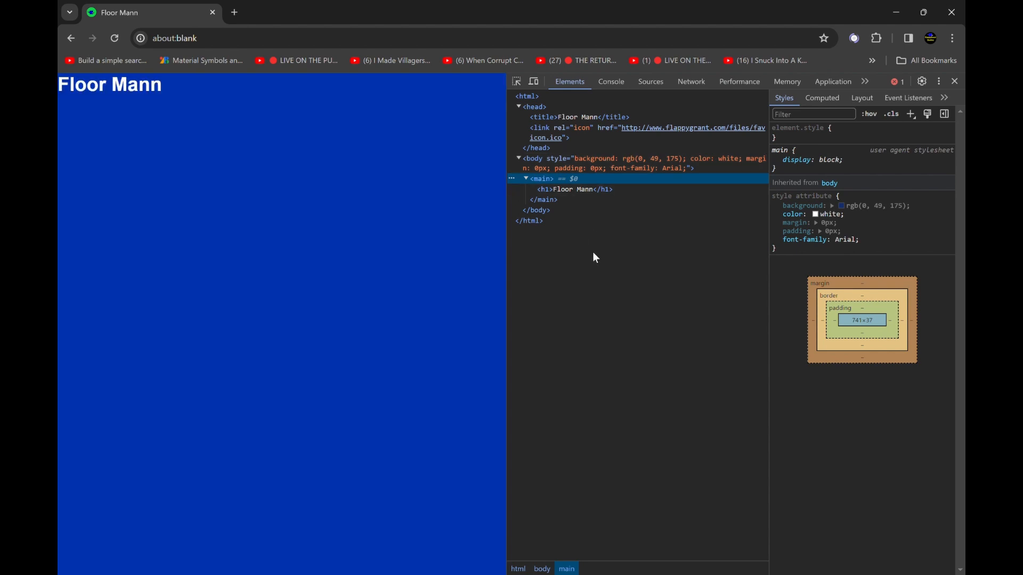
pyautogui.moveTo(659, 148)
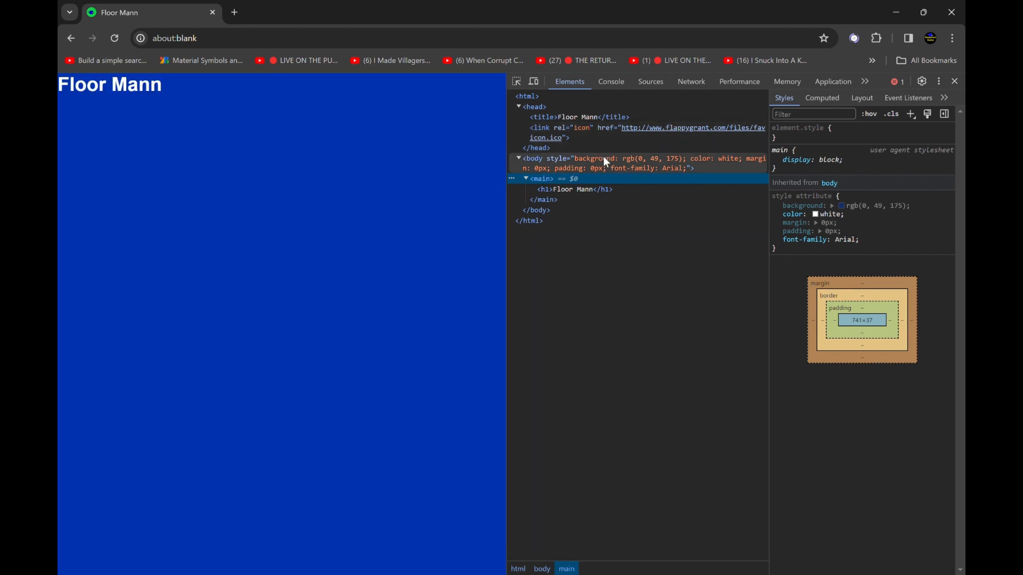
pyautogui.click(610, 81)
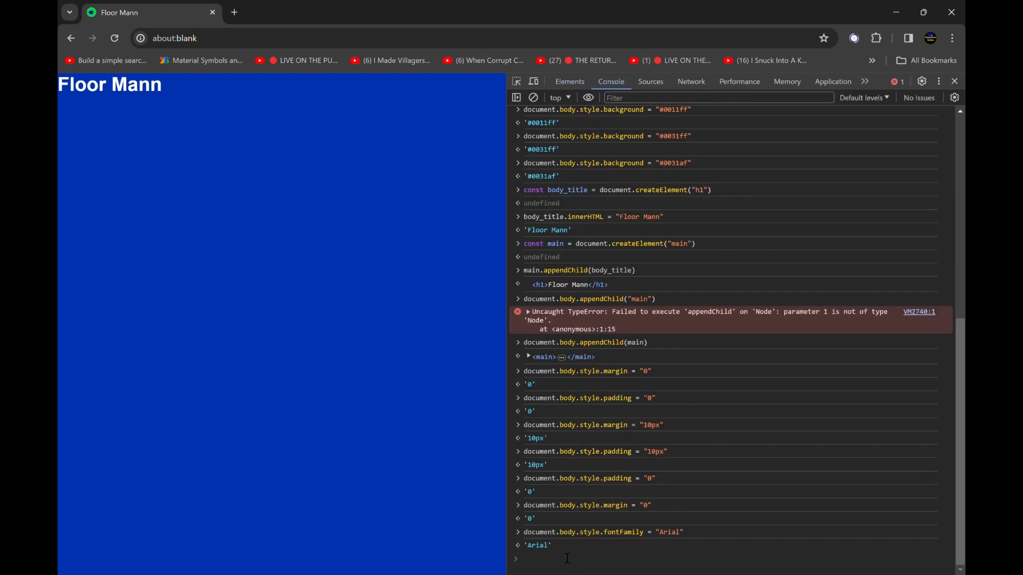
pyautogui.moveTo(490, 548)
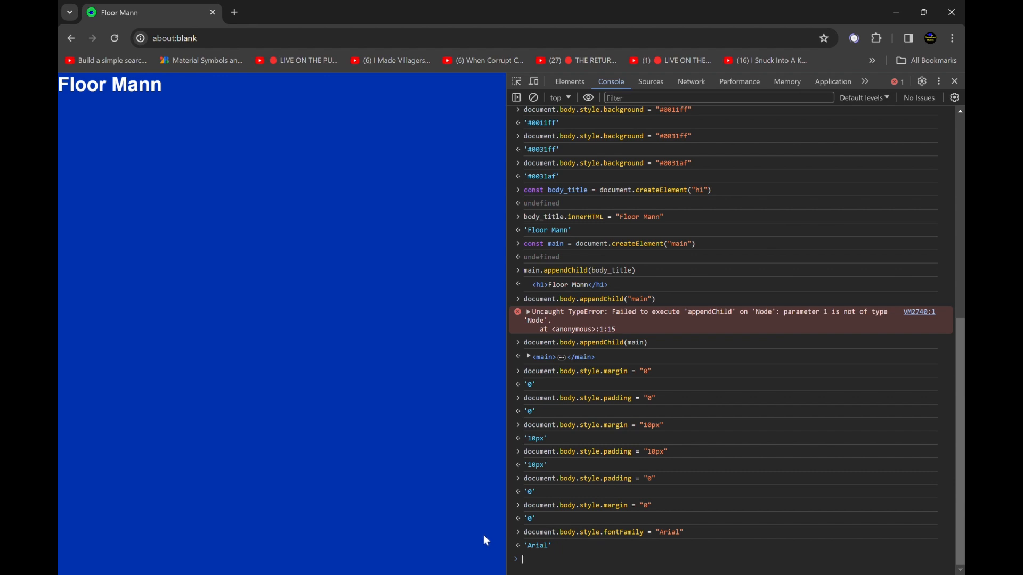
pyautogui.moveTo(566, 561)
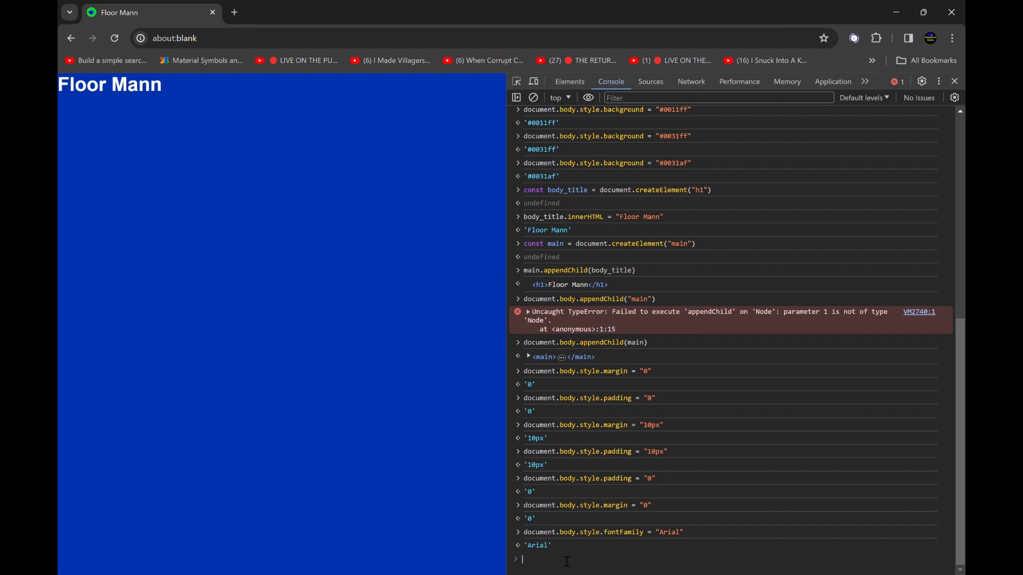
pyautogui.write('const youtube_')
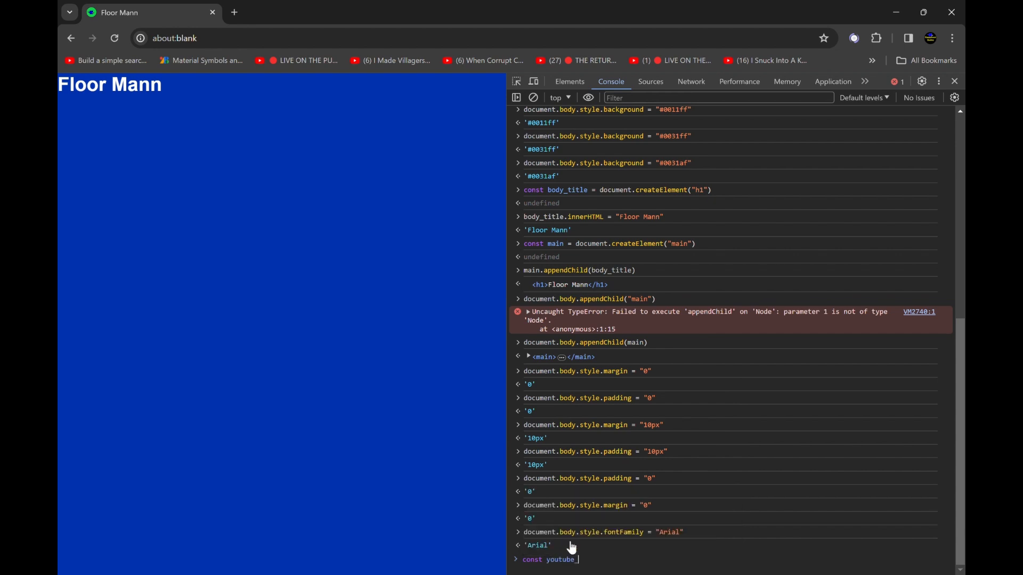
# Create an <a> youtube_link with href and text 'My YouTube' and append it to main
pyautogui.write('link')
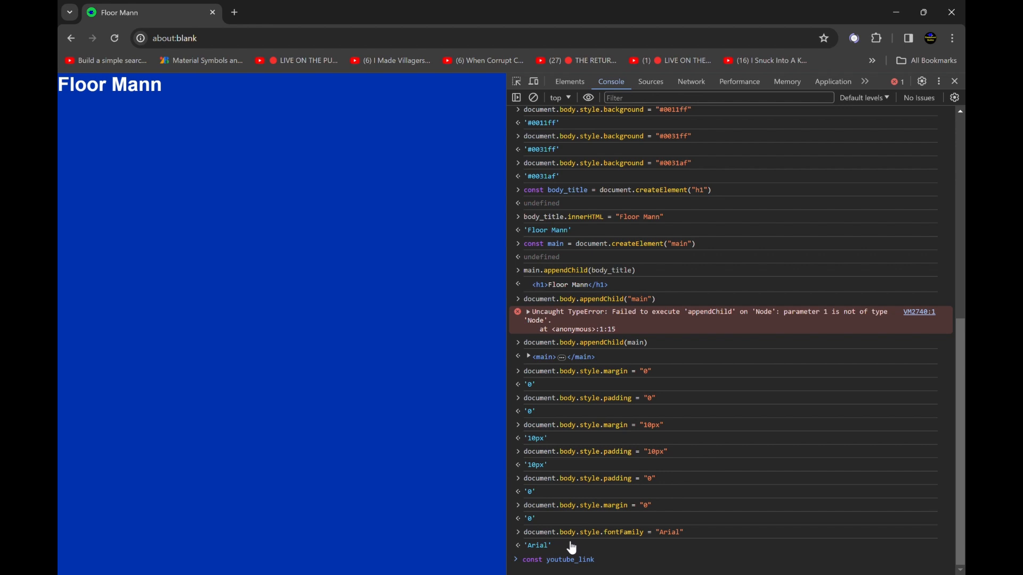
pyautogui.write('do')
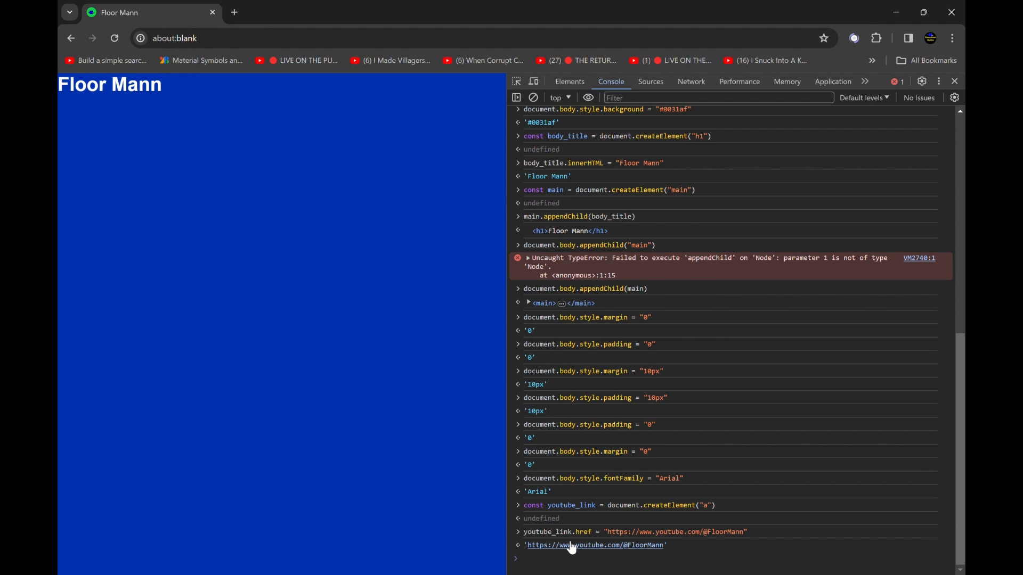
pyautogui.write('youtube_link.innerHTML = "Y')
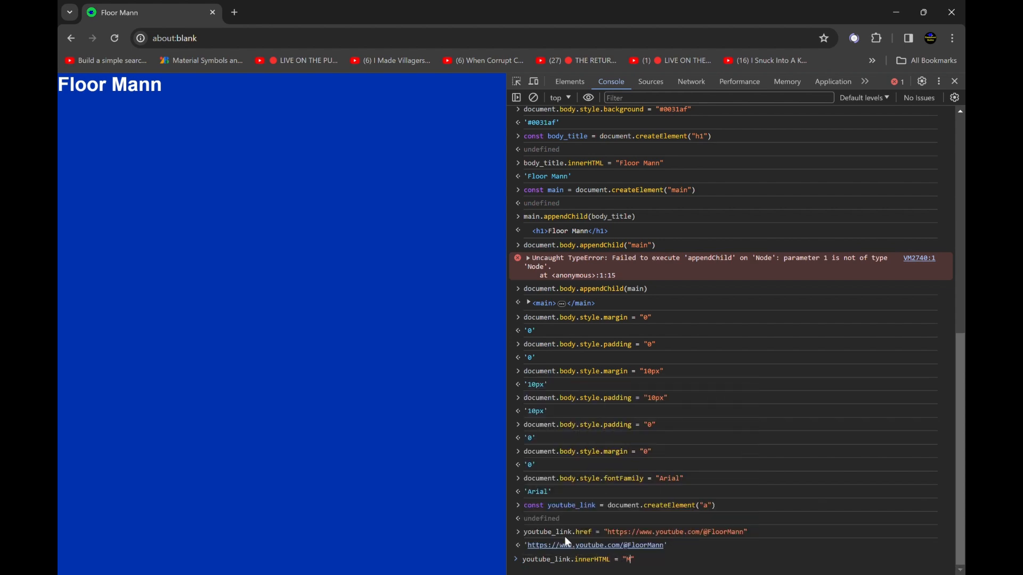
pyautogui.write('My YouTub')
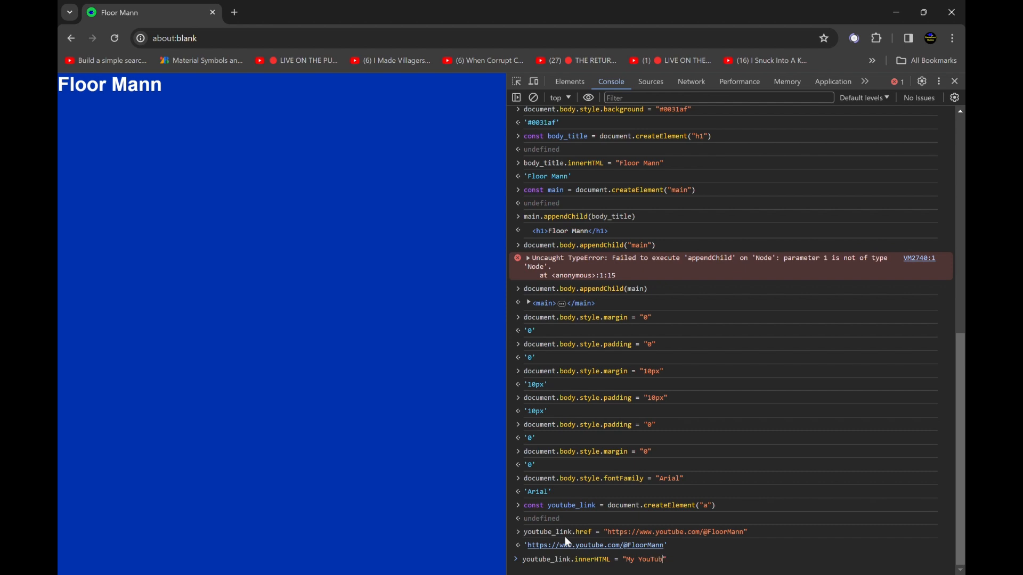
pyautogui.write('ent')
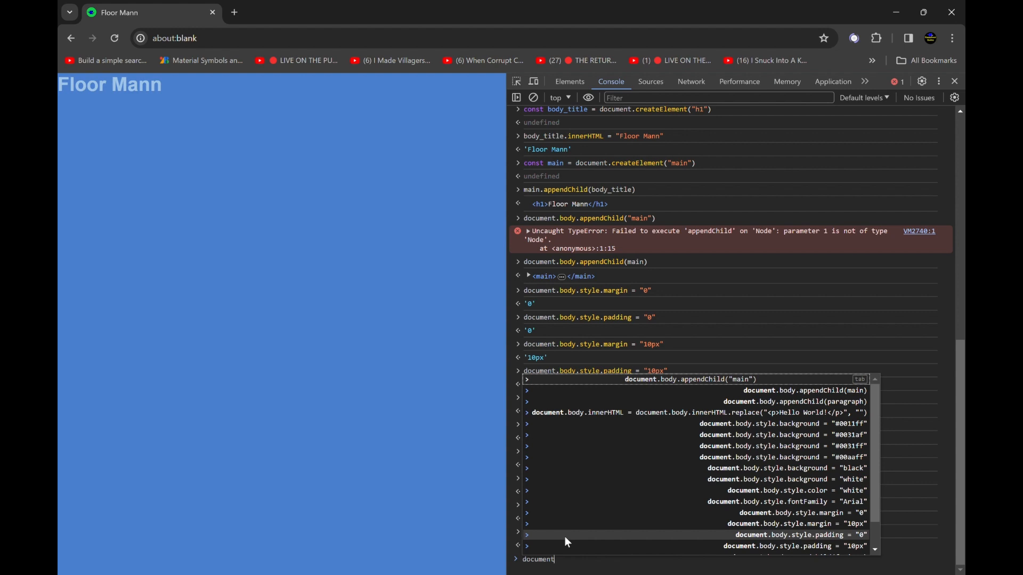
pyautogui.write('main')
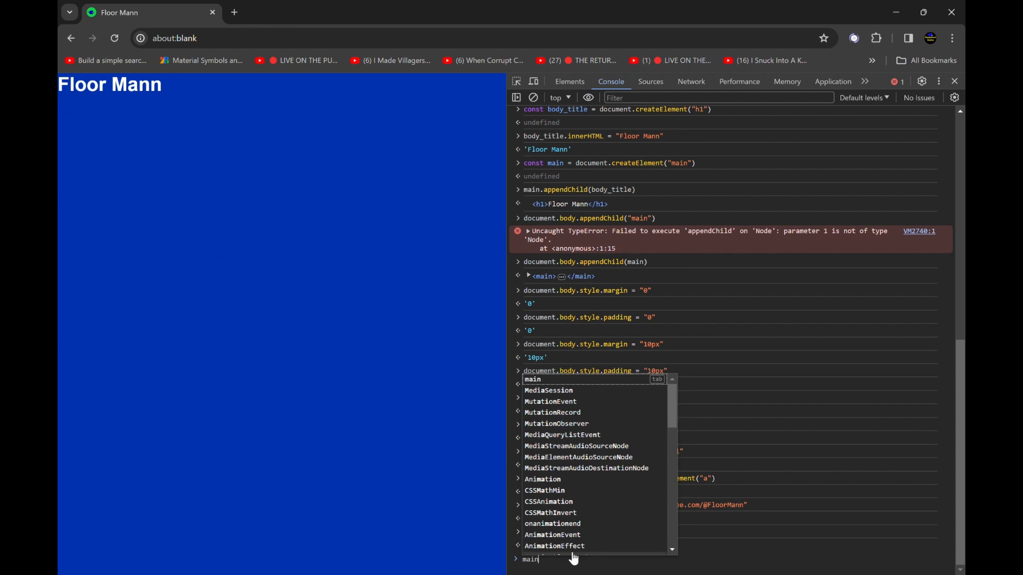
pyautogui.moveTo(401, 546)
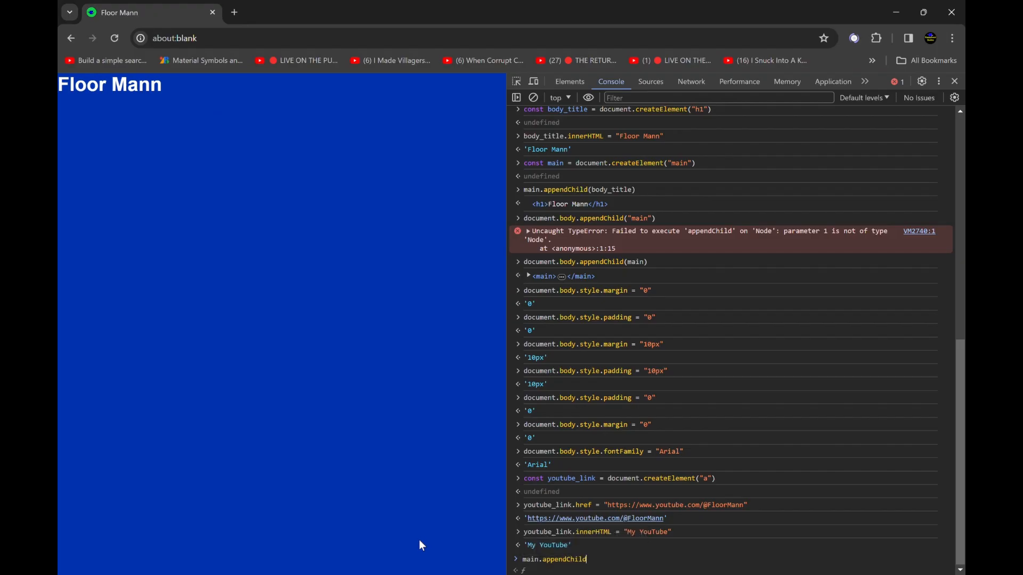
pyautogui.write('(')
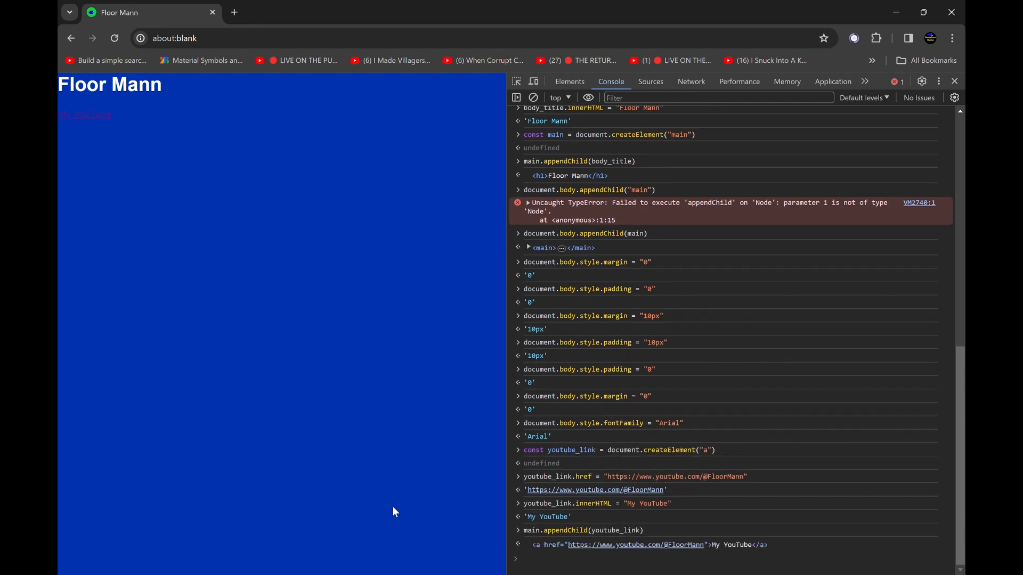
pyautogui.moveTo(84, 116)
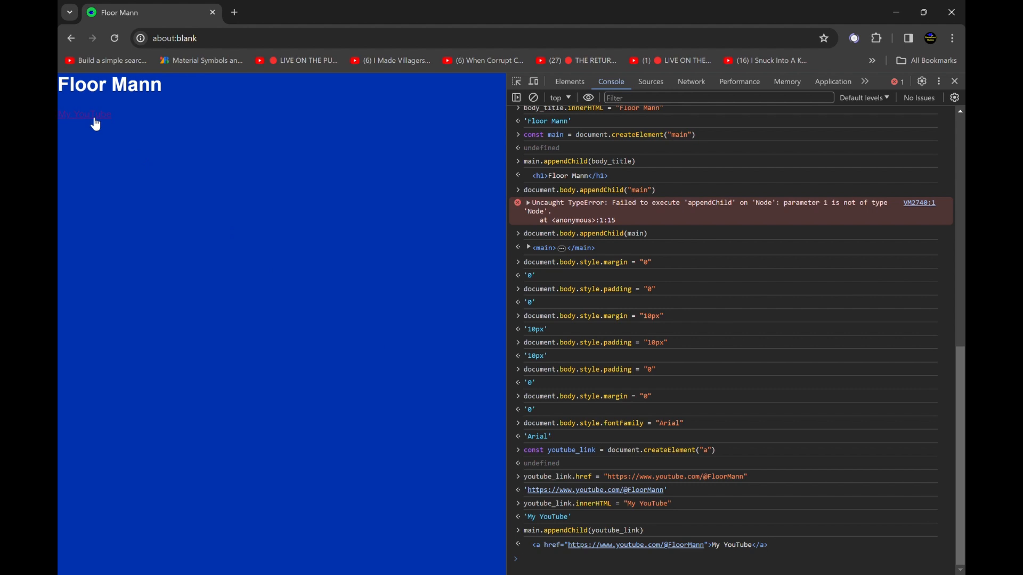
pyautogui.moveTo(154, 158)
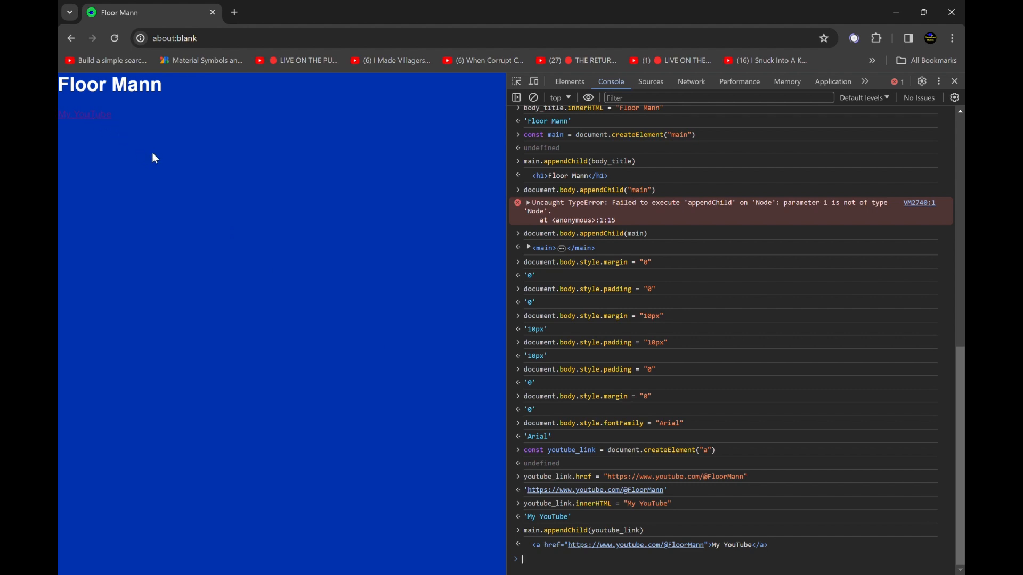
pyautogui.moveTo(366, 135)
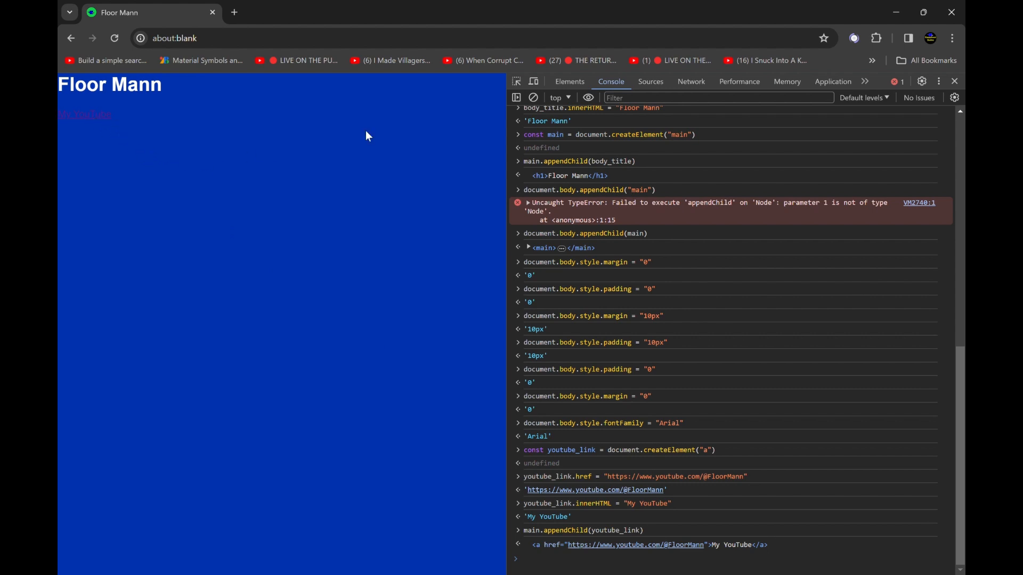
pyautogui.moveTo(569, 120)
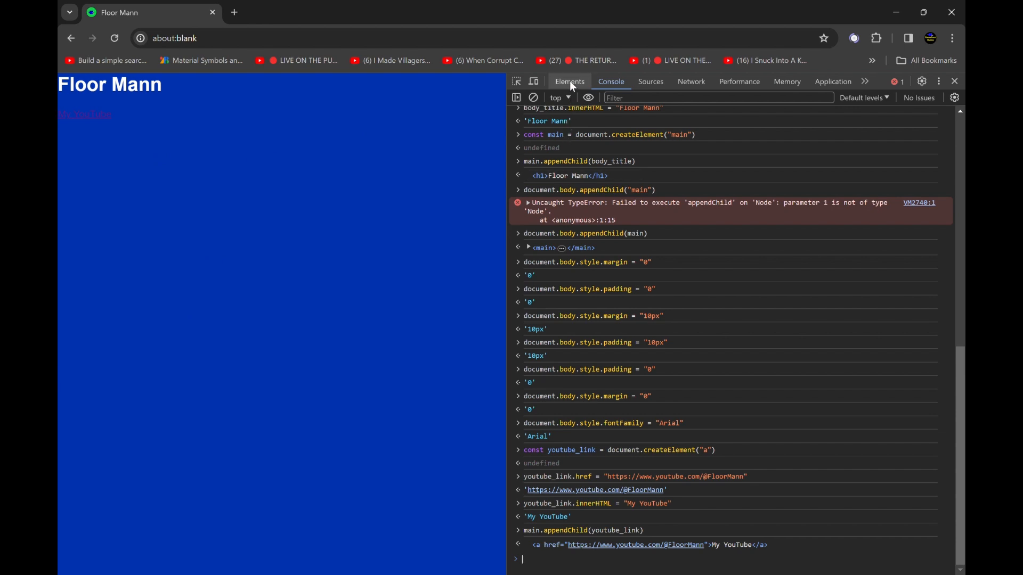
pyautogui.click(611, 81)
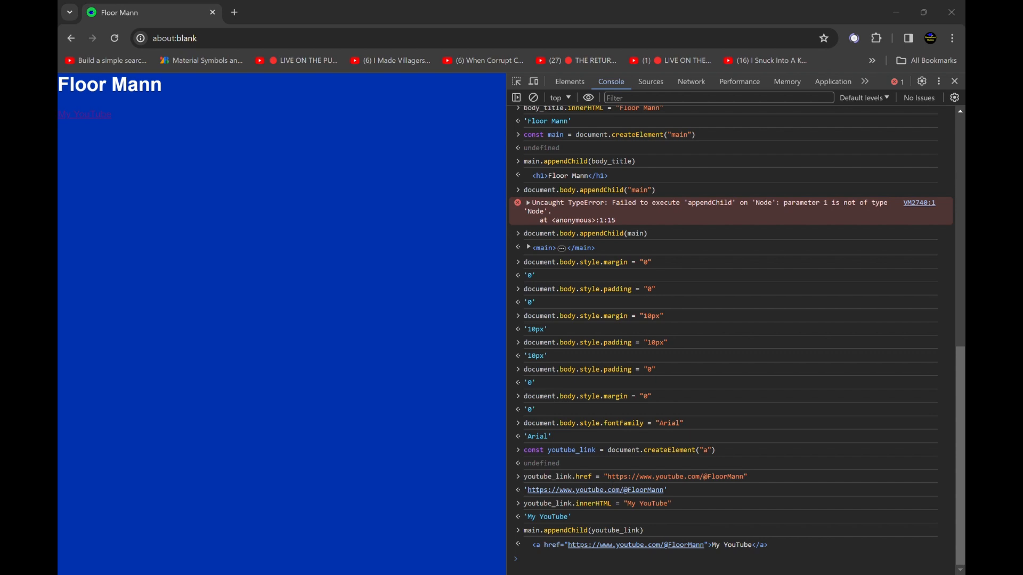
pyautogui.moveTo(524, 133)
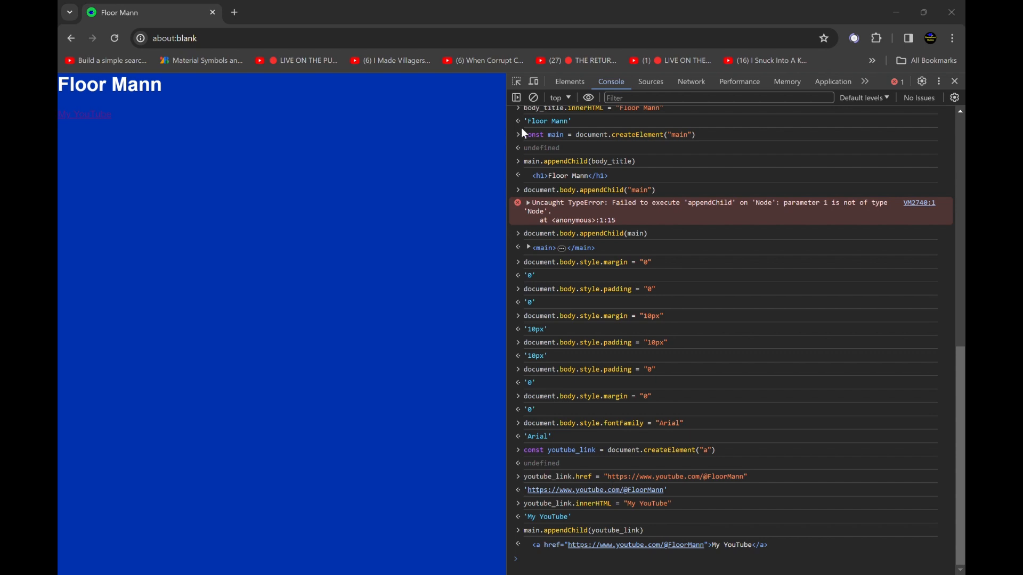
pyautogui.moveTo(76, 20)
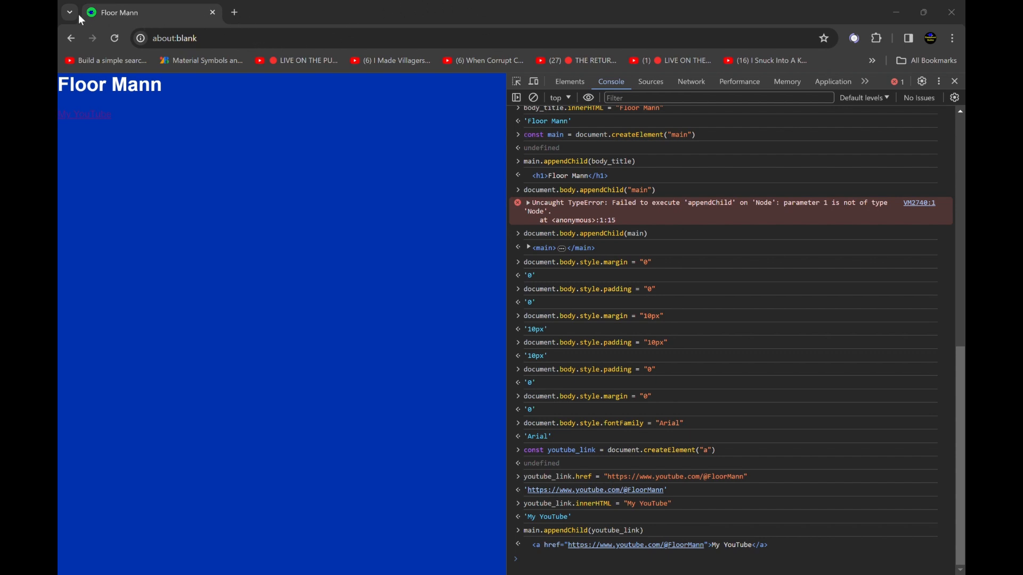
pyautogui.moveTo(160, 33)
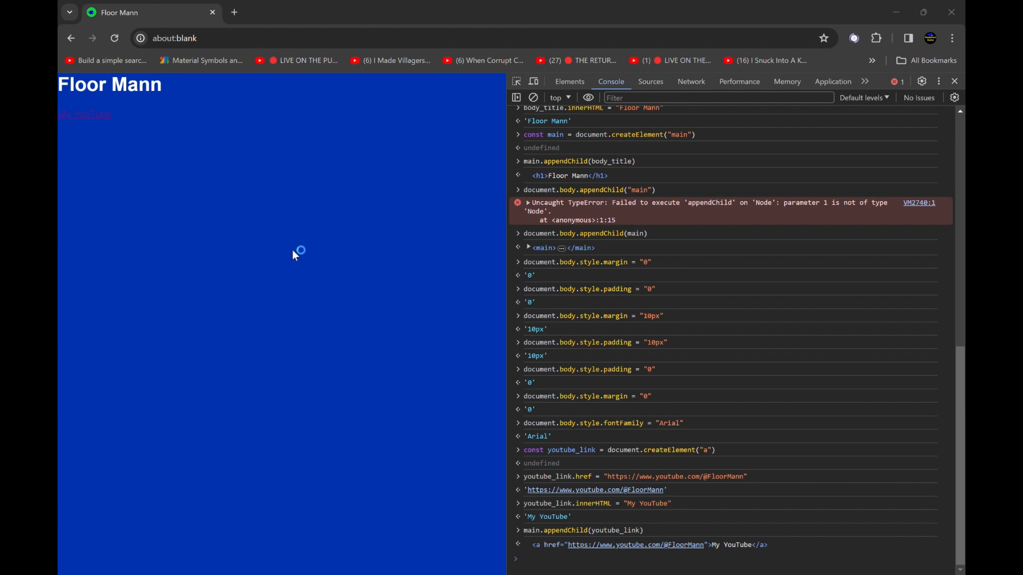
pyautogui.moveTo(293, 105)
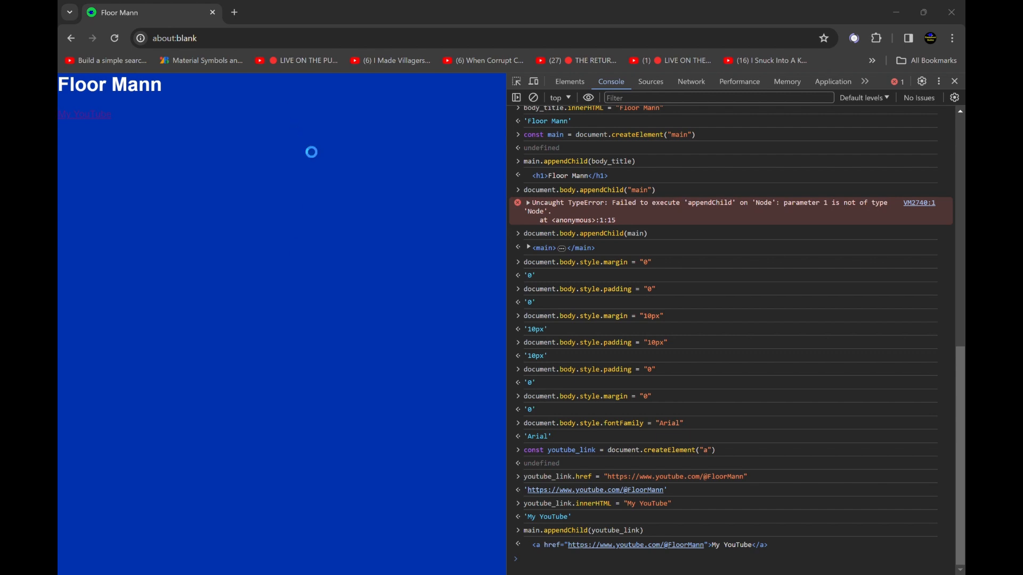
pyautogui.moveTo(270, 143)
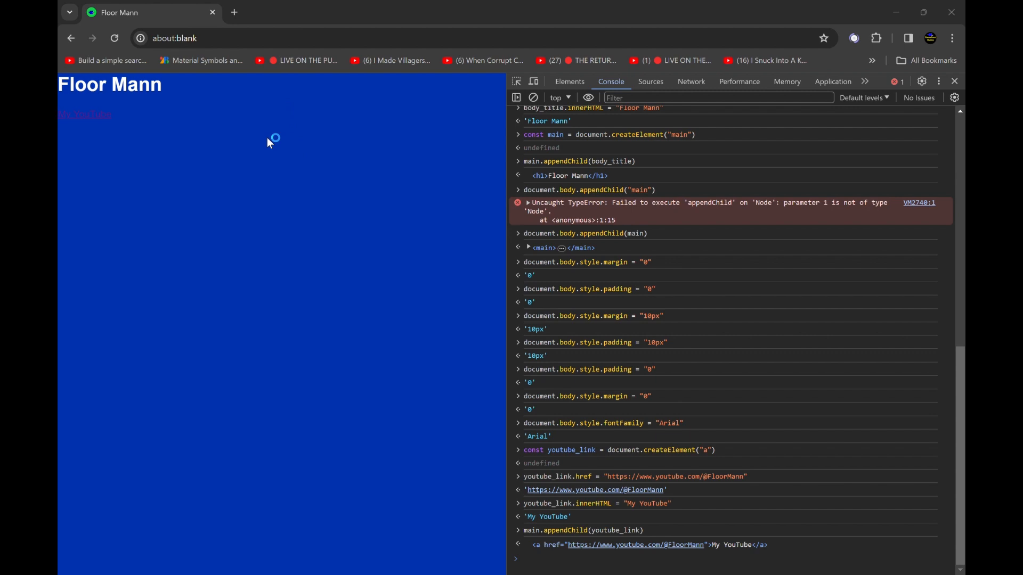
pyautogui.moveTo(413, 290)
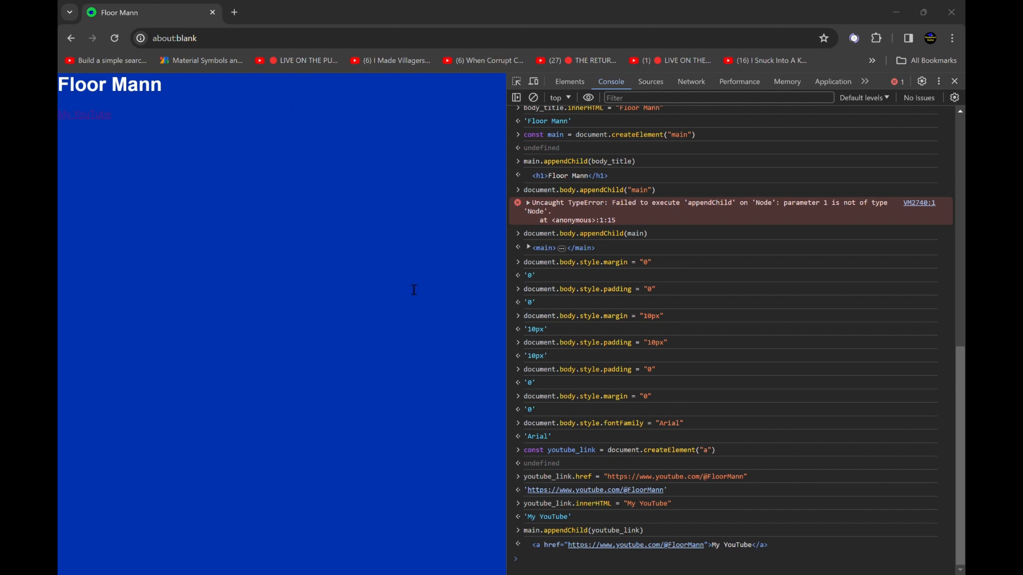
pyautogui.moveTo(317, 104)
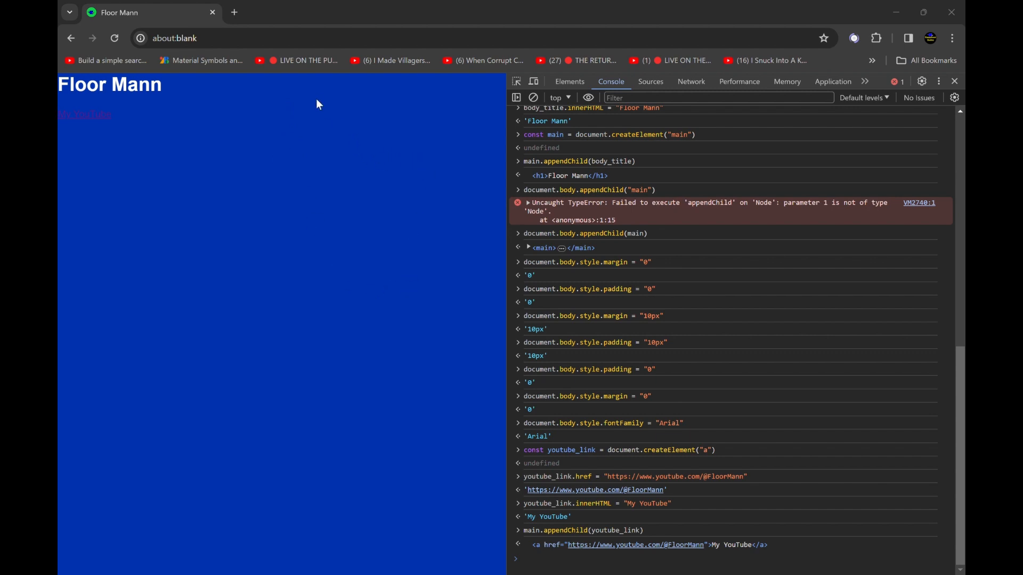
pyautogui.moveTo(149, 239)
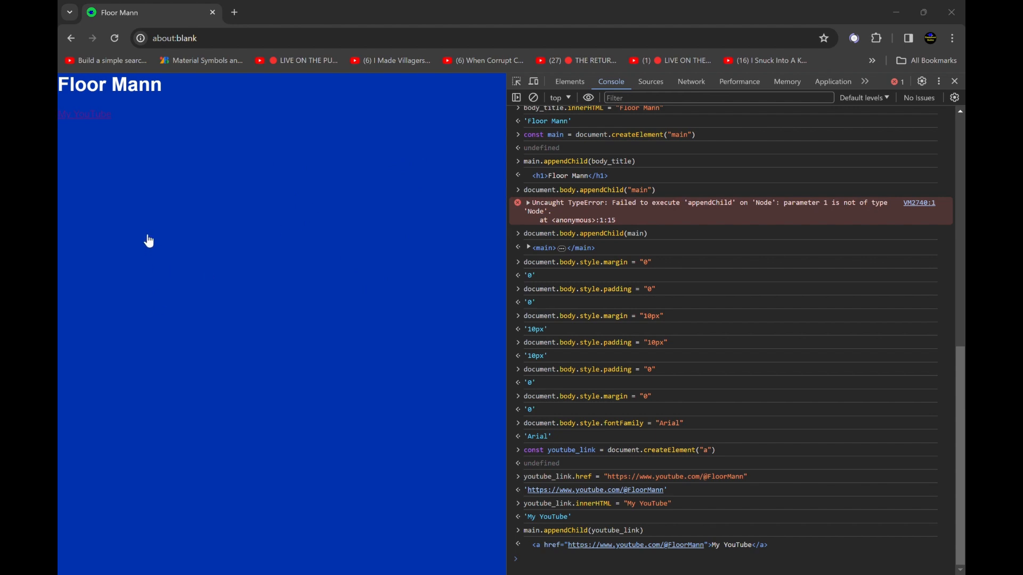
pyautogui.moveTo(145, 257)
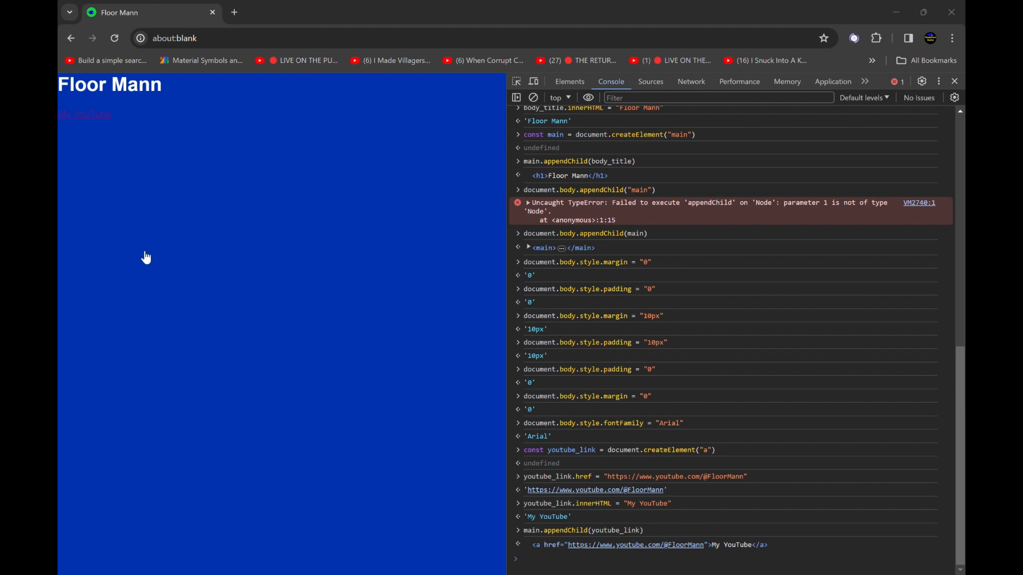
pyautogui.moveTo(186, 232)
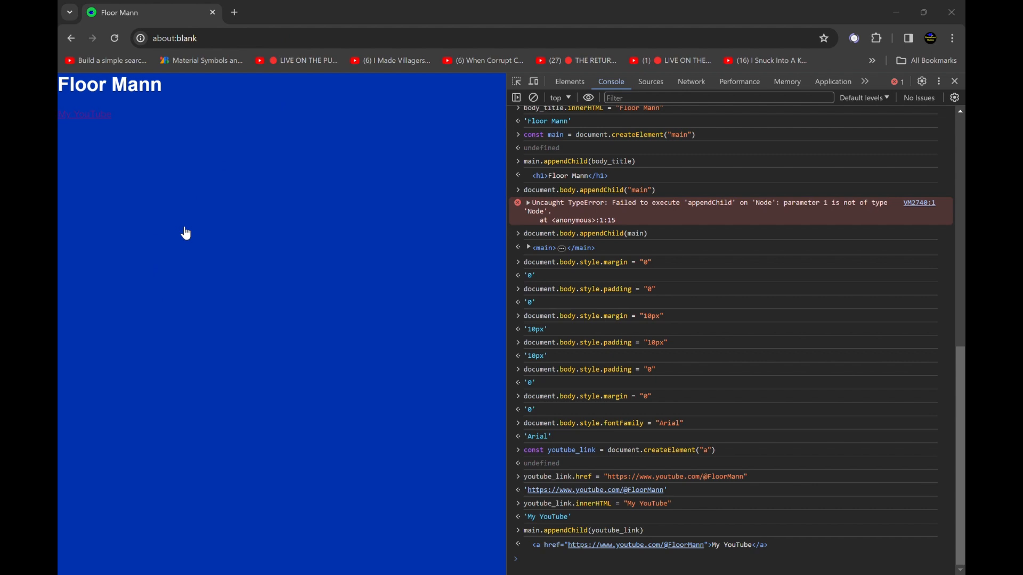
pyautogui.moveTo(318, 261)
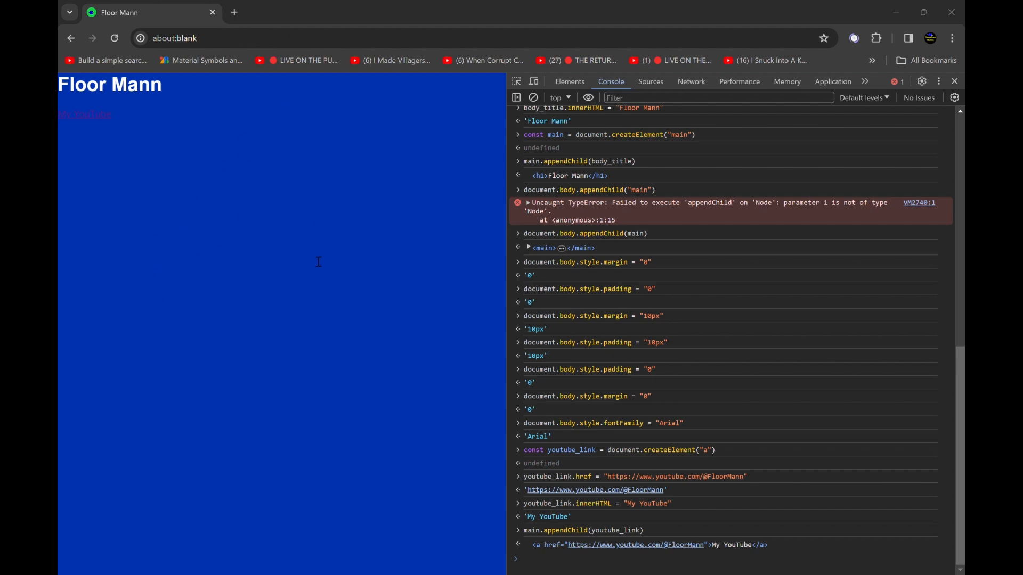
pyautogui.moveTo(316, 433)
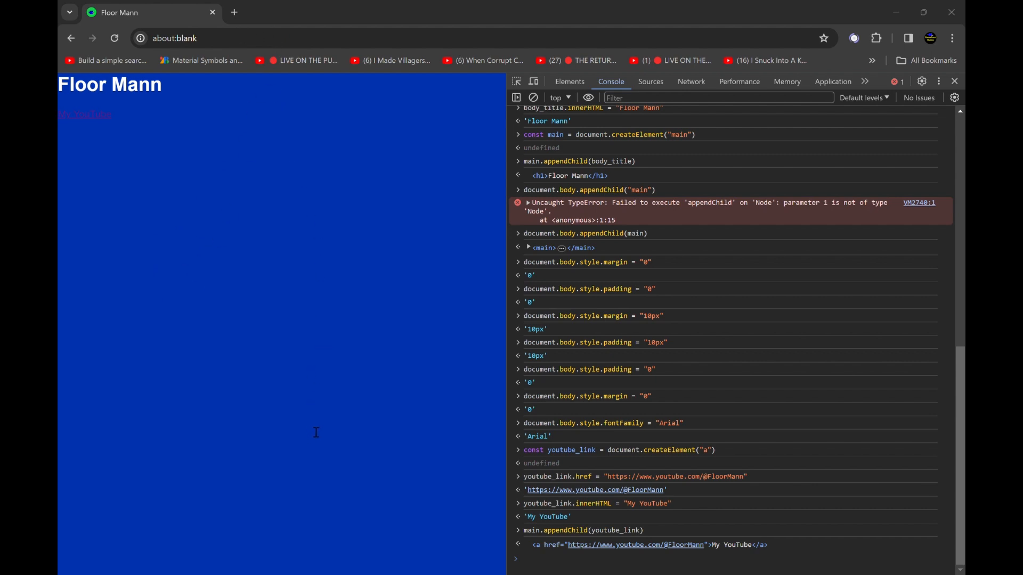
pyautogui.moveTo(318, 422)
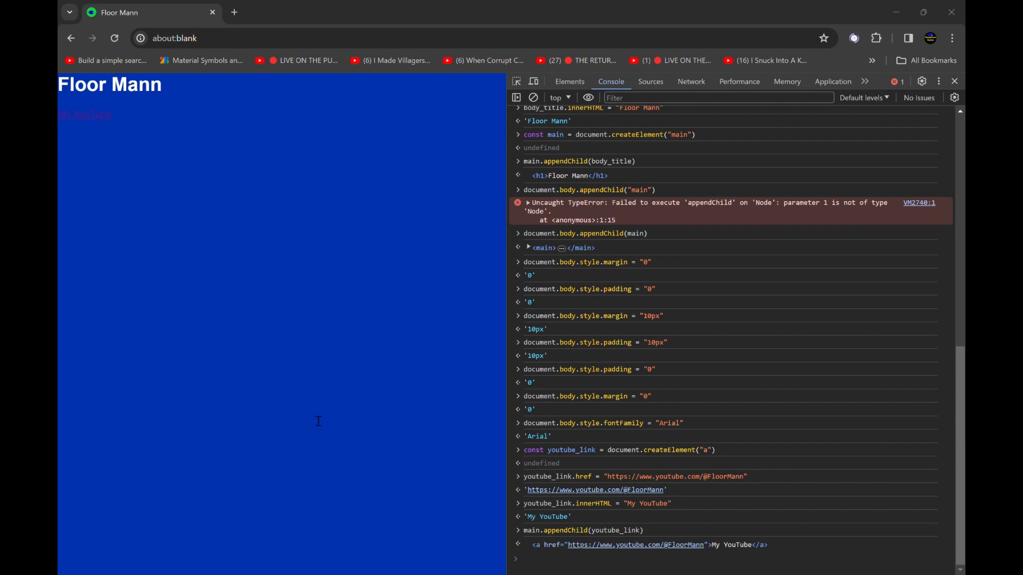
pyautogui.moveTo(321, 439)
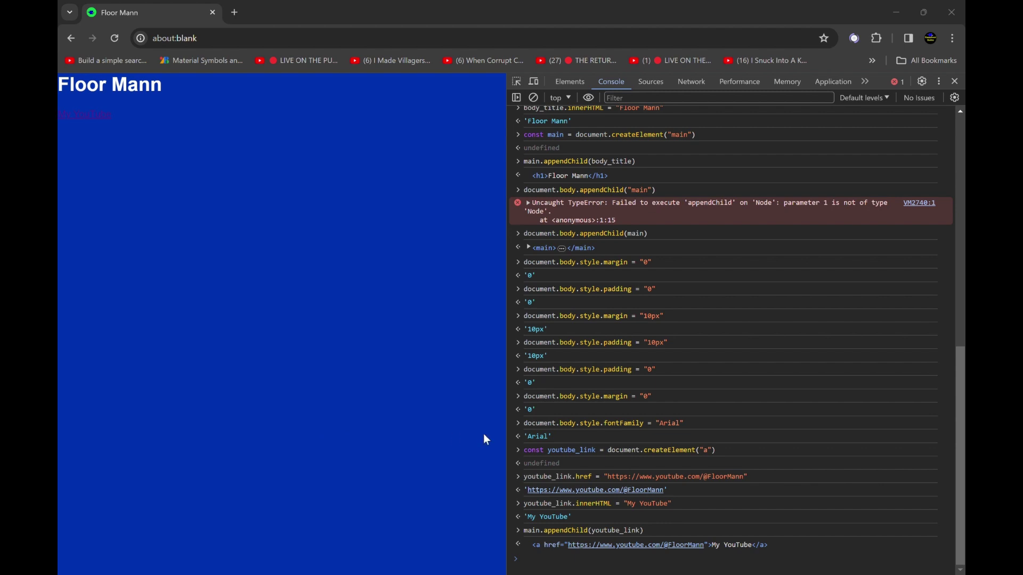
pyautogui.moveTo(545, 84)
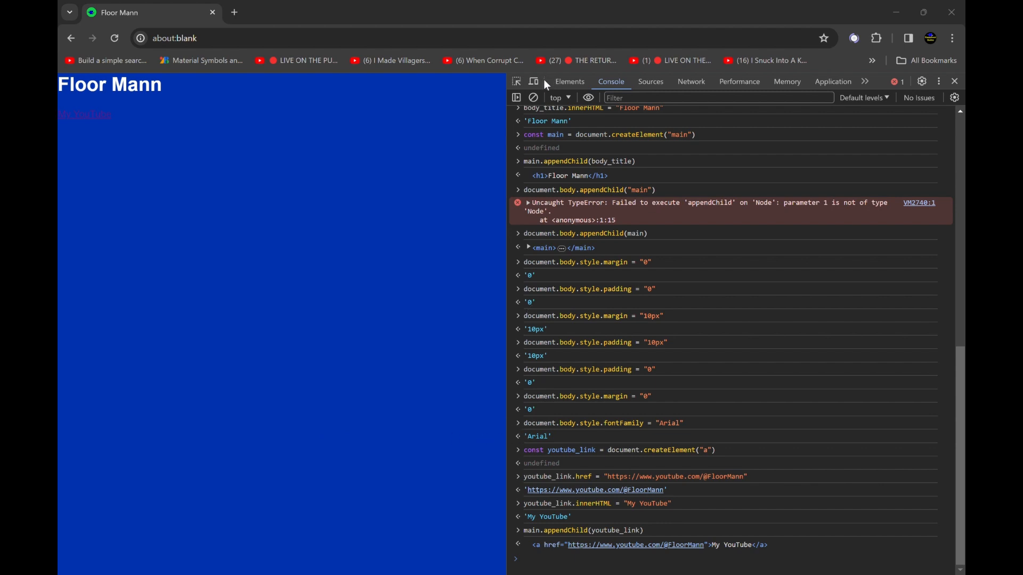
pyautogui.moveTo(491, 122)
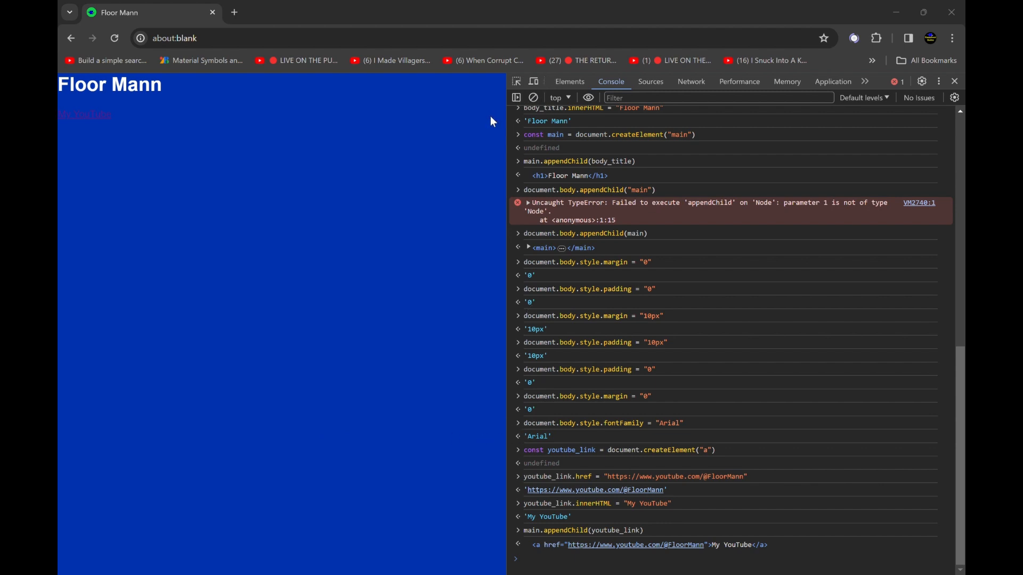
pyautogui.moveTo(485, 128)
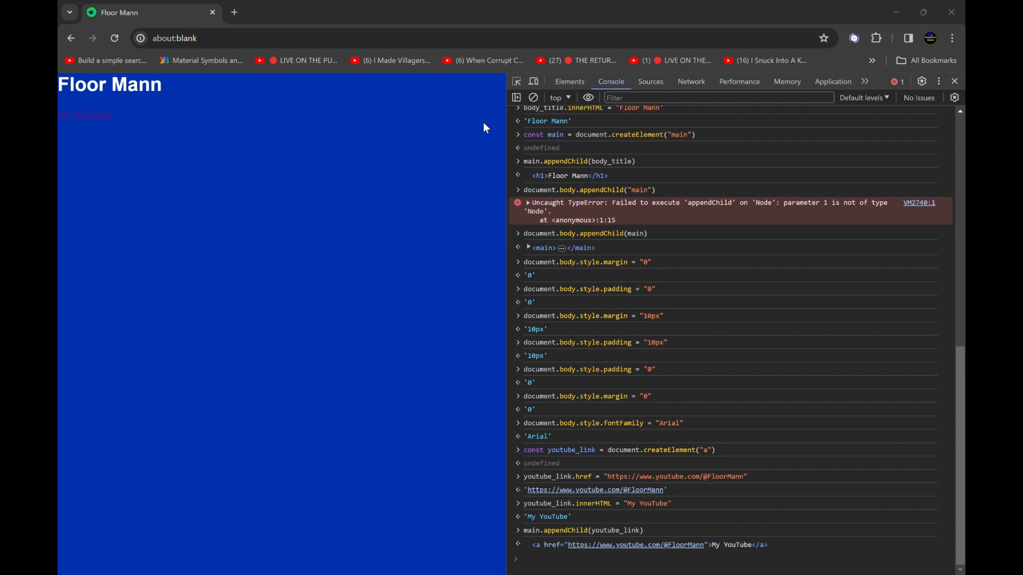
pyautogui.moveTo(506, 228)
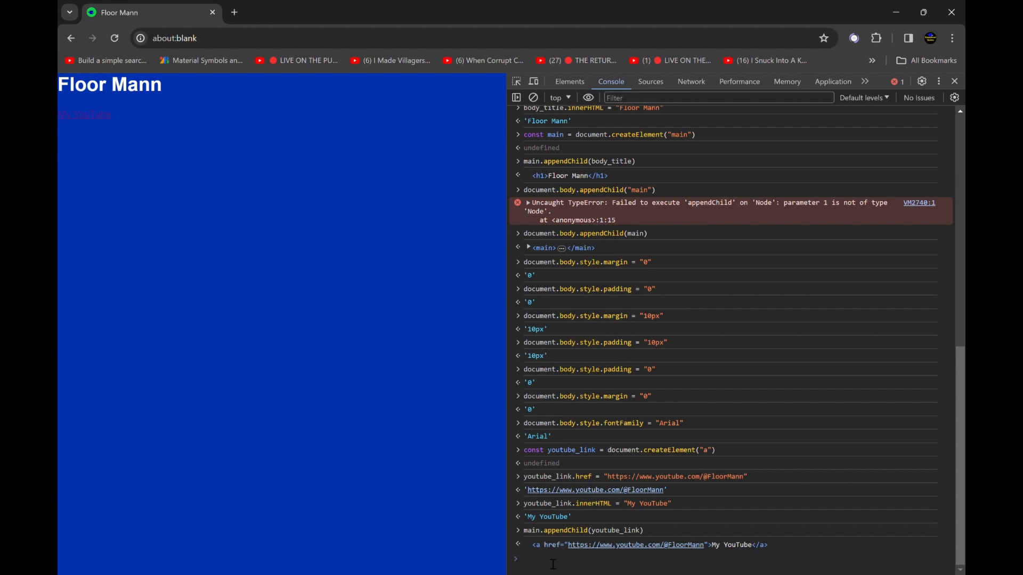
# Set youtube_link.style.position to "relative" and begin a colour assignment for it
pyautogui.write('yo')
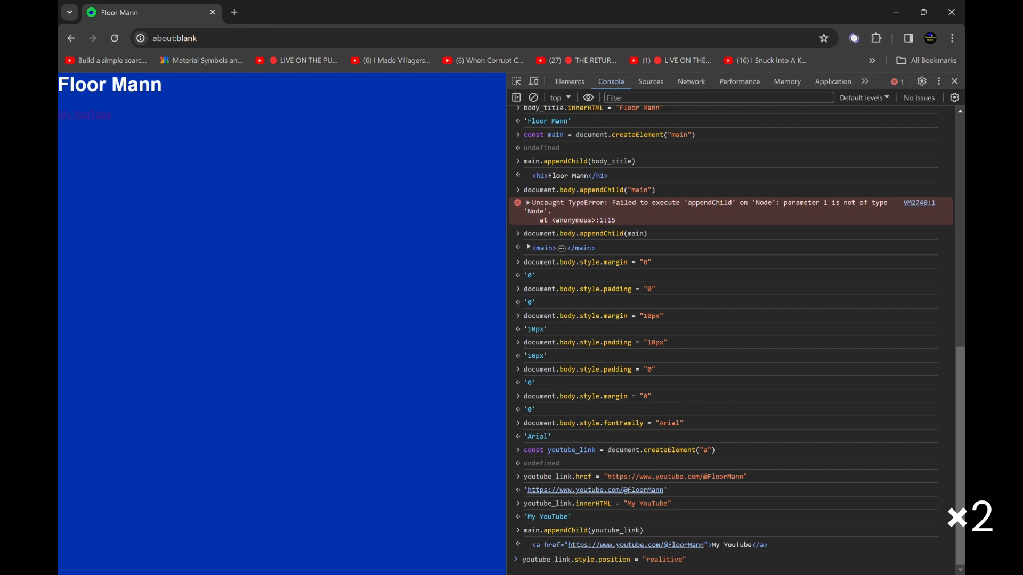
pyautogui.moveTo(383, 299)
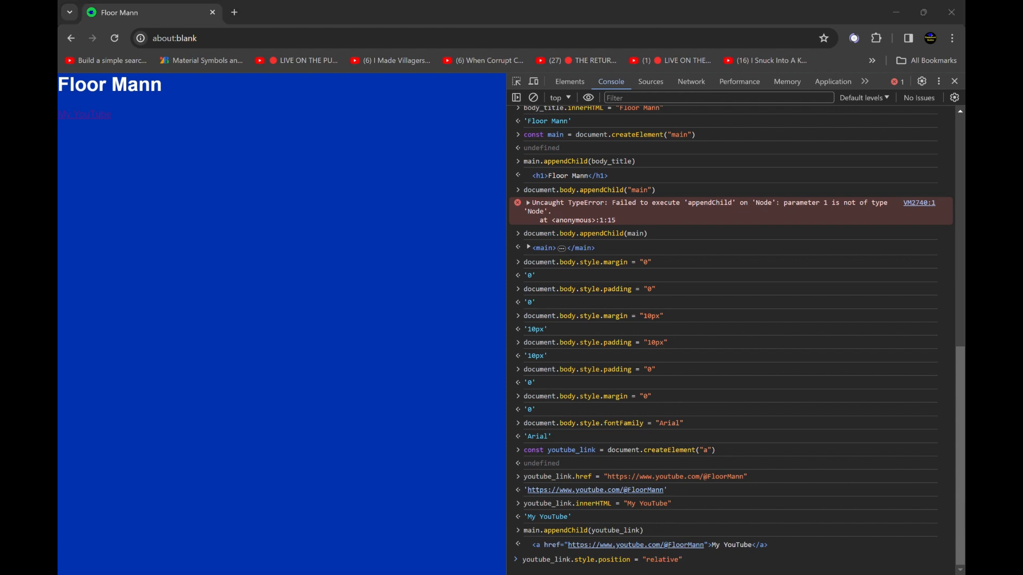
pyautogui.moveTo(566, 340)
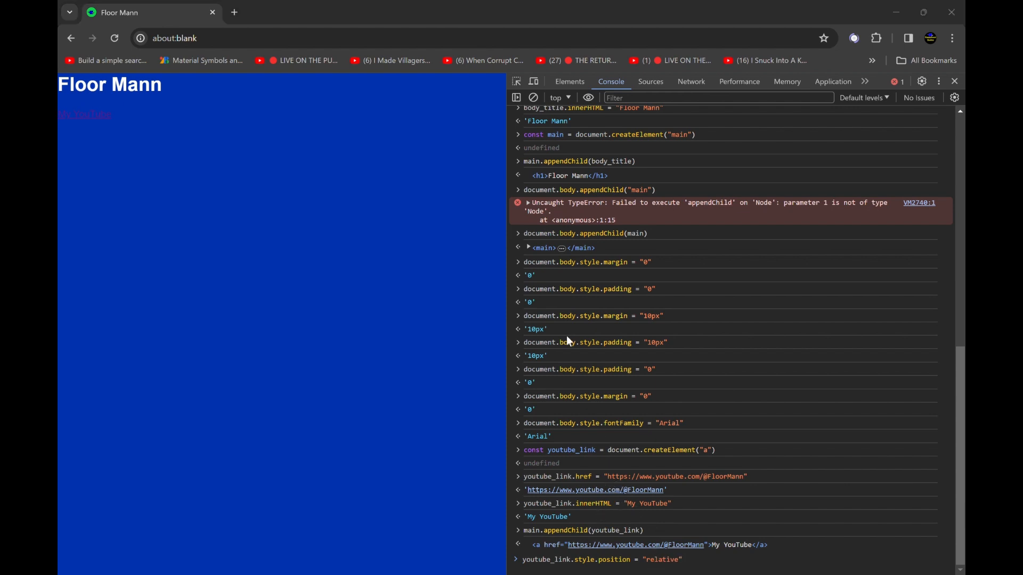
pyautogui.moveTo(567, 340)
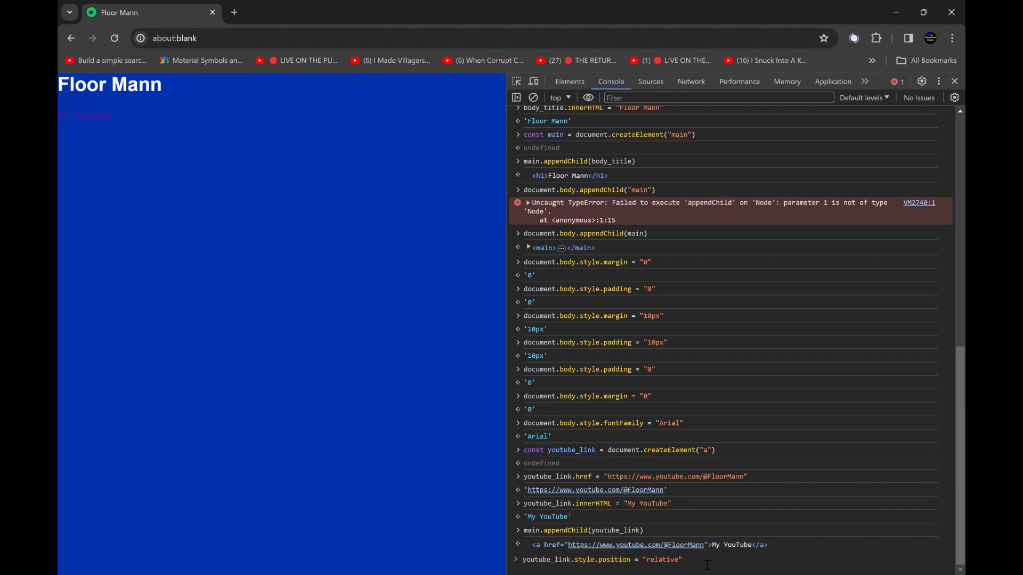
pyautogui.click(681, 559)
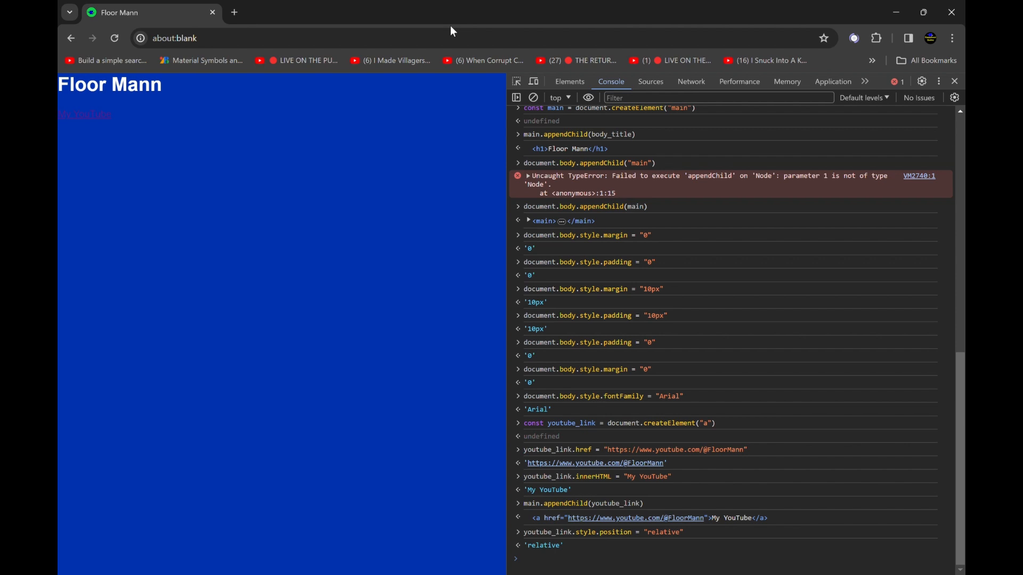
pyautogui.moveTo(99, 116)
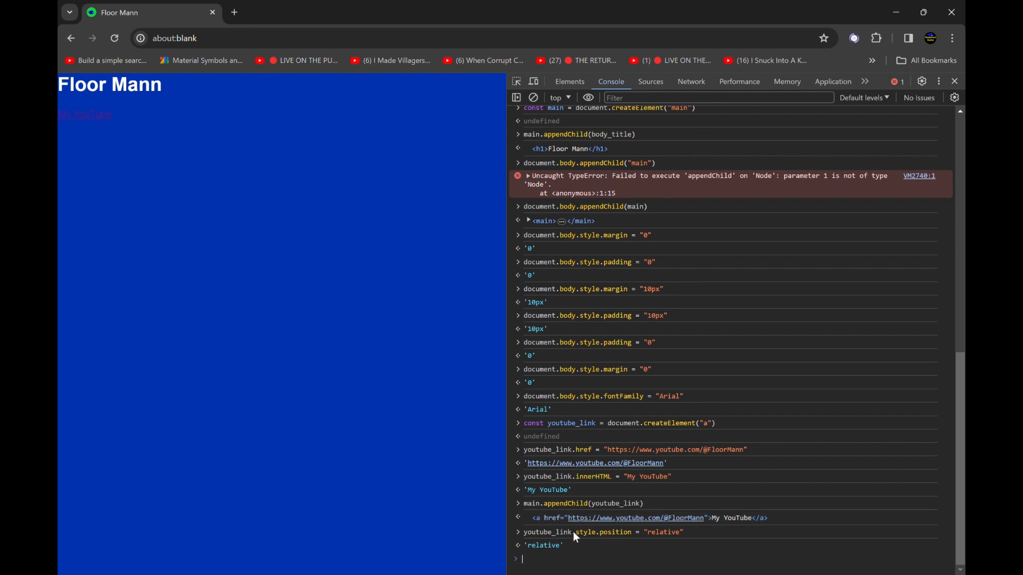
pyautogui.write('::hover')
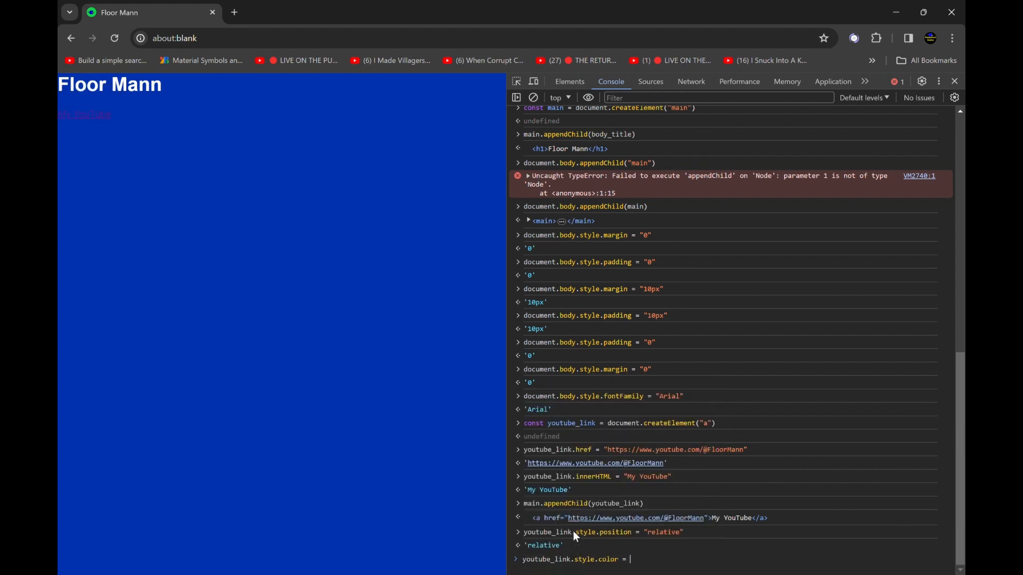
# Set youtube_link.style.color to "#ccc"
pyautogui.write('"')
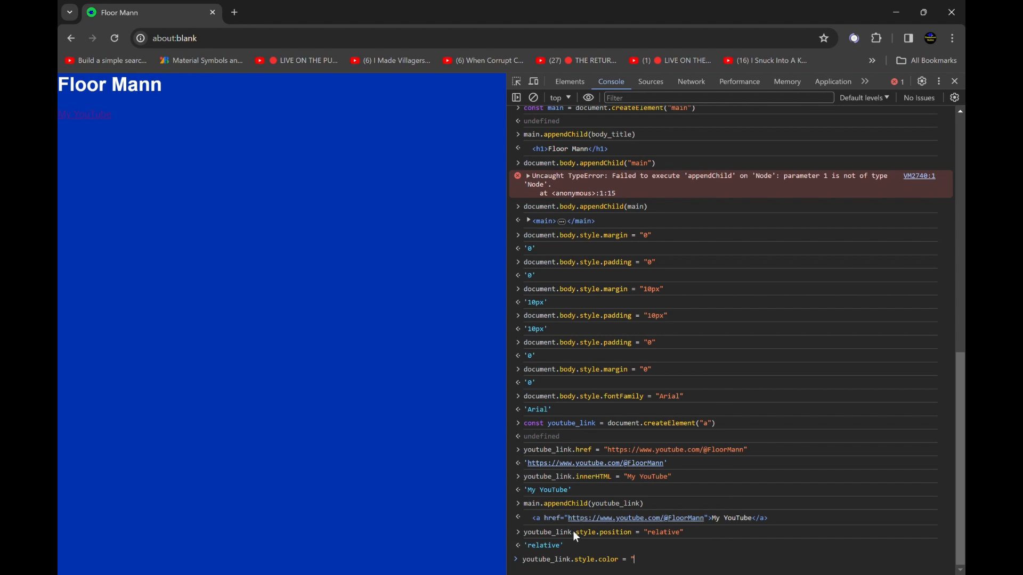
pyautogui.write('#')
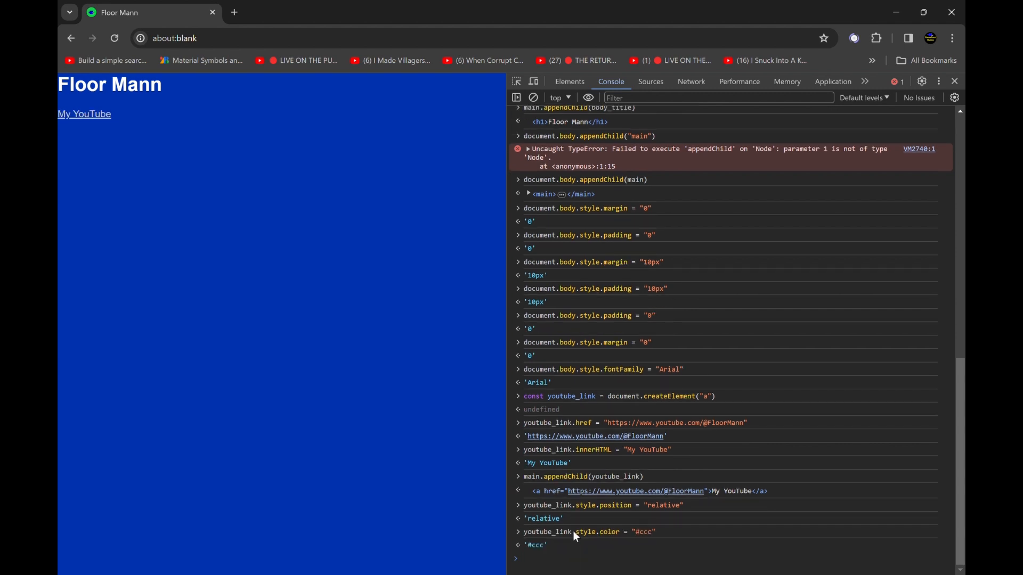
pyautogui.moveTo(369, 303)
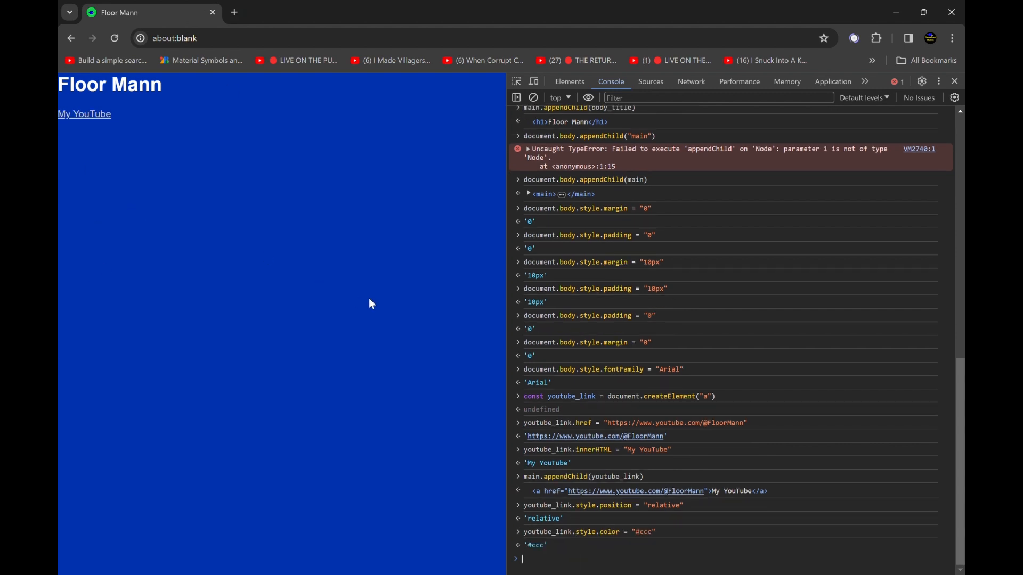
pyautogui.moveTo(201, 169)
pyautogui.write('youtube_link')
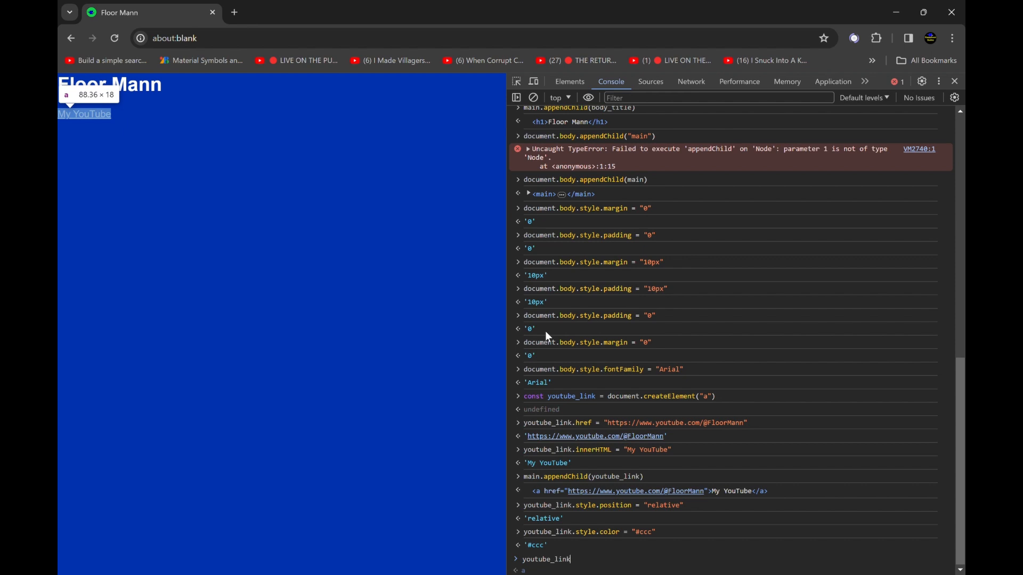
# Set youtube_link.target to "blank"
pyautogui.write('.targe')
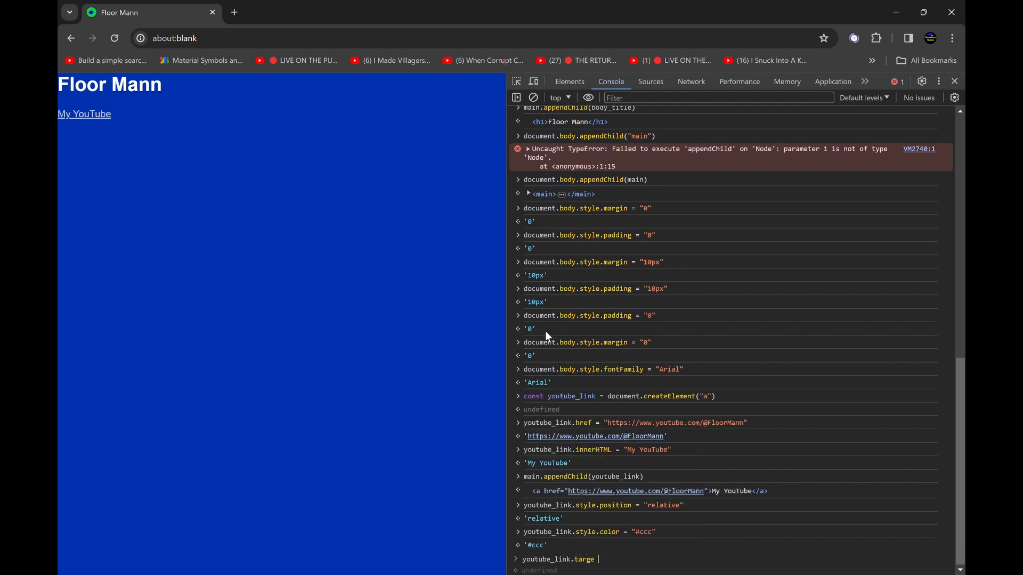
pyautogui.write('=')
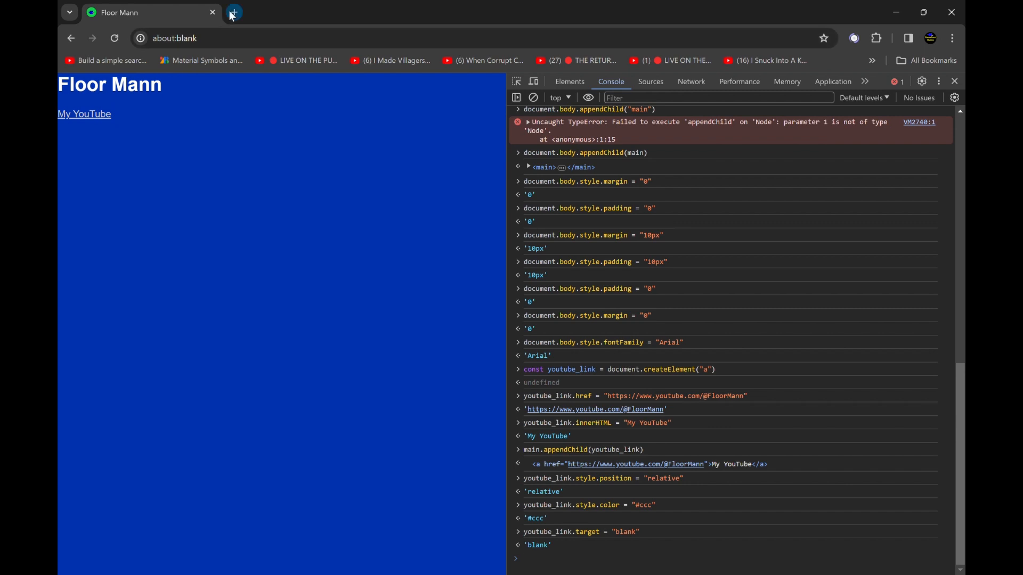
pyautogui.moveTo(534, 129)
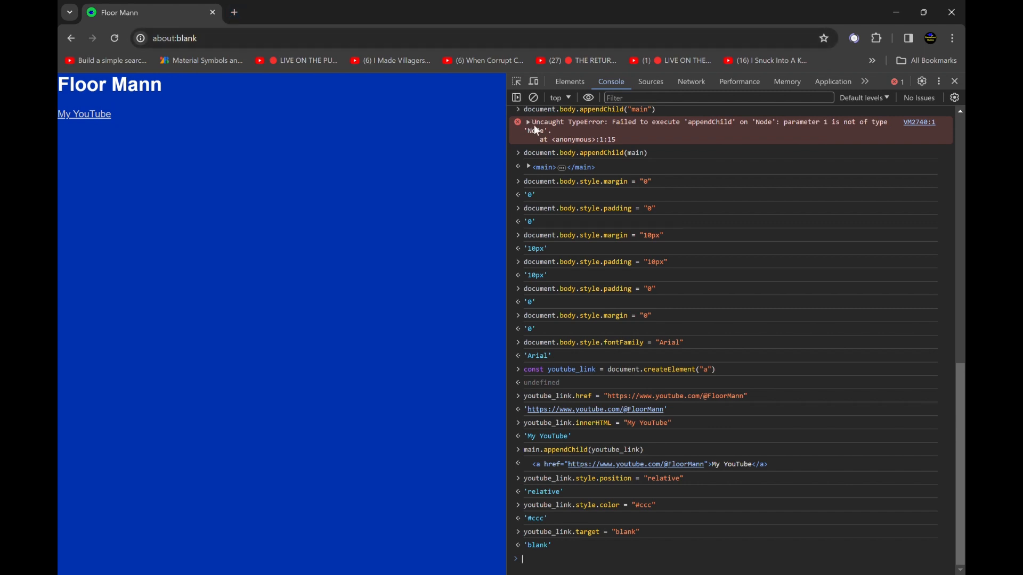
pyautogui.click(568, 81)
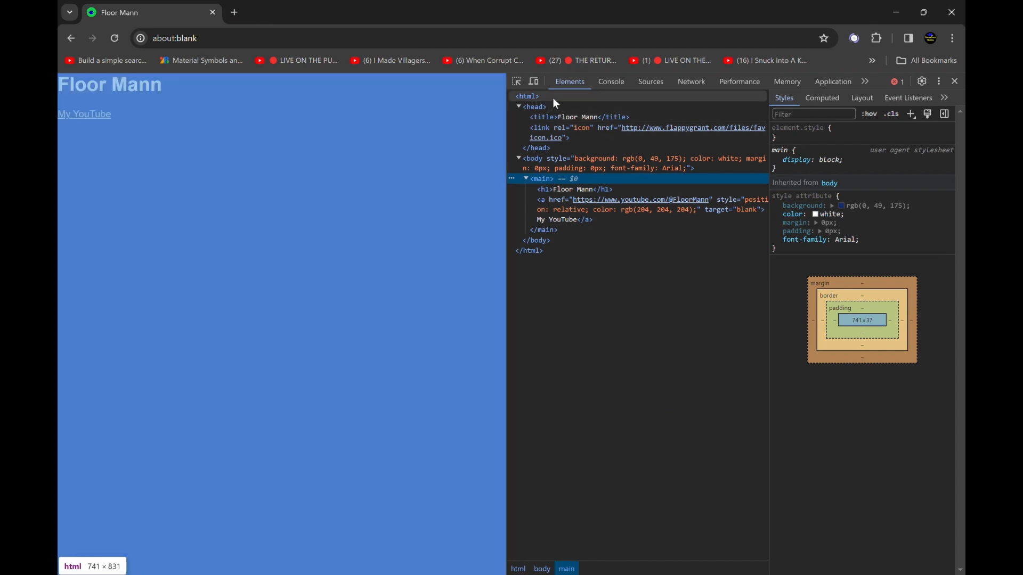
pyautogui.click(526, 96)
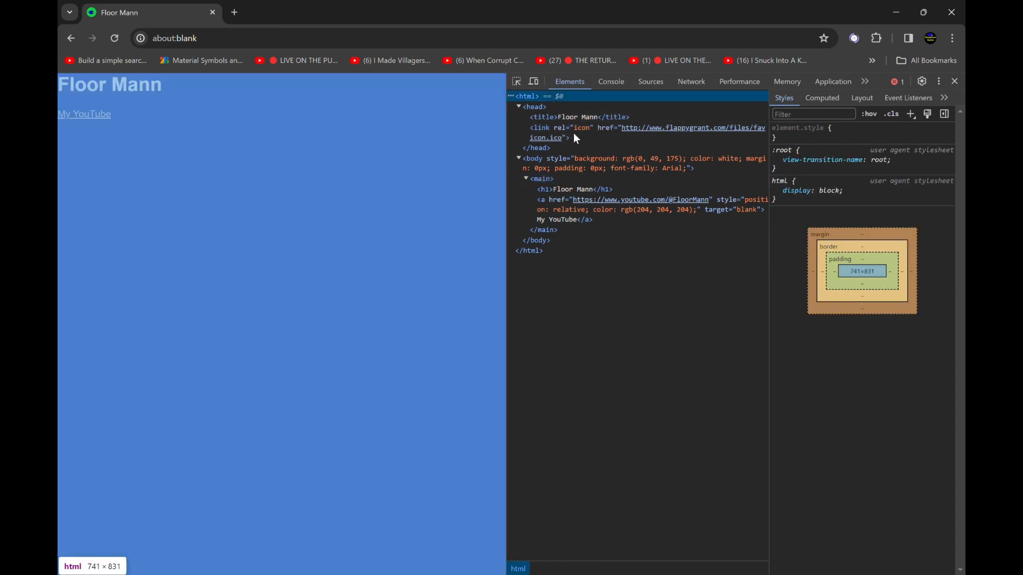
pyautogui.moveTo(615, 210)
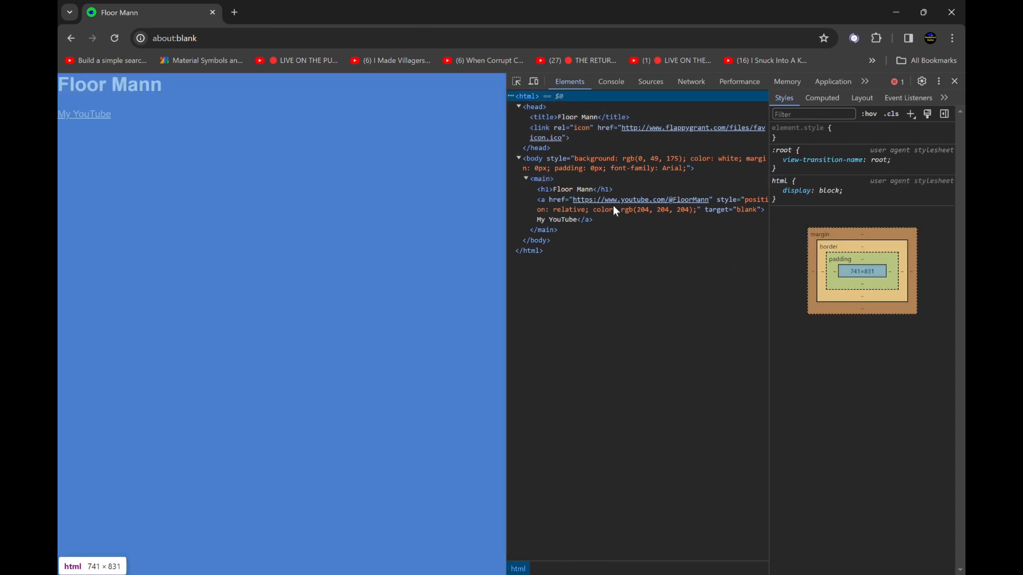
pyautogui.moveTo(739, 238)
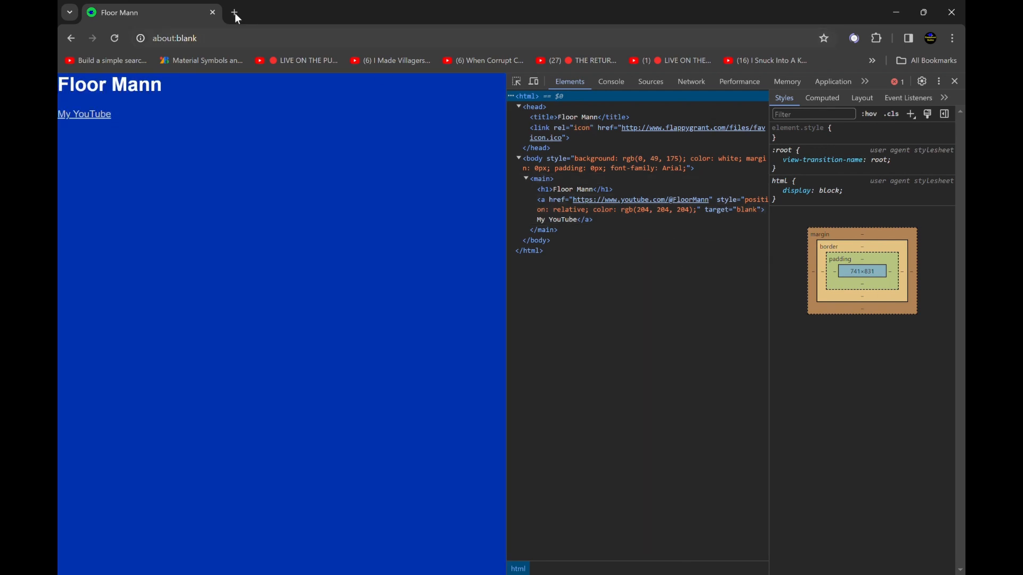
pyautogui.click(234, 12)
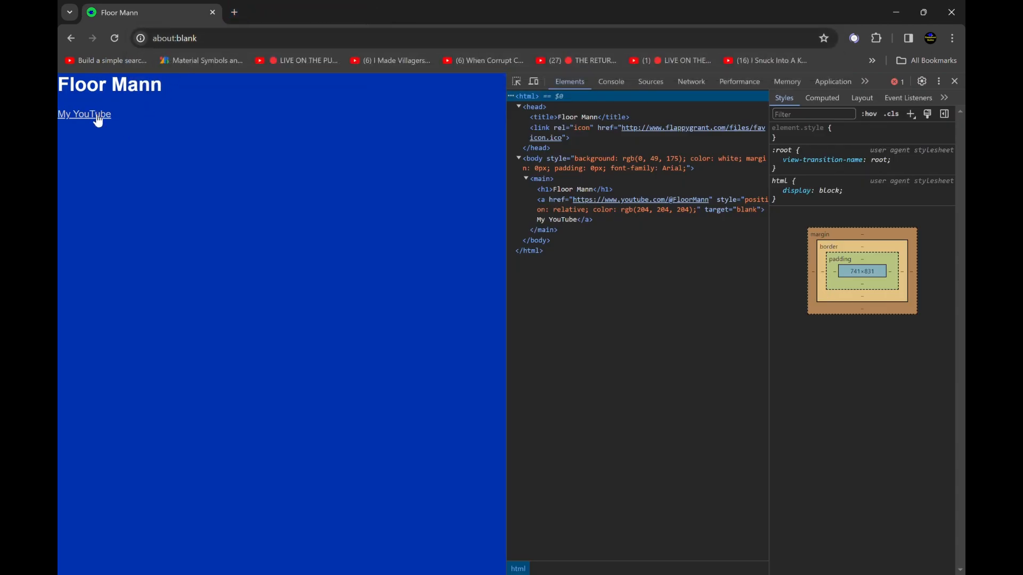
pyautogui.click(84, 114)
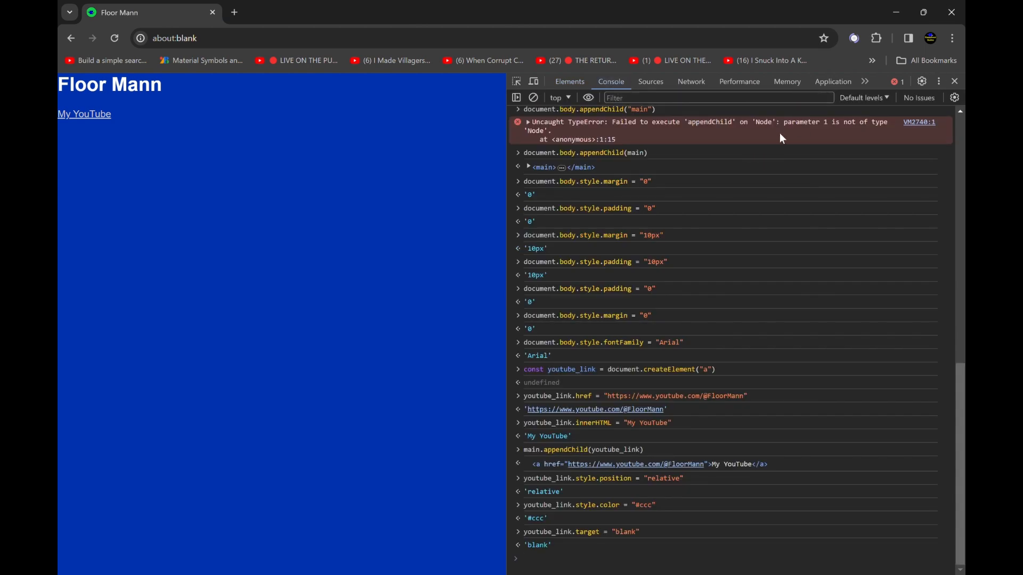
pyautogui.moveTo(781, 110)
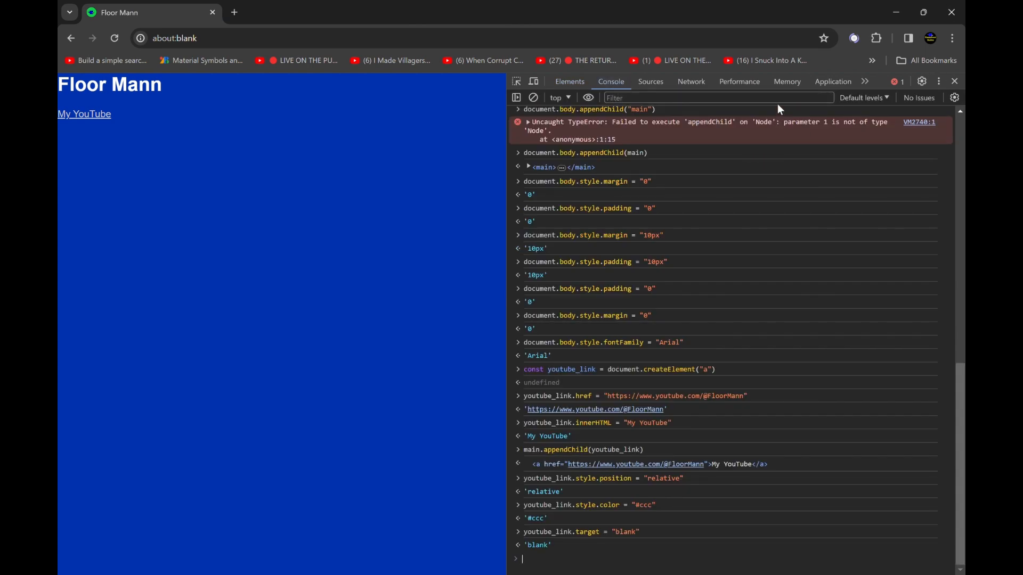
pyautogui.moveTo(642, 184)
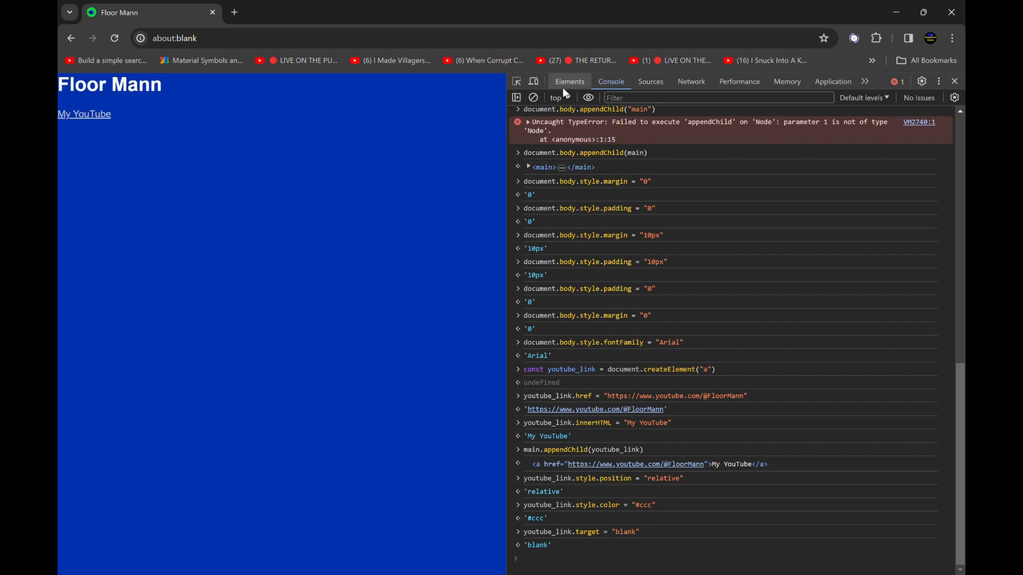
pyautogui.moveTo(563, 218)
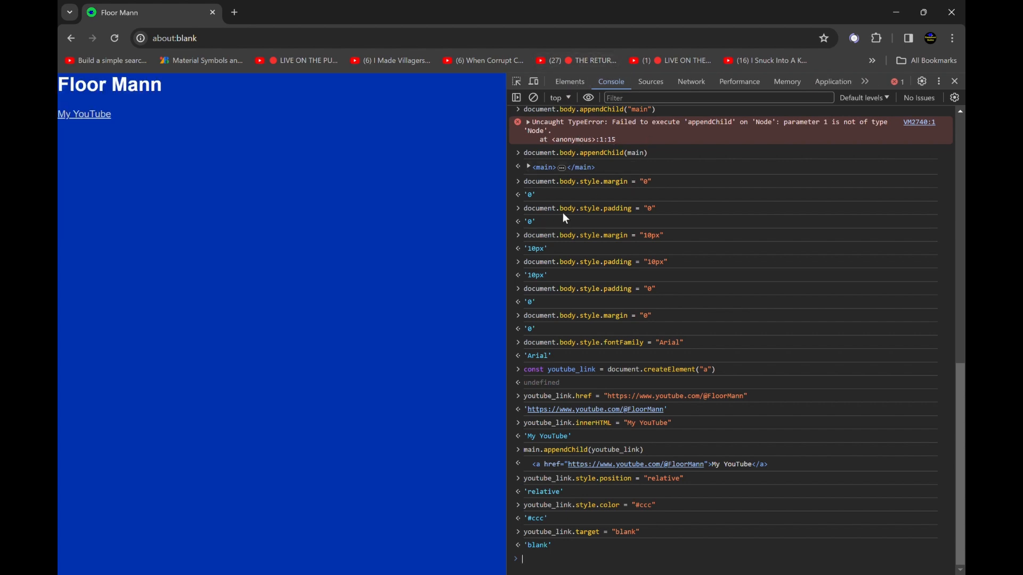
pyautogui.moveTo(87, 123)
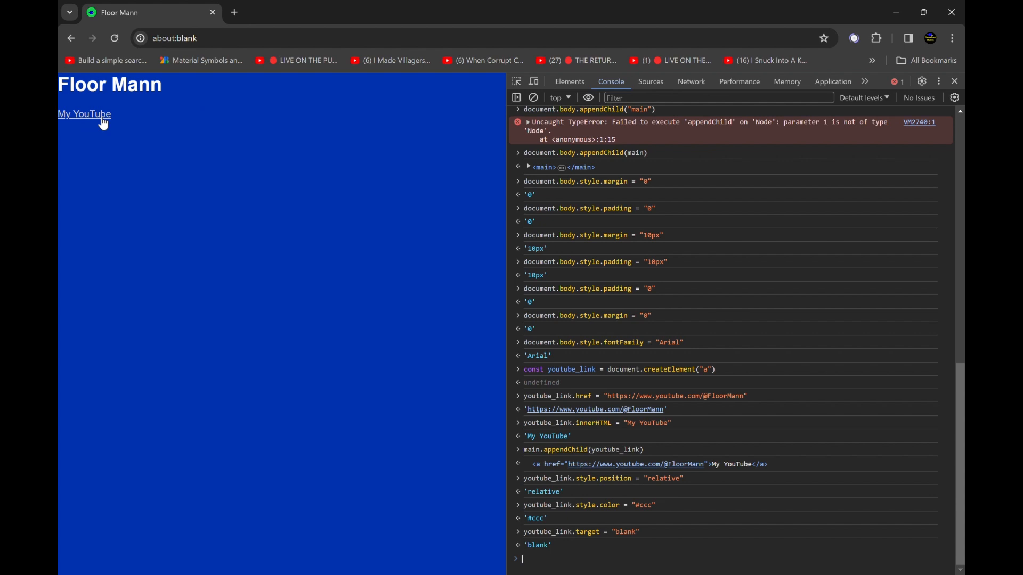
pyautogui.moveTo(735, 354)
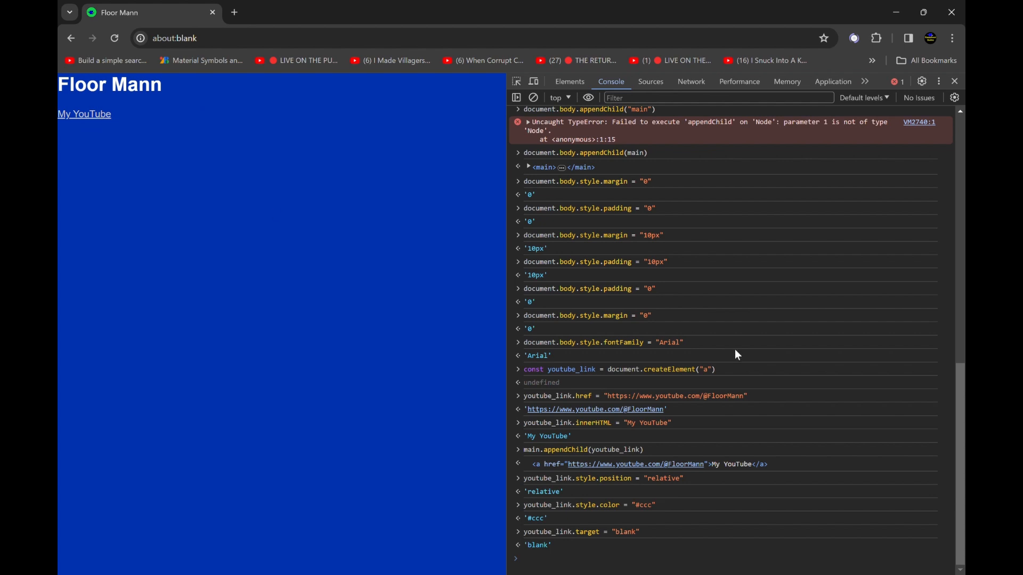
pyautogui.click(587, 558)
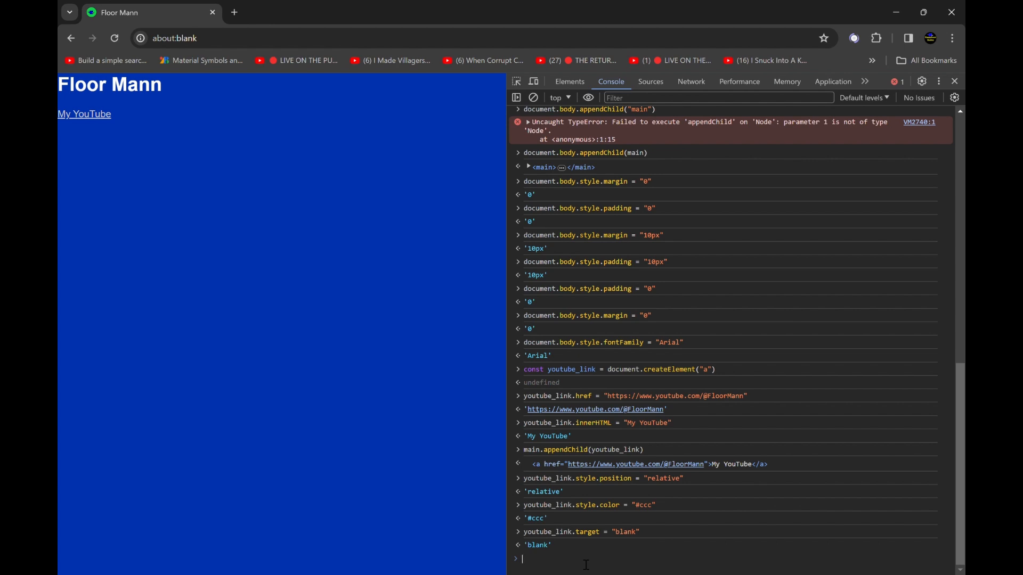
pyautogui.write('main.style.position = "')
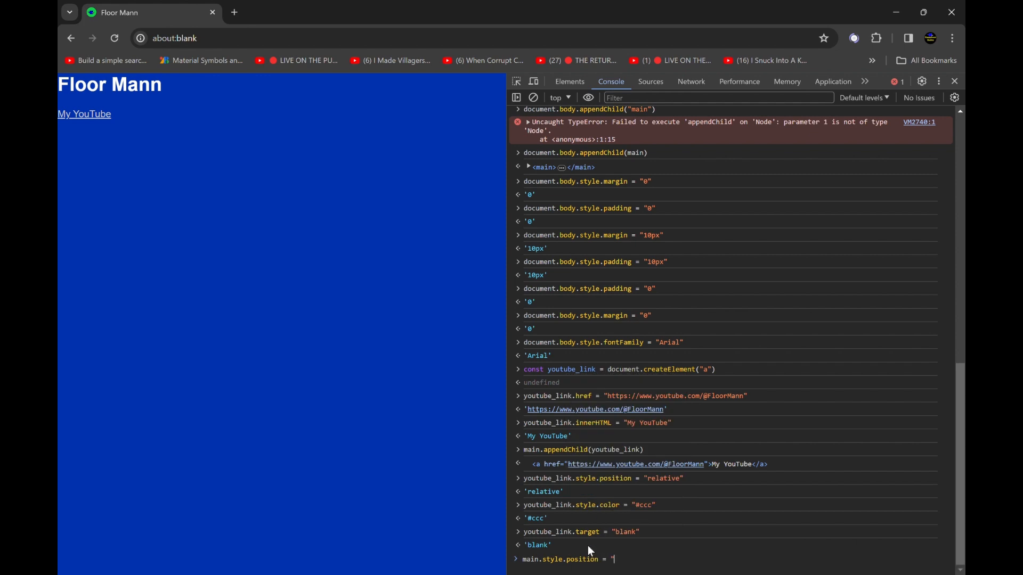
# Position main absolutely at 50% top and left and begin its transform assignment
pyautogui.write('absolute"')
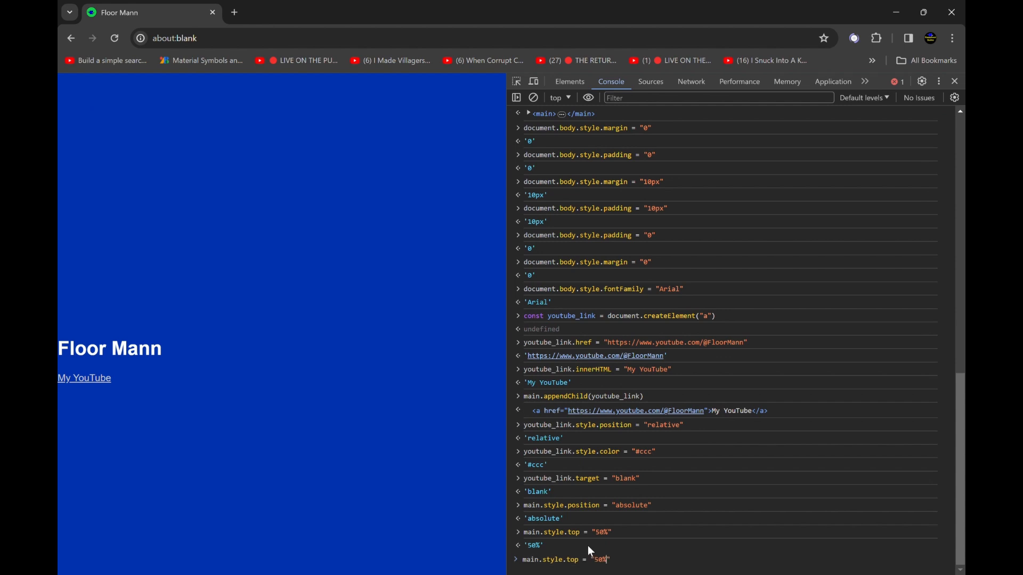
pyautogui.write('left')
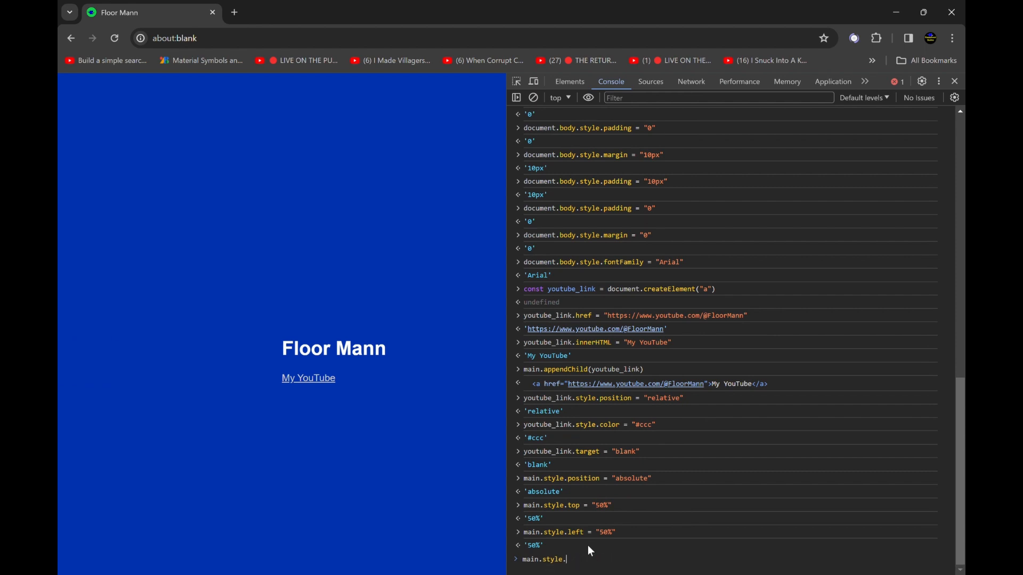
pyautogui.moveTo(587, 559)
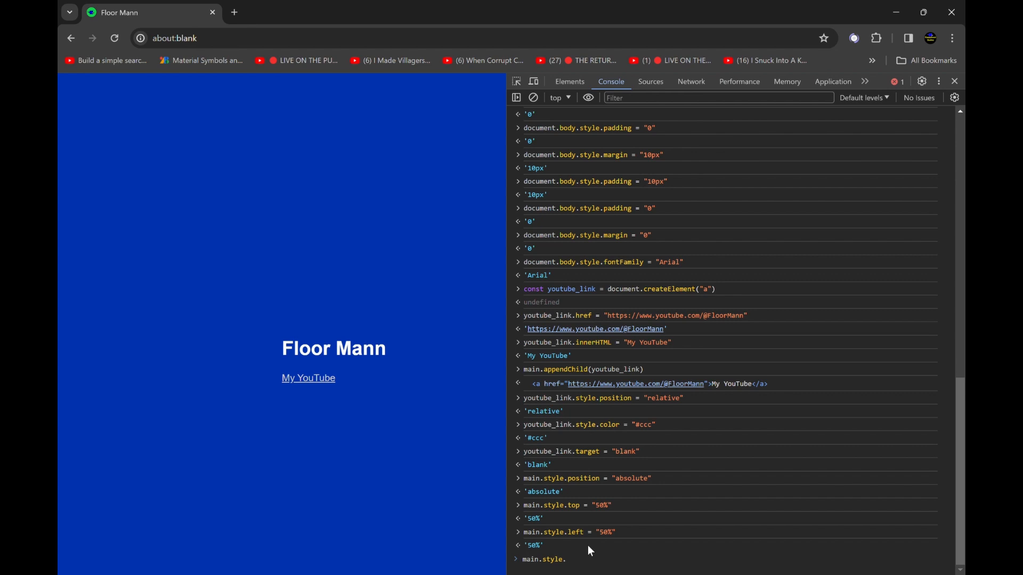
pyautogui.write('.')
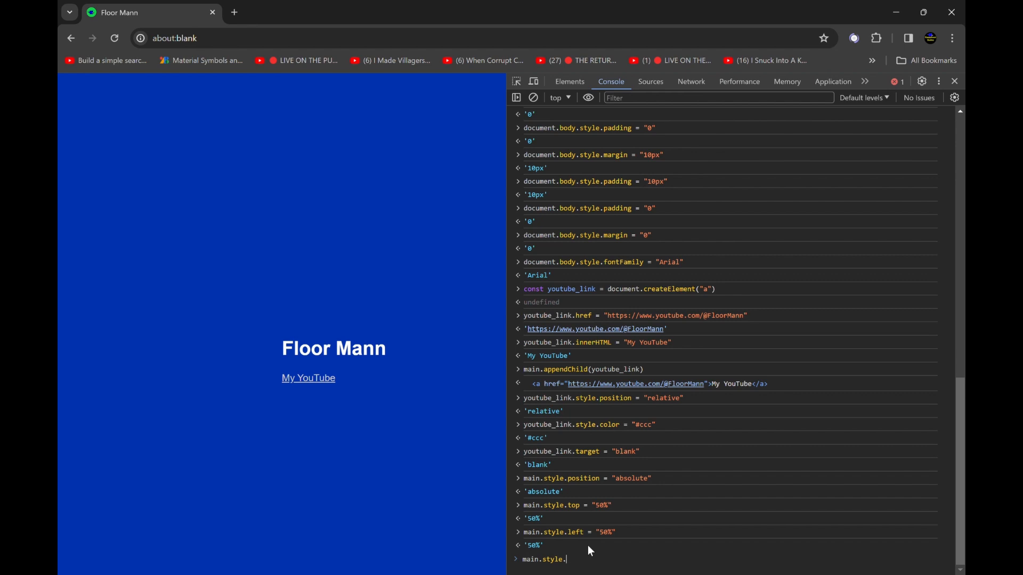
pyautogui.write('transform')
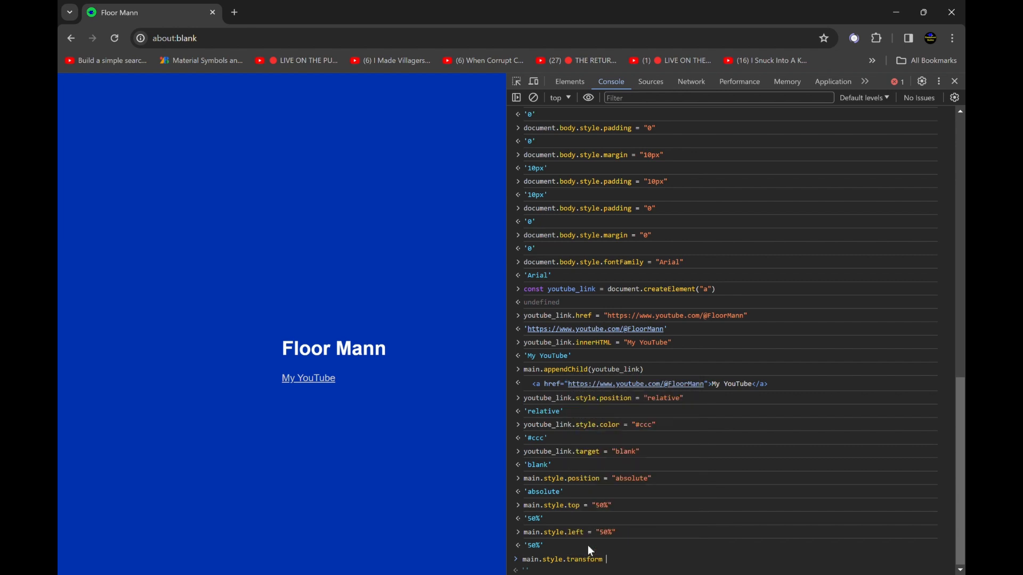
pyautogui.write('()')
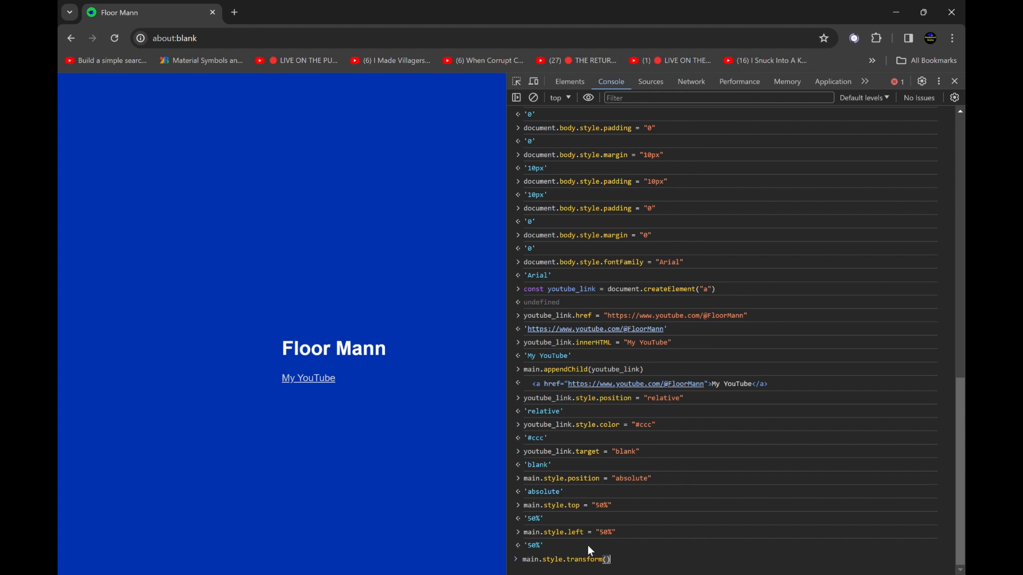
# Fix the typos and run main.style.transform = "translate(-50%, -50%)" to centre the block
pyautogui.write('trams')
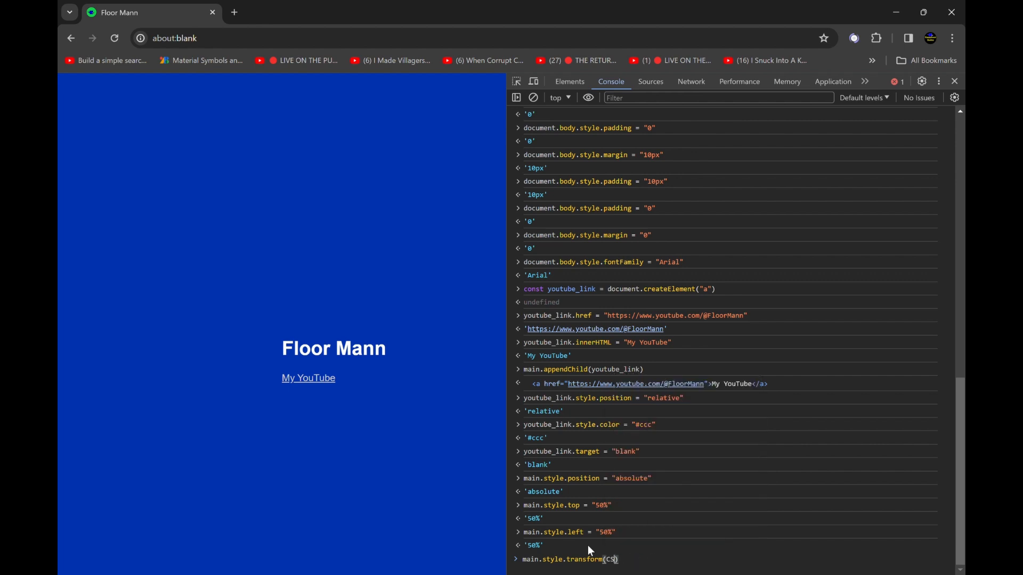
pyautogui.write('translate(')
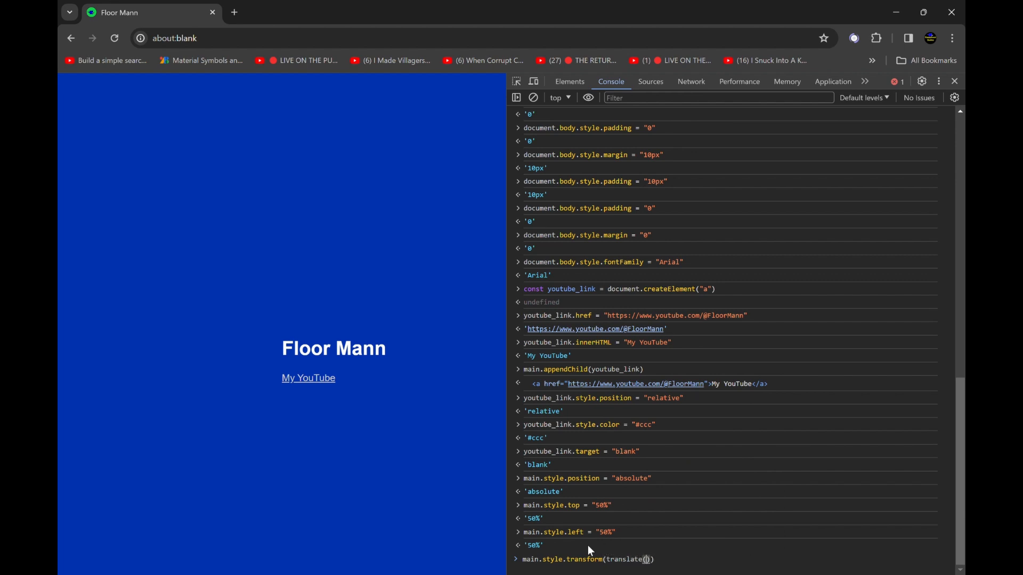
pyautogui.write('-050')
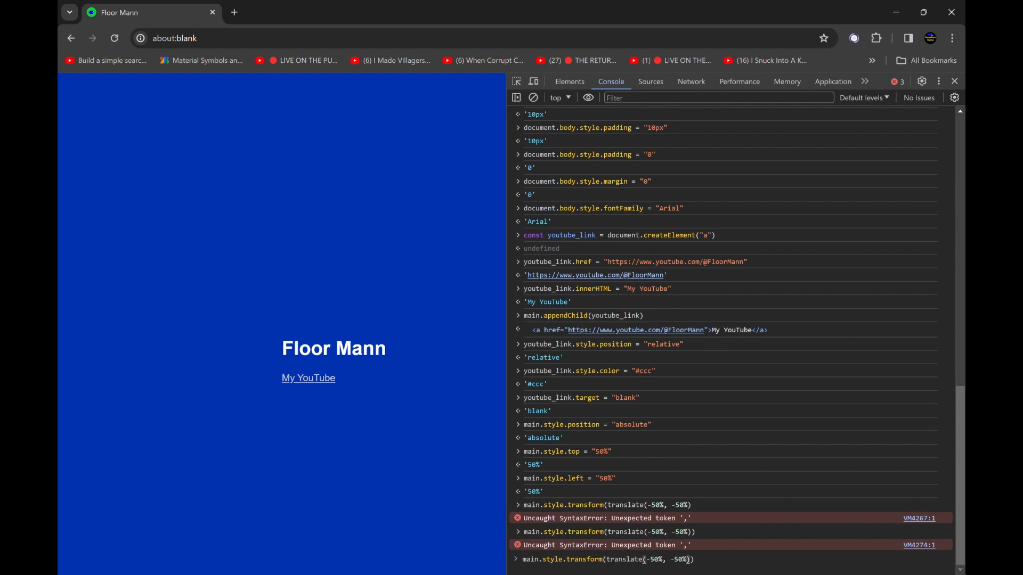
pyautogui.moveTo(394, 412)
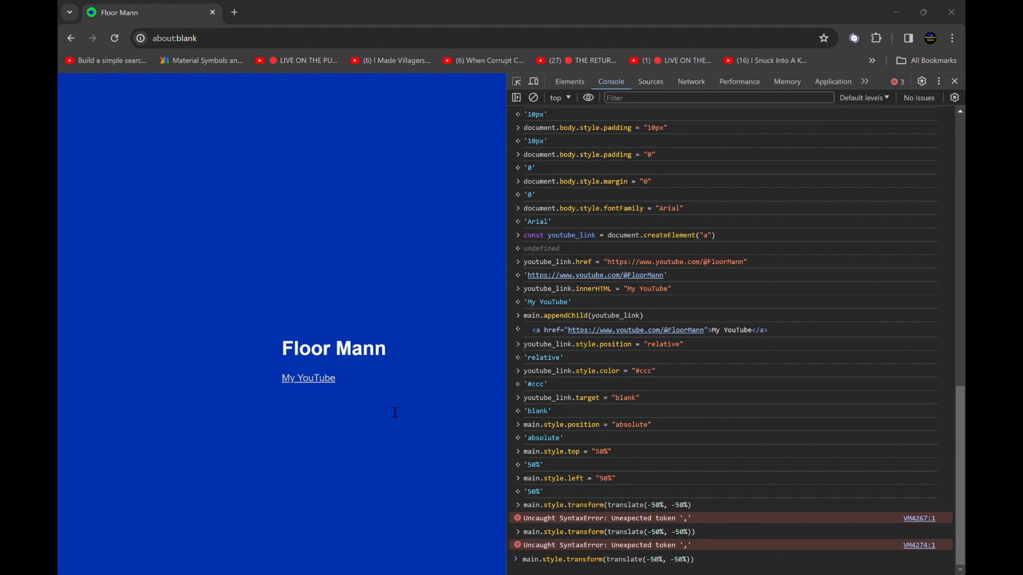
pyautogui.moveTo(438, 344)
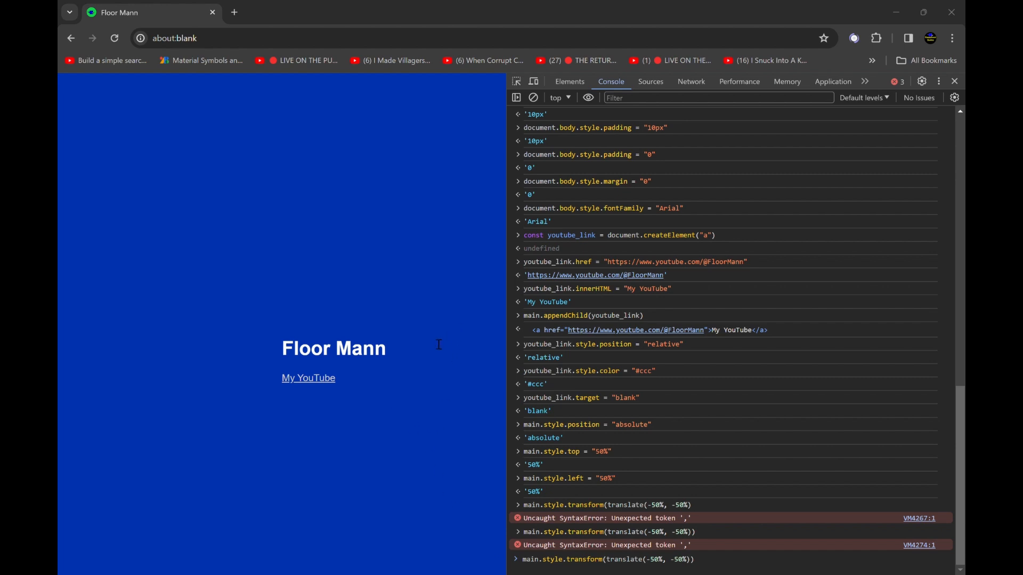
pyautogui.moveTo(450, 264)
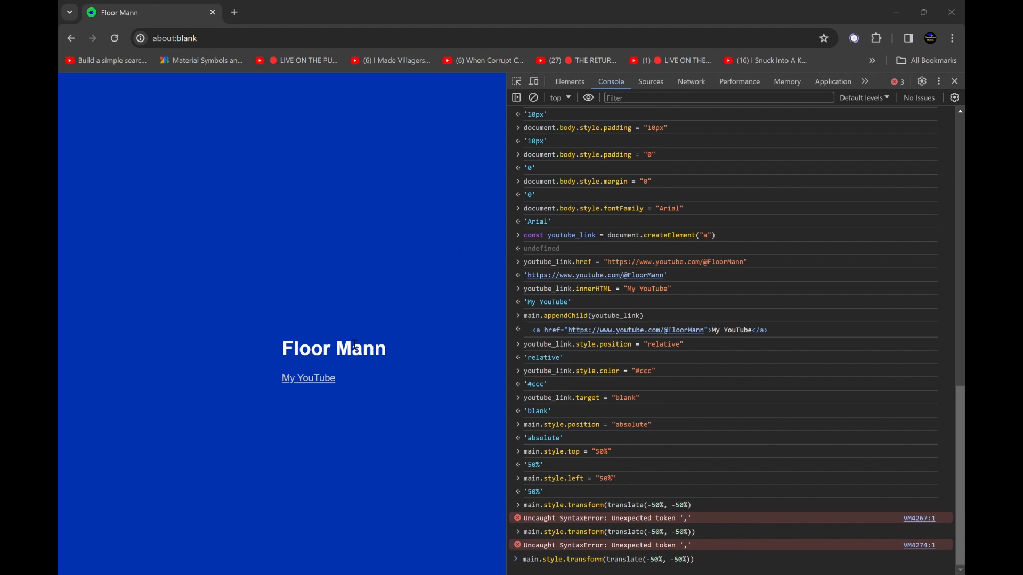
pyautogui.moveTo(438, 110)
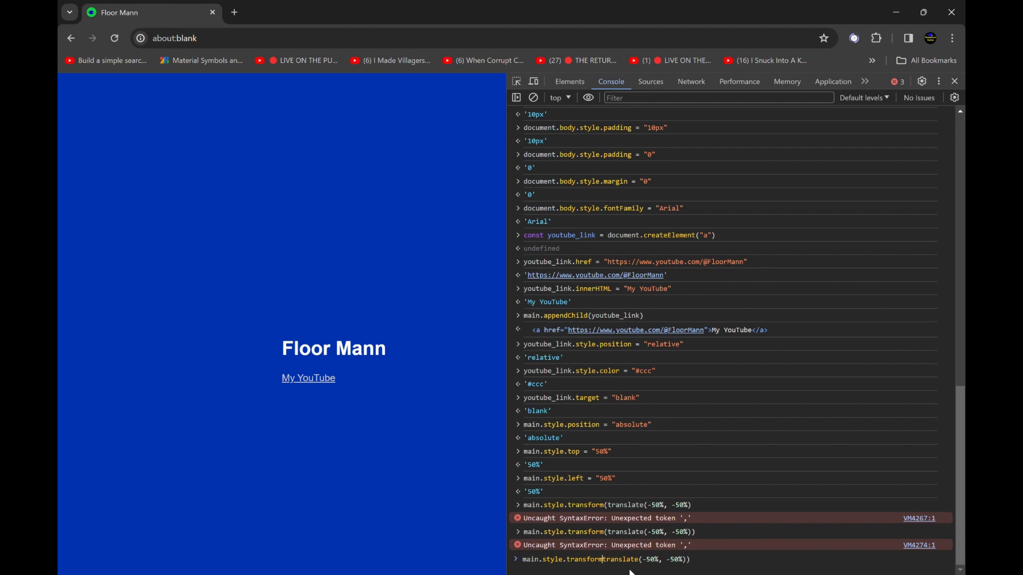
pyautogui.write(':')
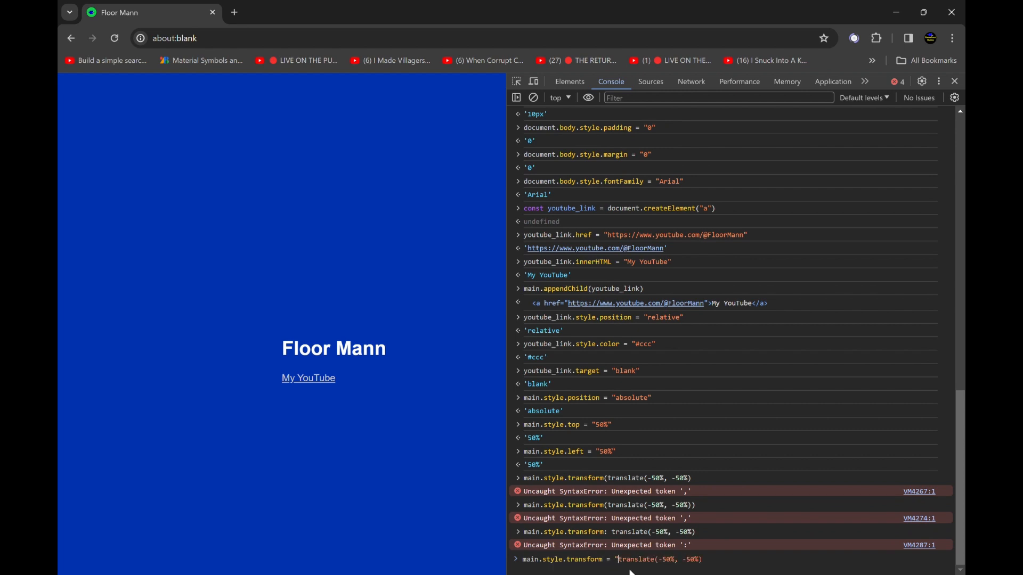
pyautogui.write('"')
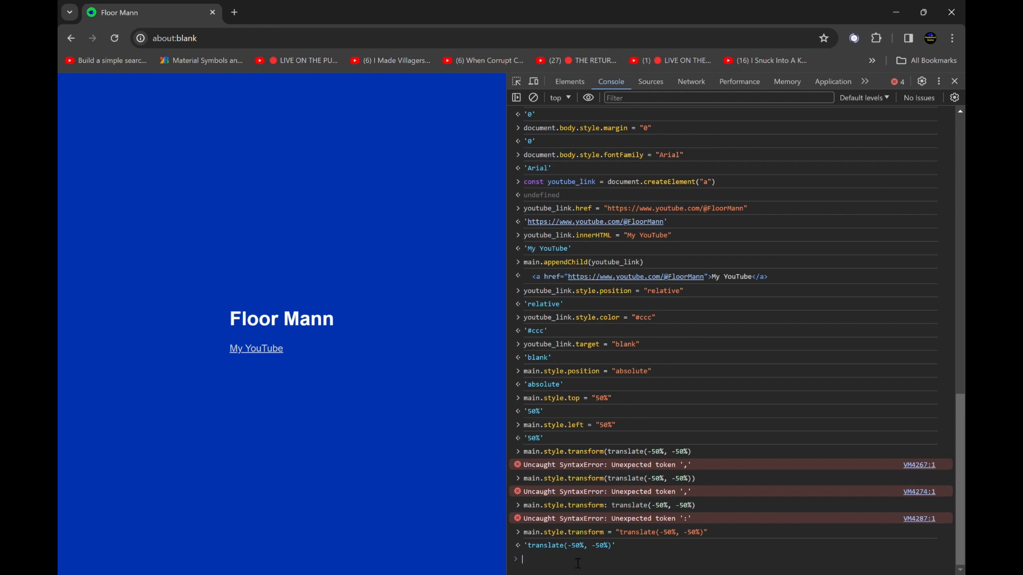
# Give main a bright blue #0000ff background via main.style.background
pyautogui.write('m')
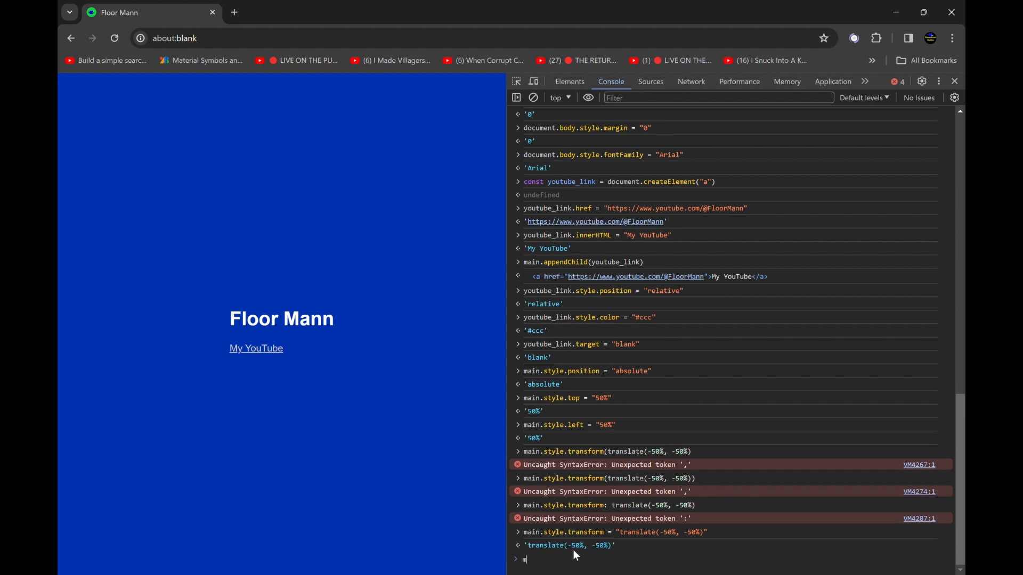
pyautogui.write('ain.style.background =')
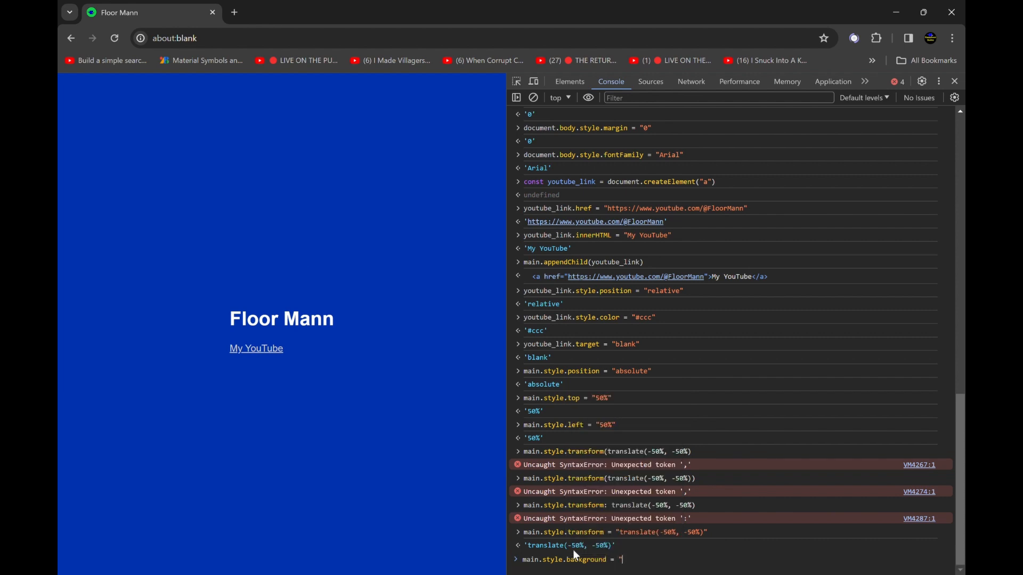
pyautogui.write('#0000ff')
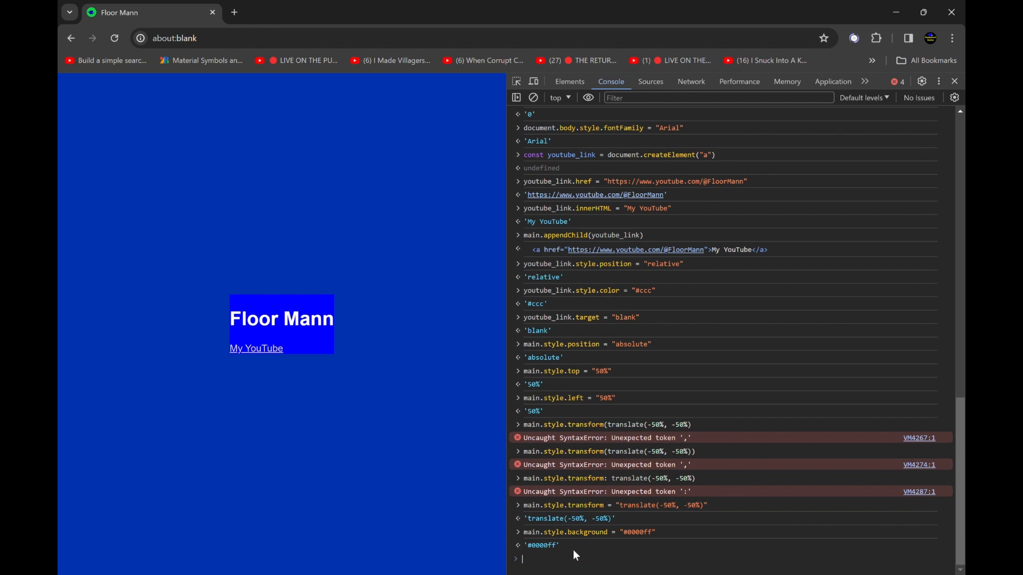
pyautogui.write('main.style.background = "#0000ff"')
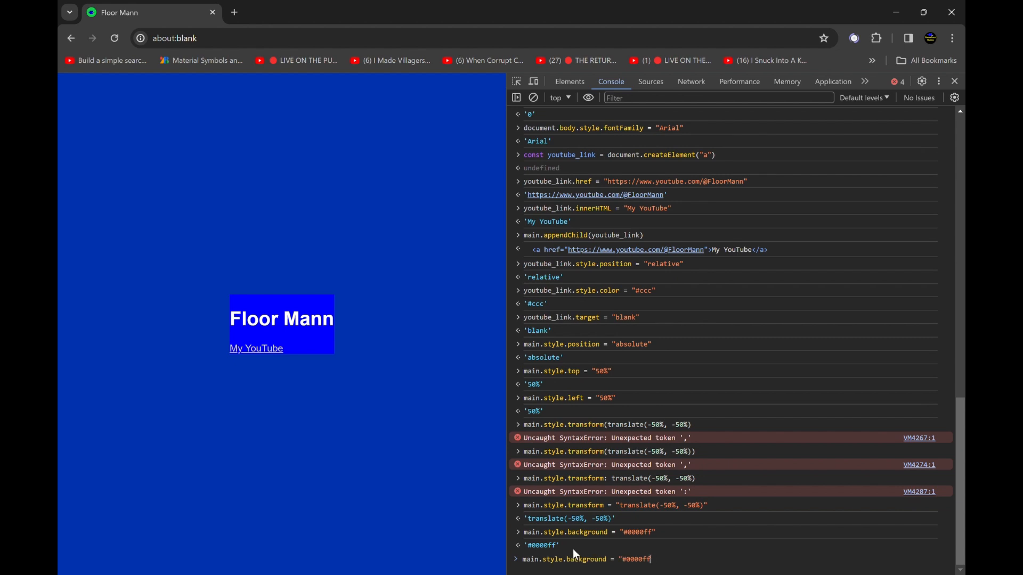
# Set main.style.padding = "25px" so the block becomes a padded card
pyautogui.write('padding =')
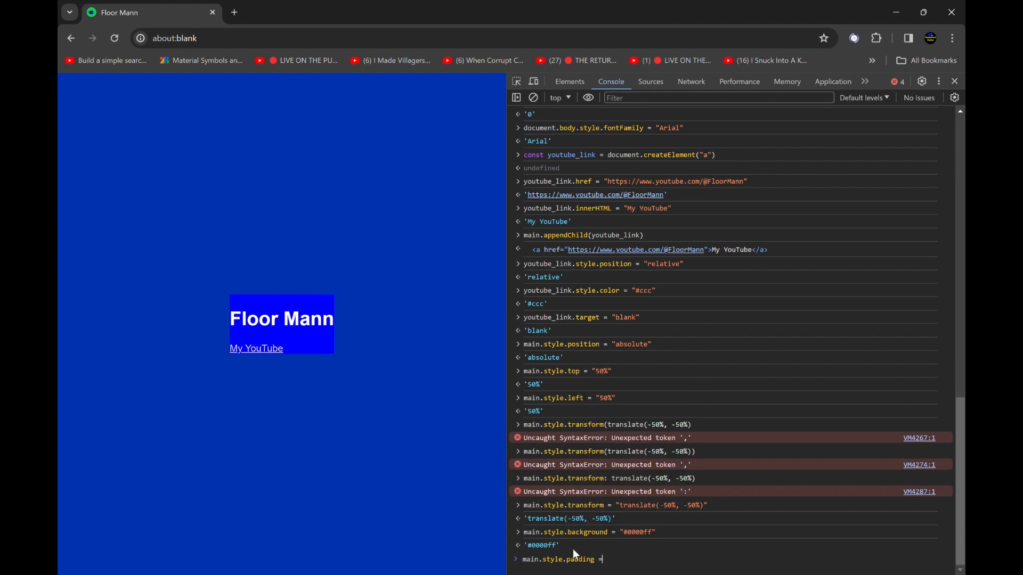
pyautogui.write('"25px')
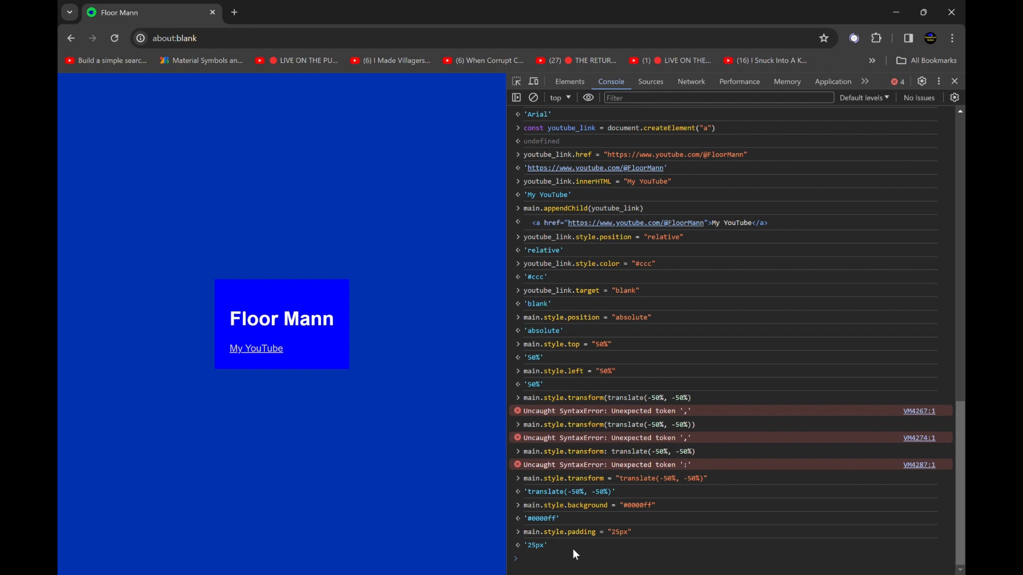
pyautogui.click(555, 558)
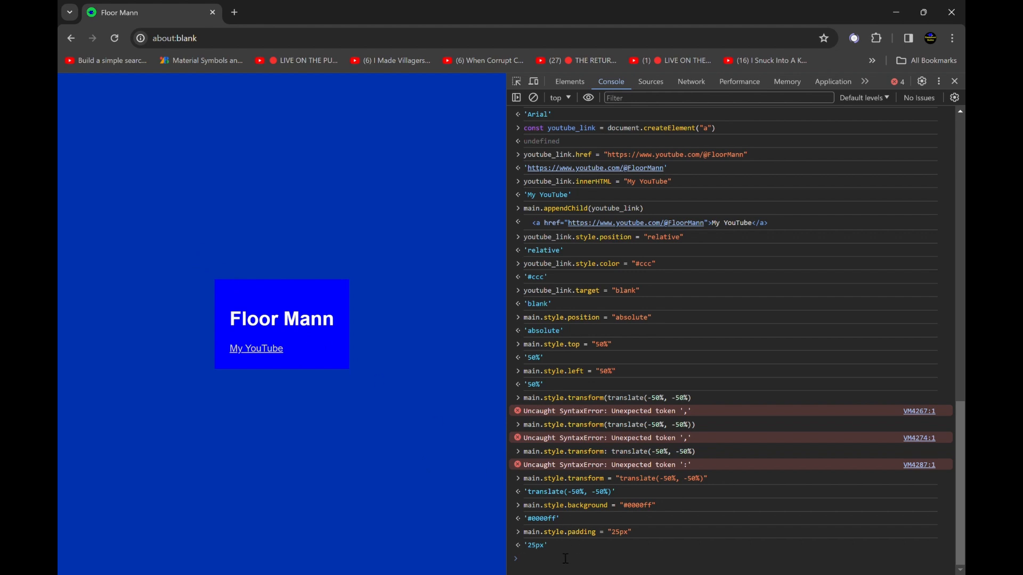
pyautogui.moveTo(559, 557)
pyautogui.write('main.style.padding = "')
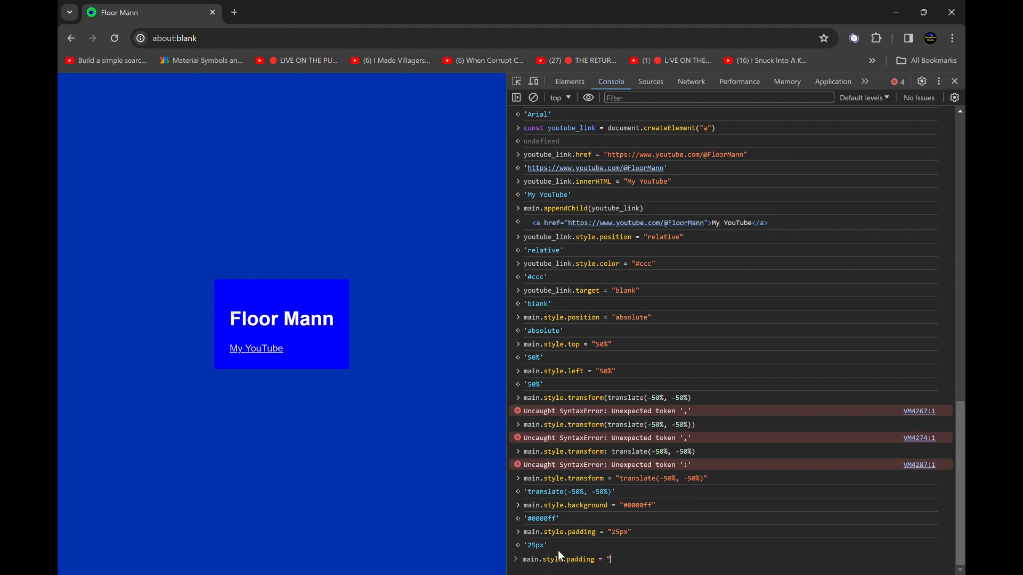
# Create a description p element, set its text 'DESCRIPTION: I eat chopsticks for breakfast :)', and append it to main
pyautogui.write('const')
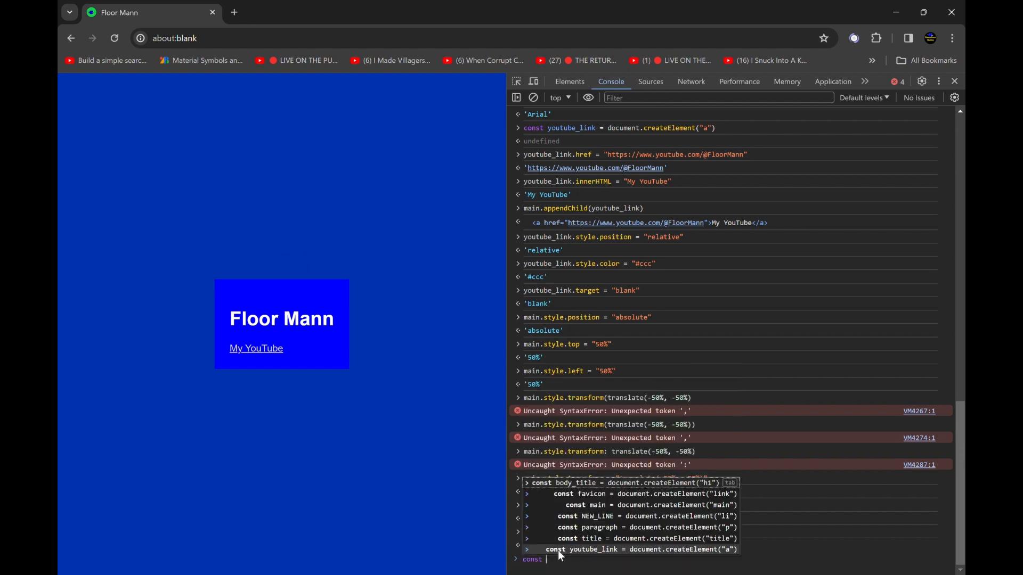
pyautogui.write('const description =')
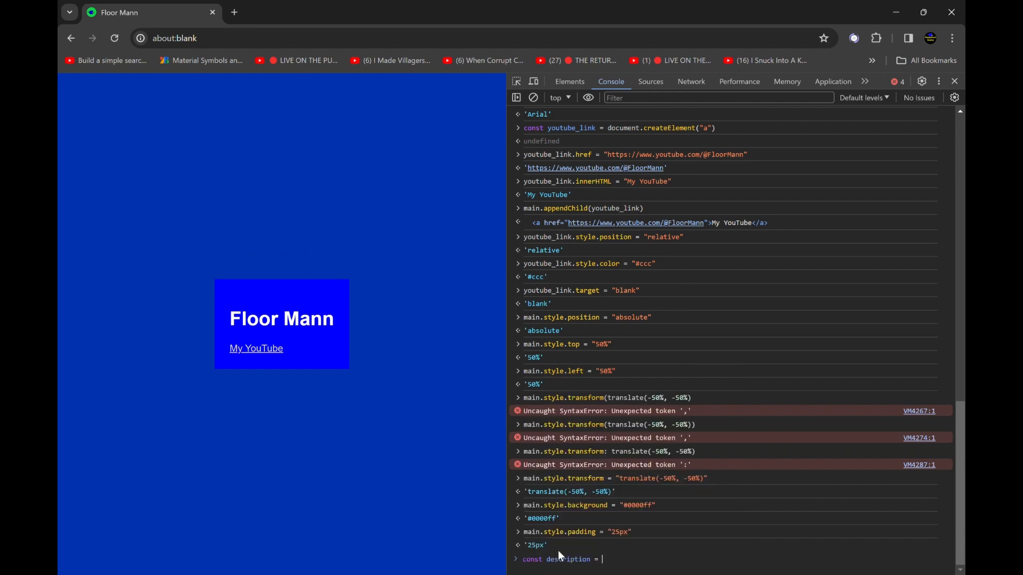
pyautogui.write('document.createElement("p')
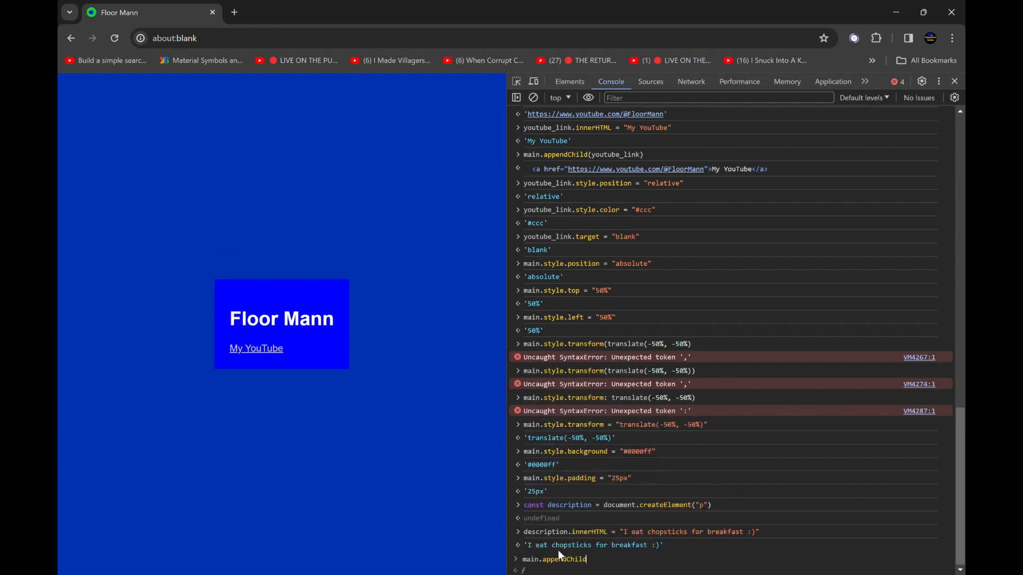
pyautogui.write('(description')
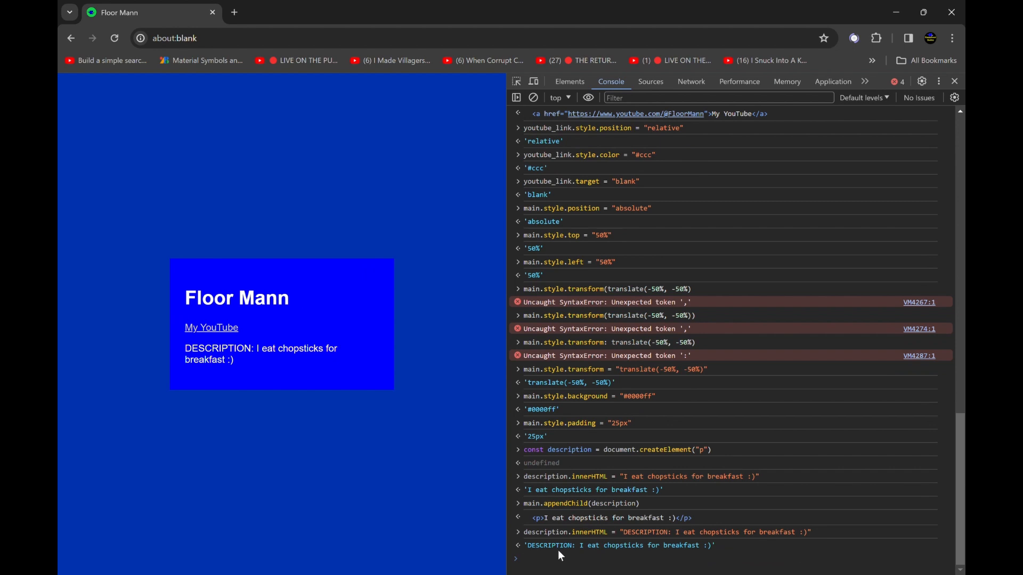
# Close DevTools to view the page, then reopen it with F12 on the Elements tree
pyautogui.click(953, 81)
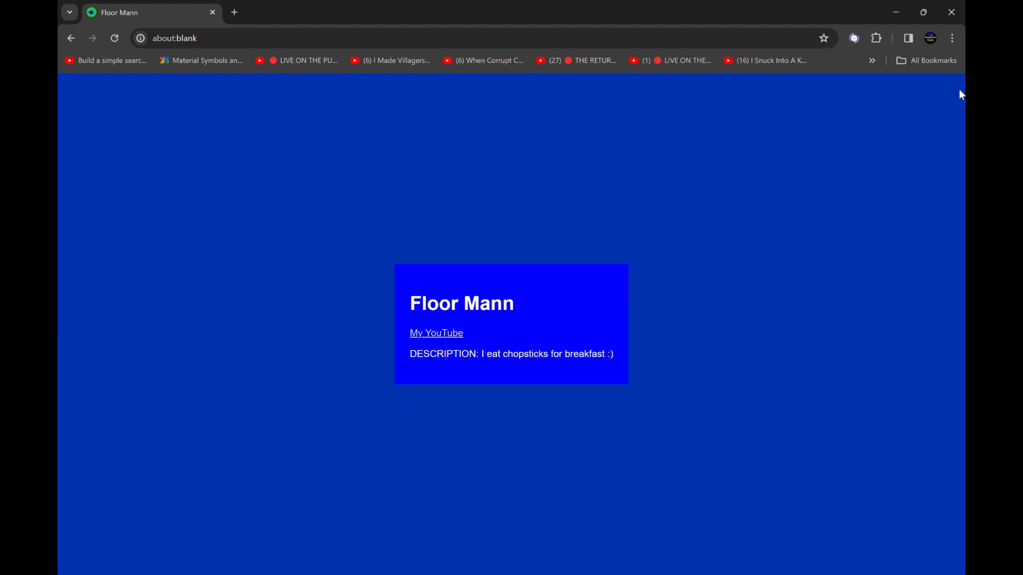
pyautogui.moveTo(807, 270)
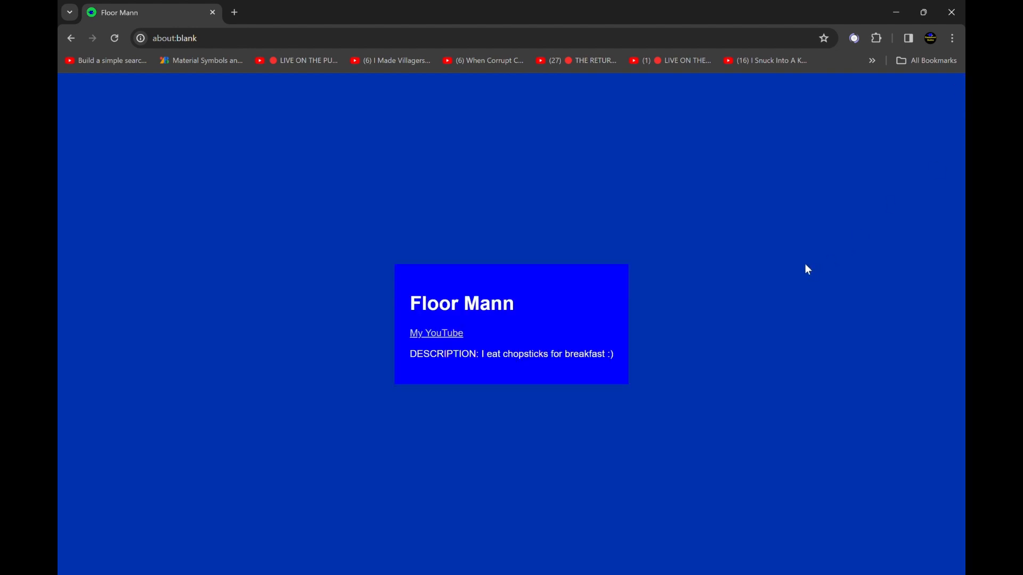
pyautogui.moveTo(650, 303)
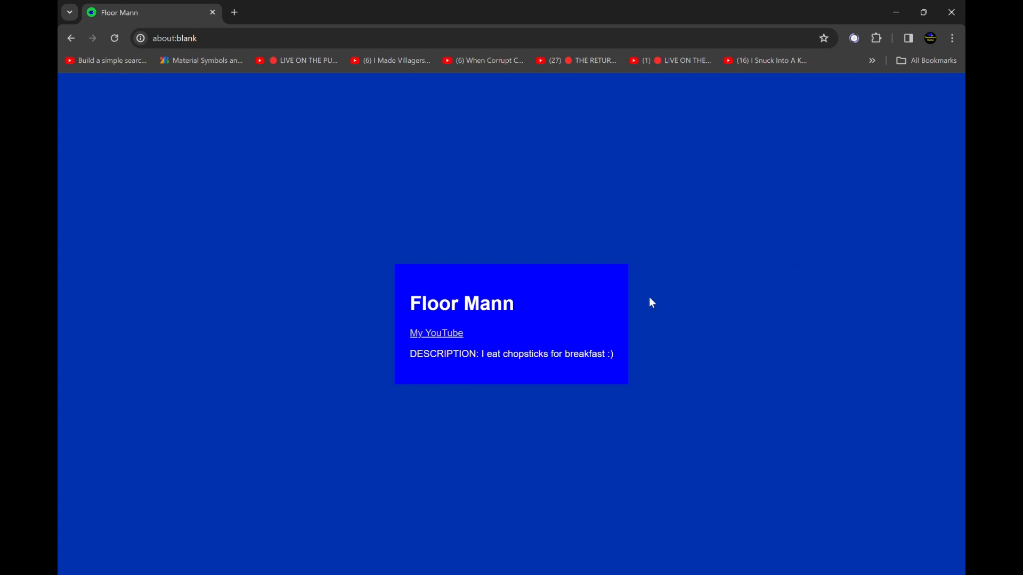
pyautogui.moveTo(498, 326)
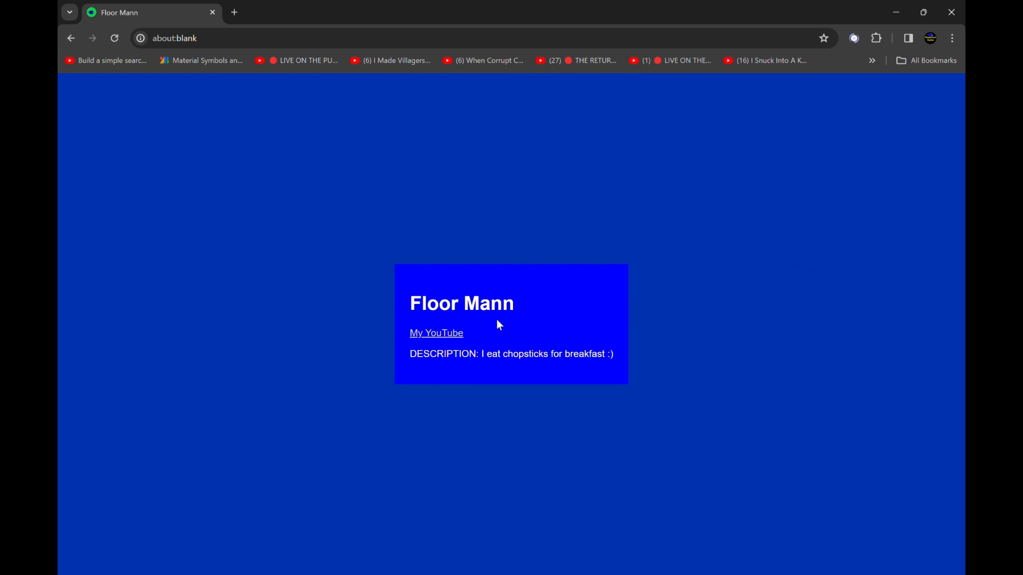
pyautogui.moveTo(368, 219)
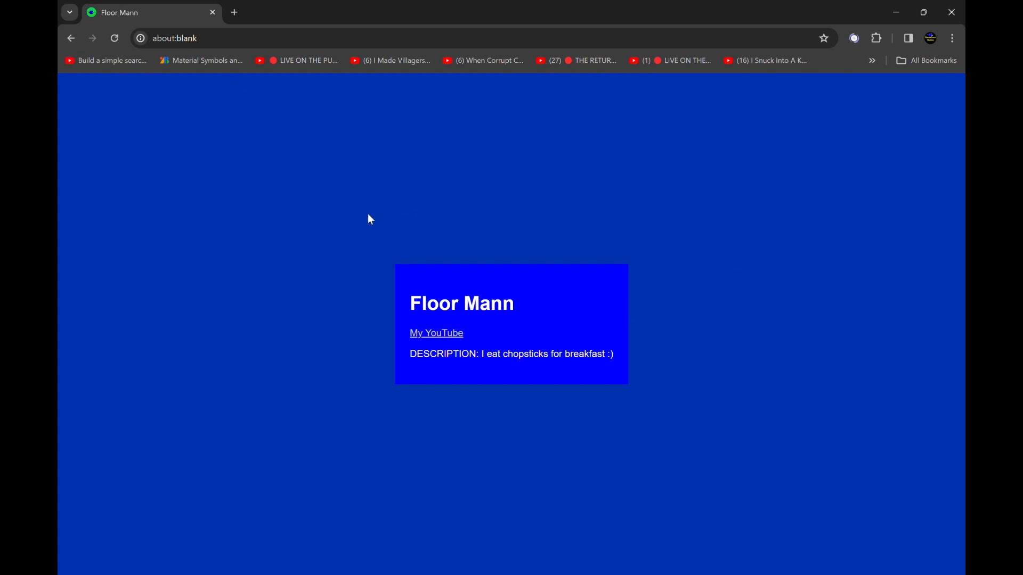
pyautogui.press('F12')
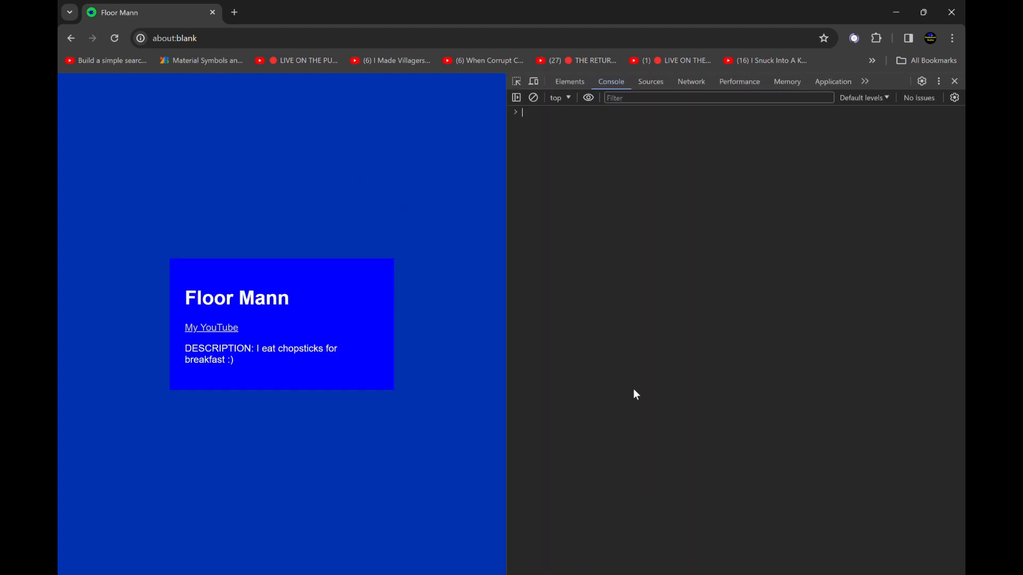
pyautogui.click(569, 81)
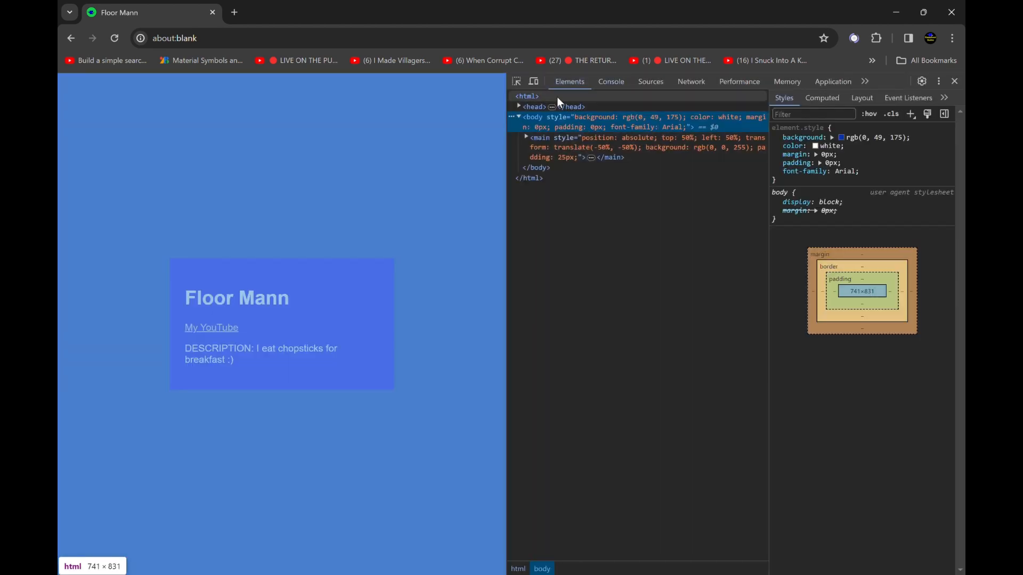
# Select the root html element, then close DevTools so the card page fills the window
pyautogui.click(526, 95)
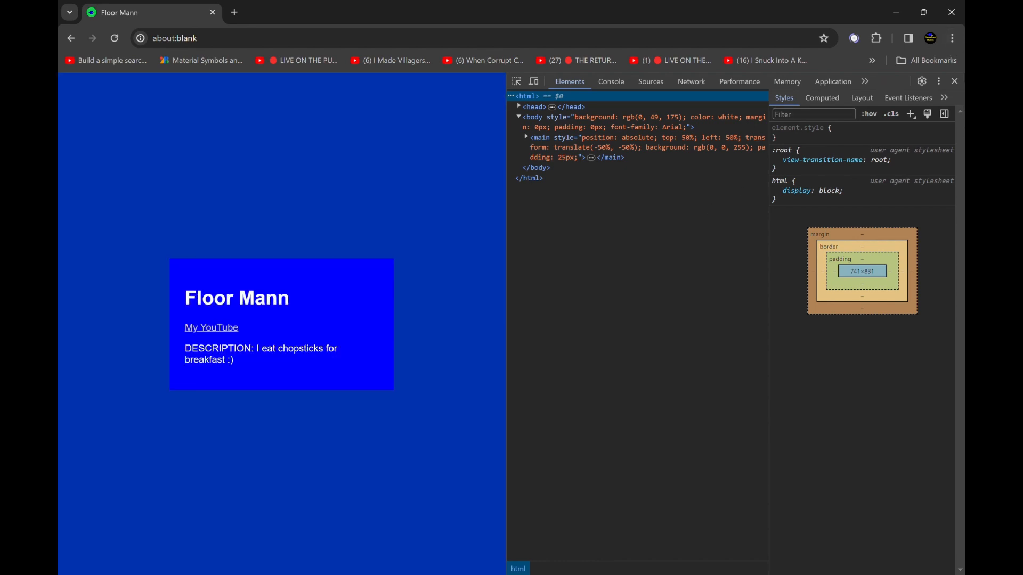
pyautogui.click(953, 81)
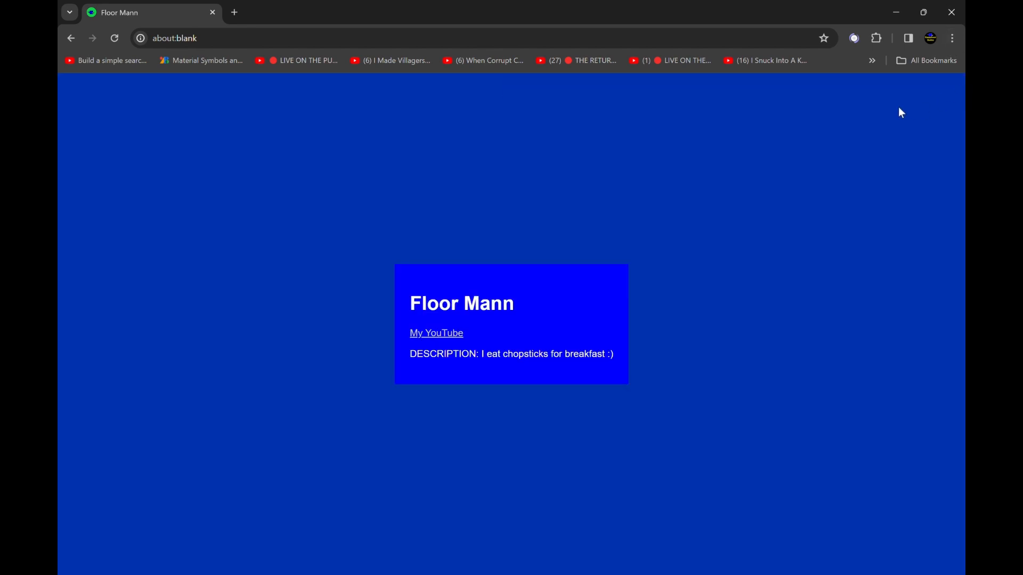